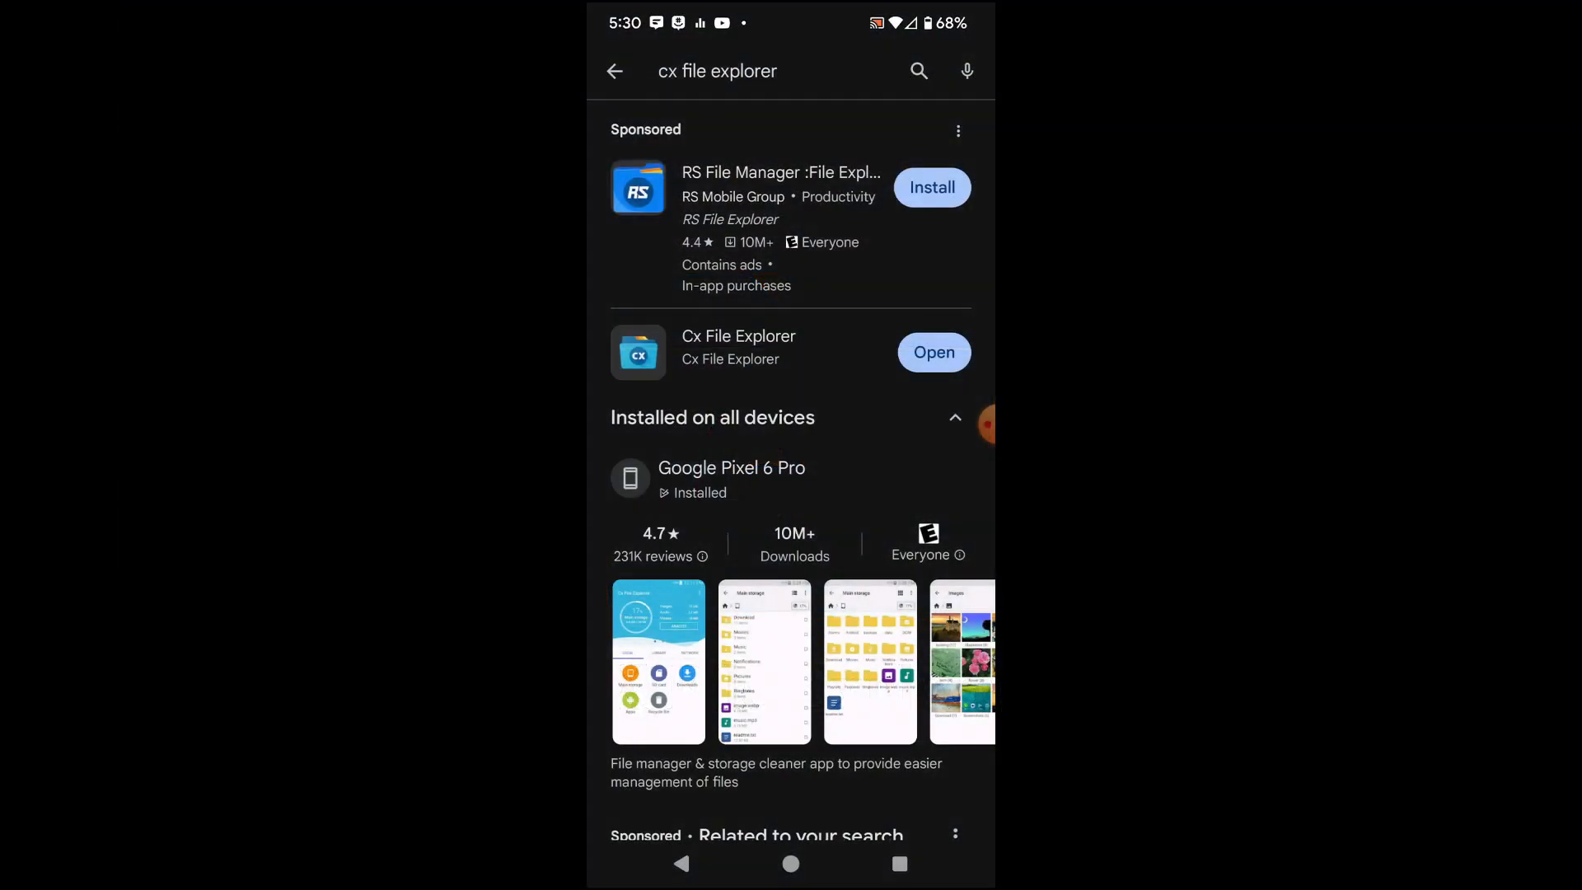
# - Open Windows Settings and cancel the rename prompt, keeping the PC name WHP800
pyautogui.click(738, 347)
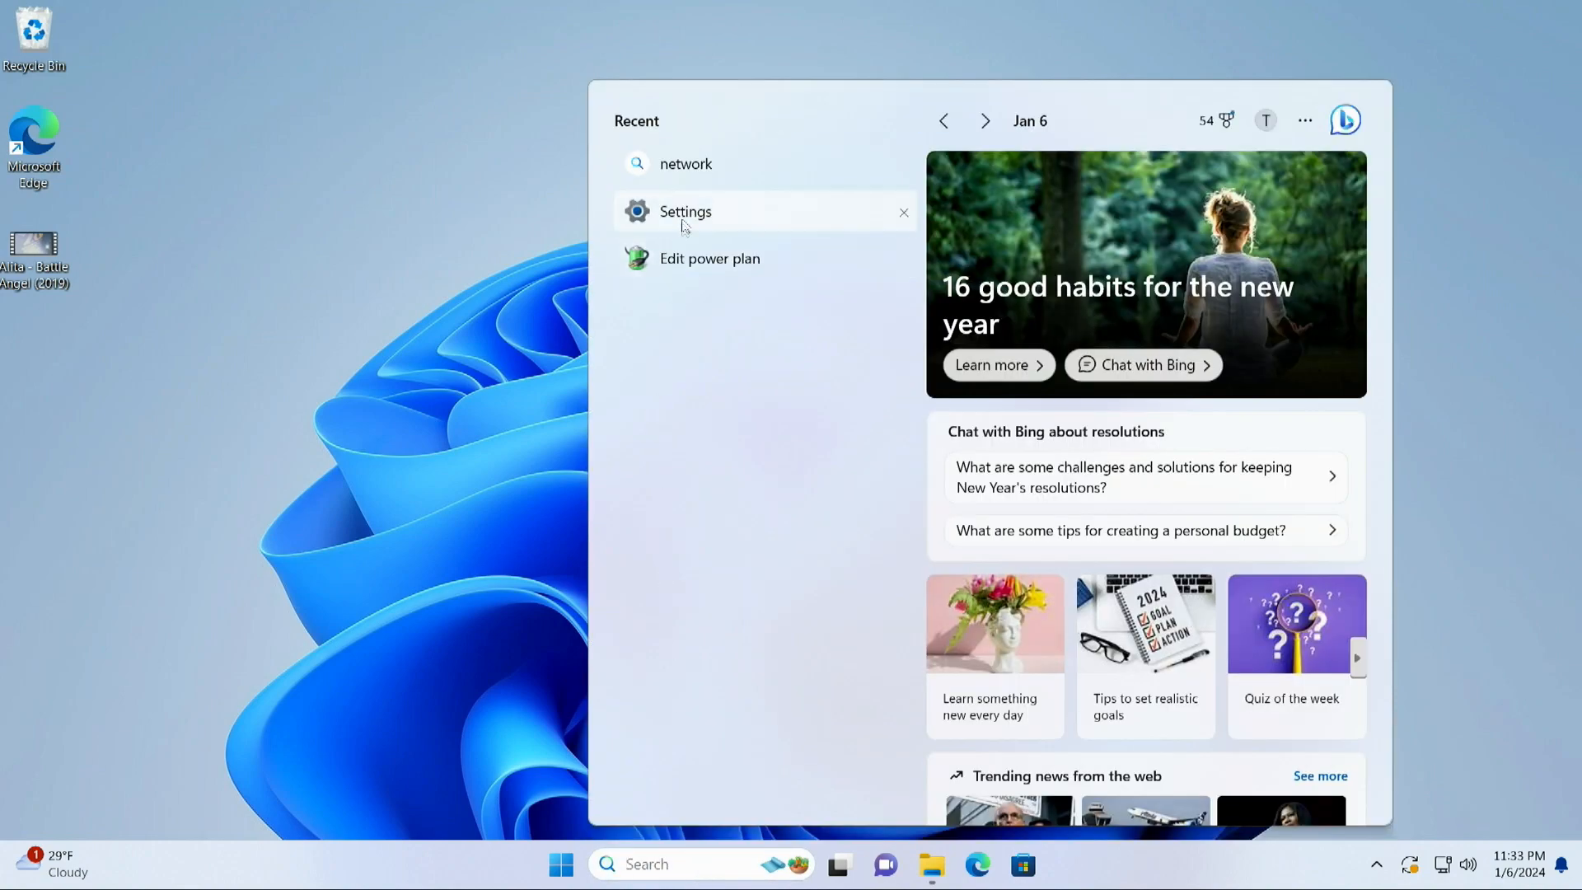
pyautogui.click(685, 211)
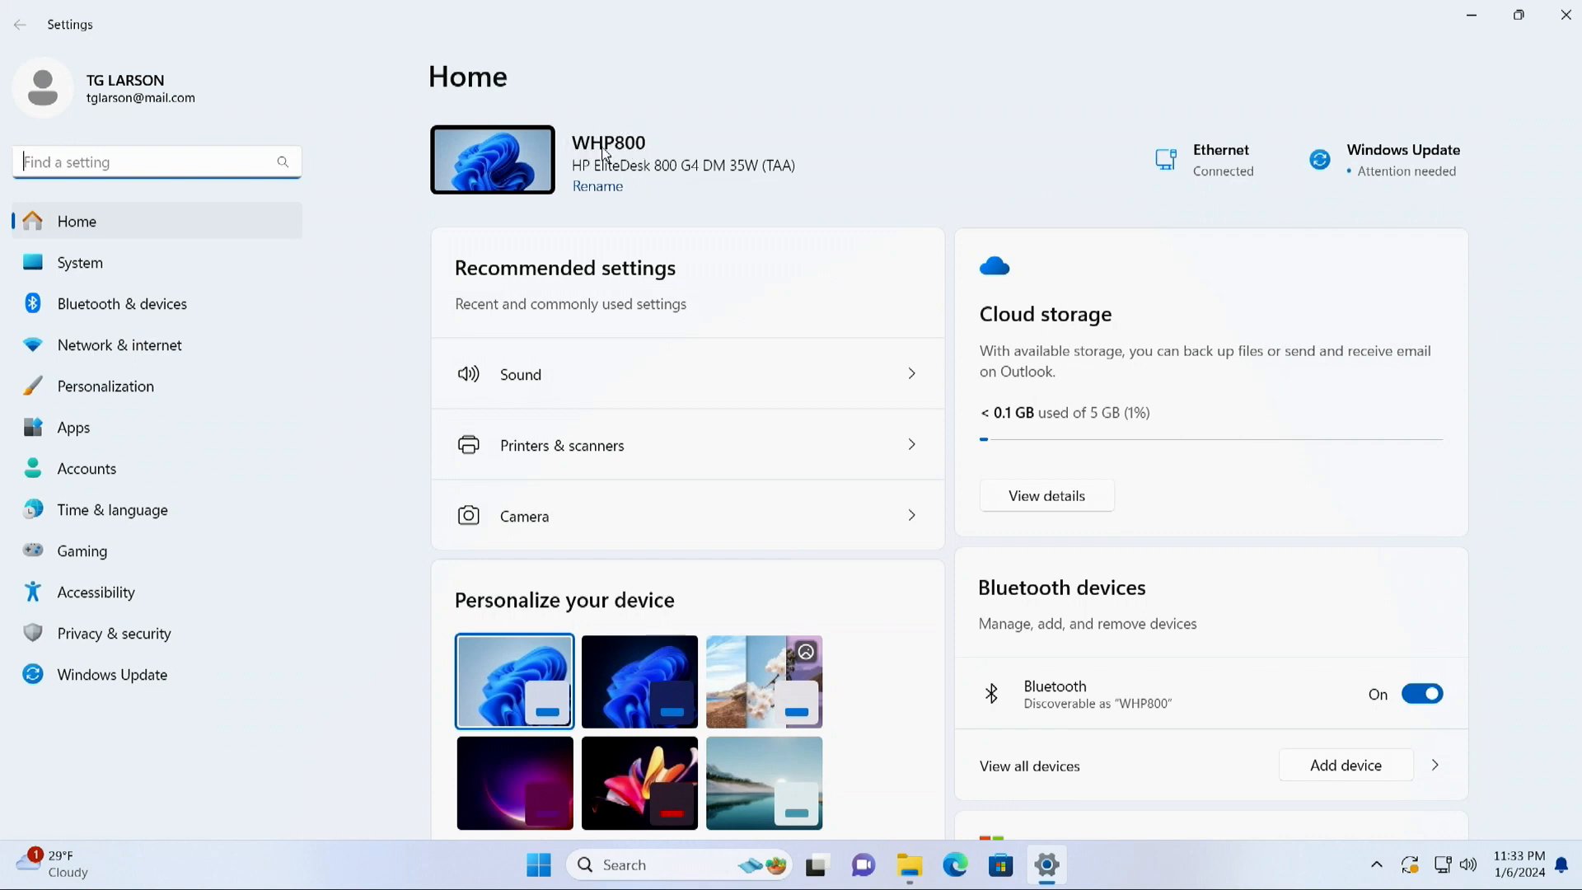
pyautogui.moveTo(643, 153)
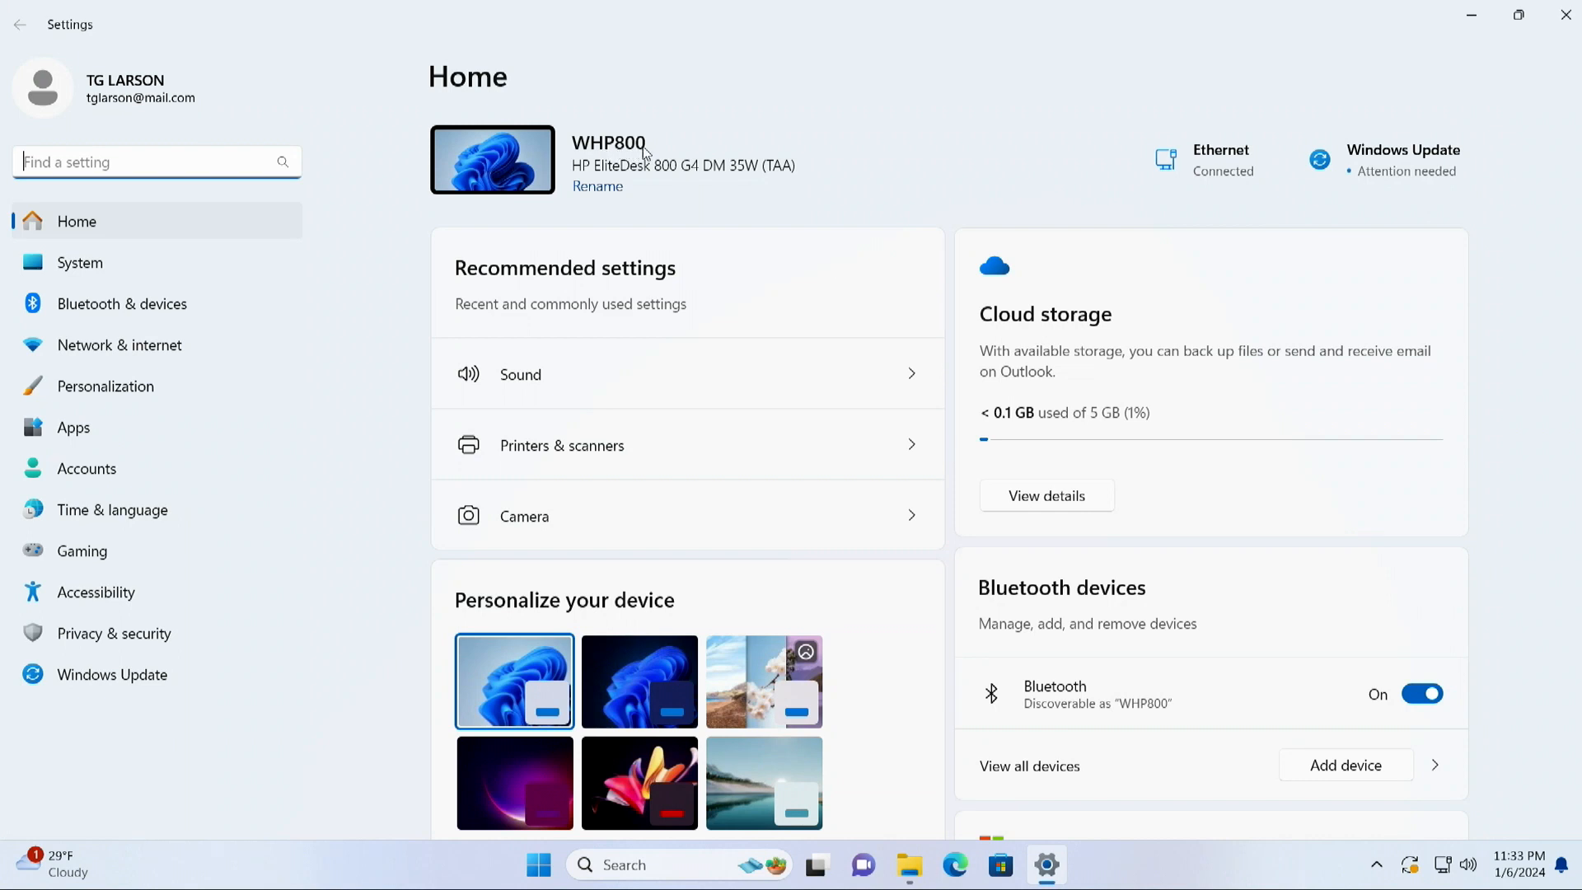
pyautogui.moveTo(652, 147)
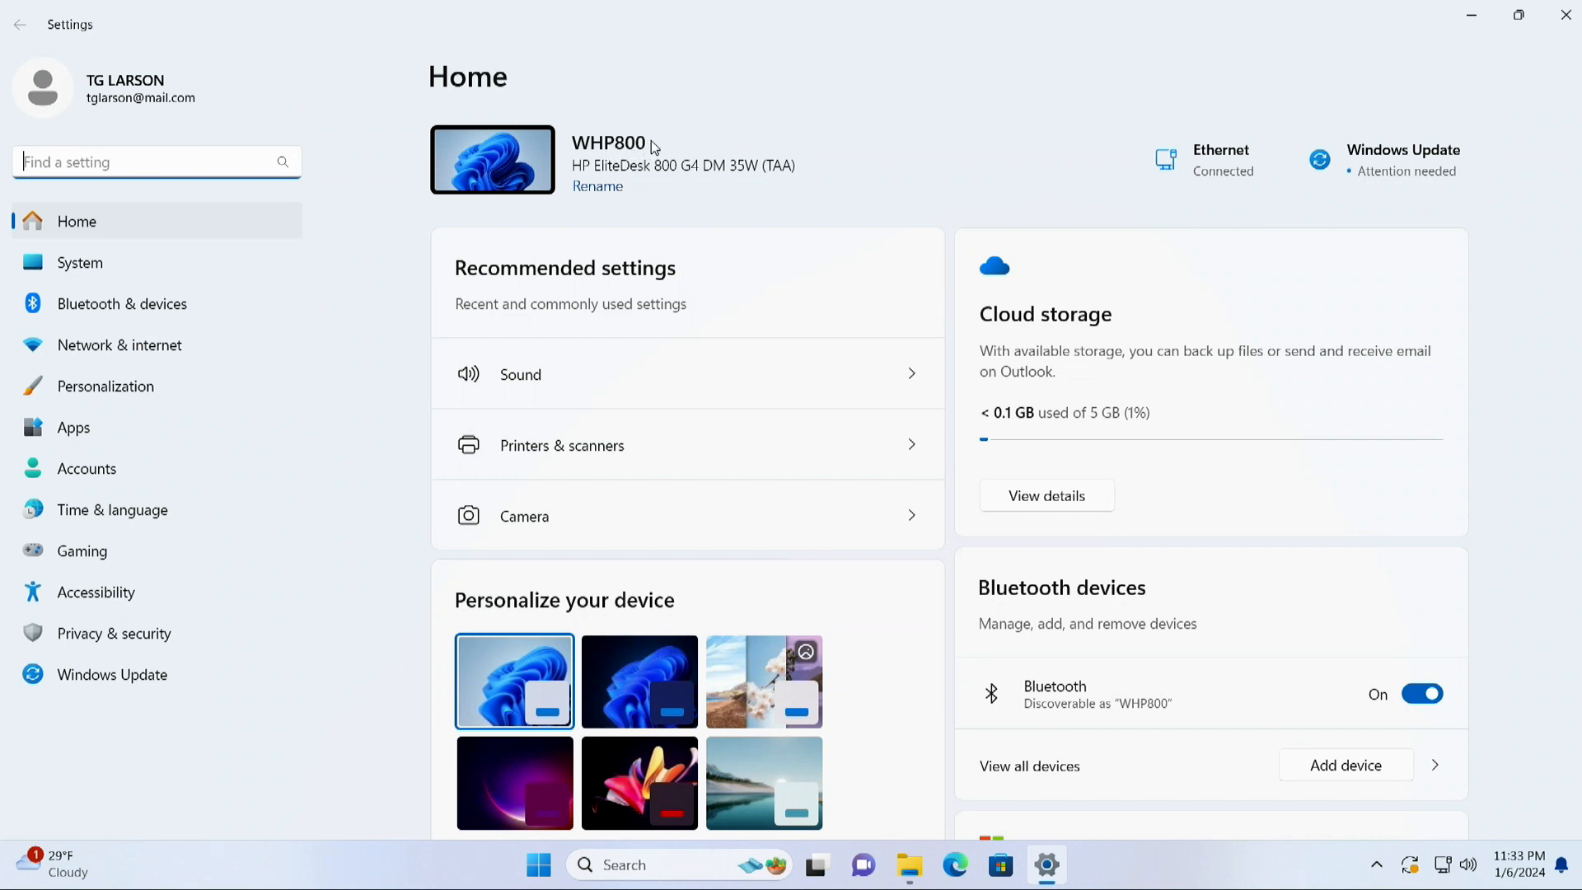
pyautogui.moveTo(685, 149)
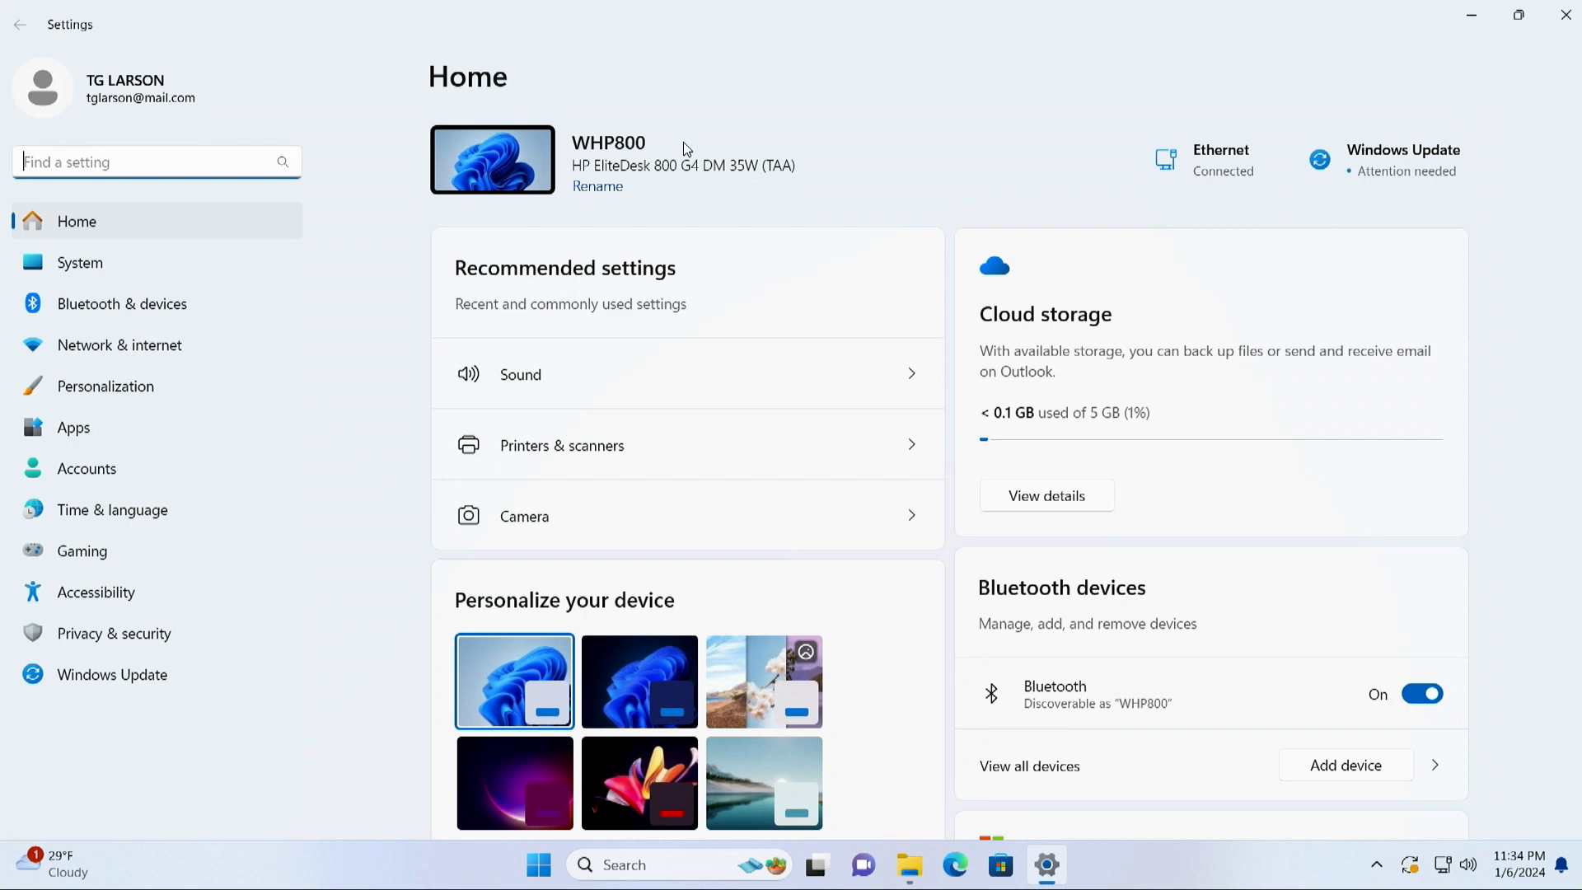
pyautogui.moveTo(658, 156)
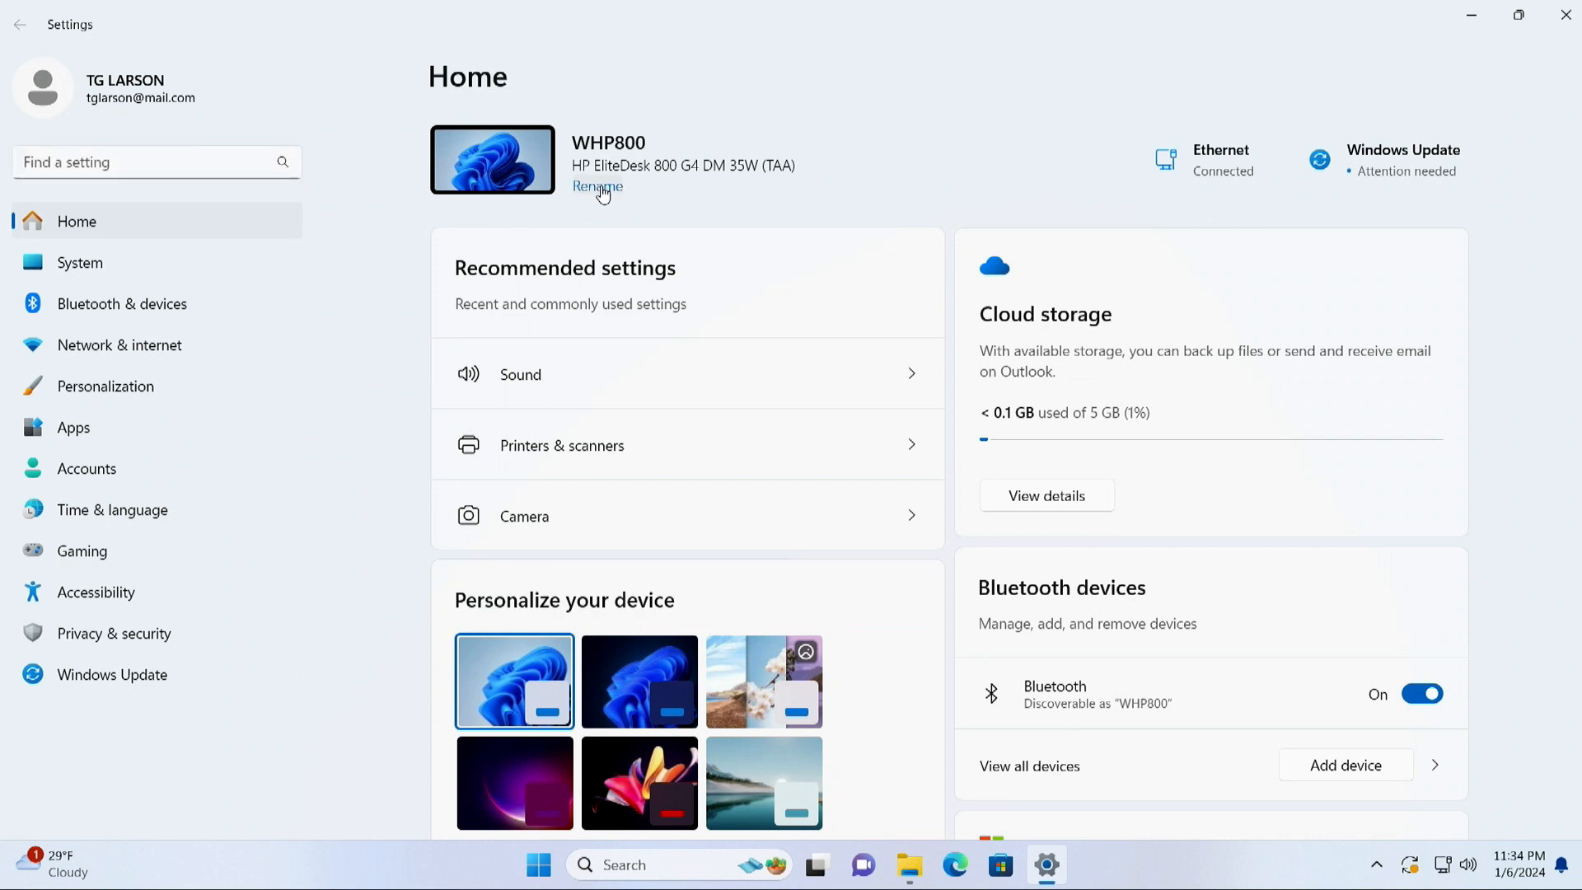
pyautogui.click(594, 188)
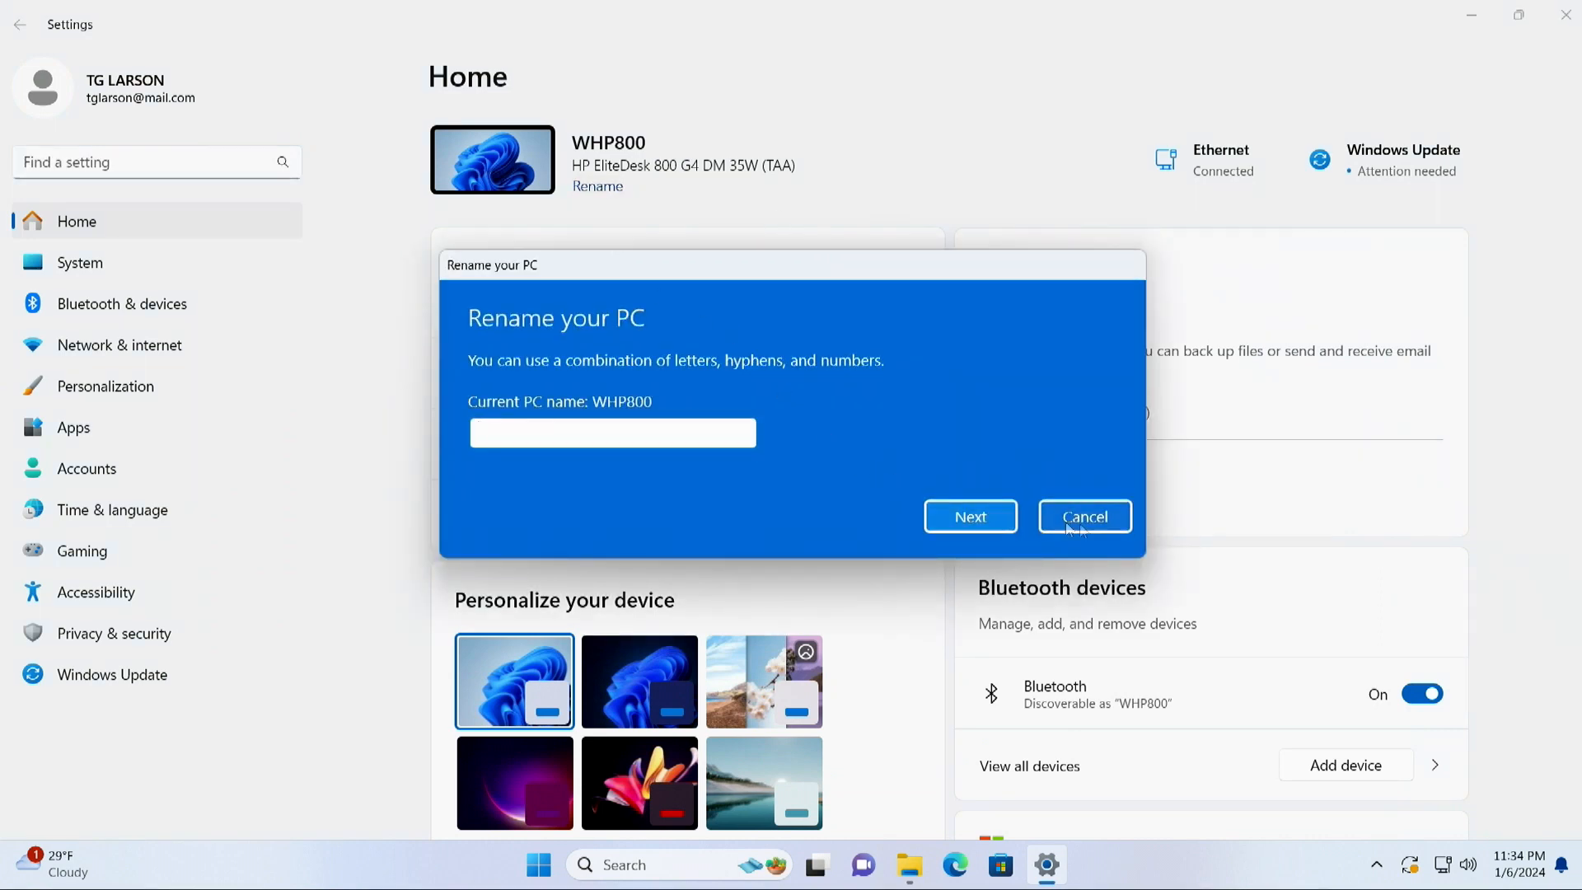
pyautogui.click(1082, 516)
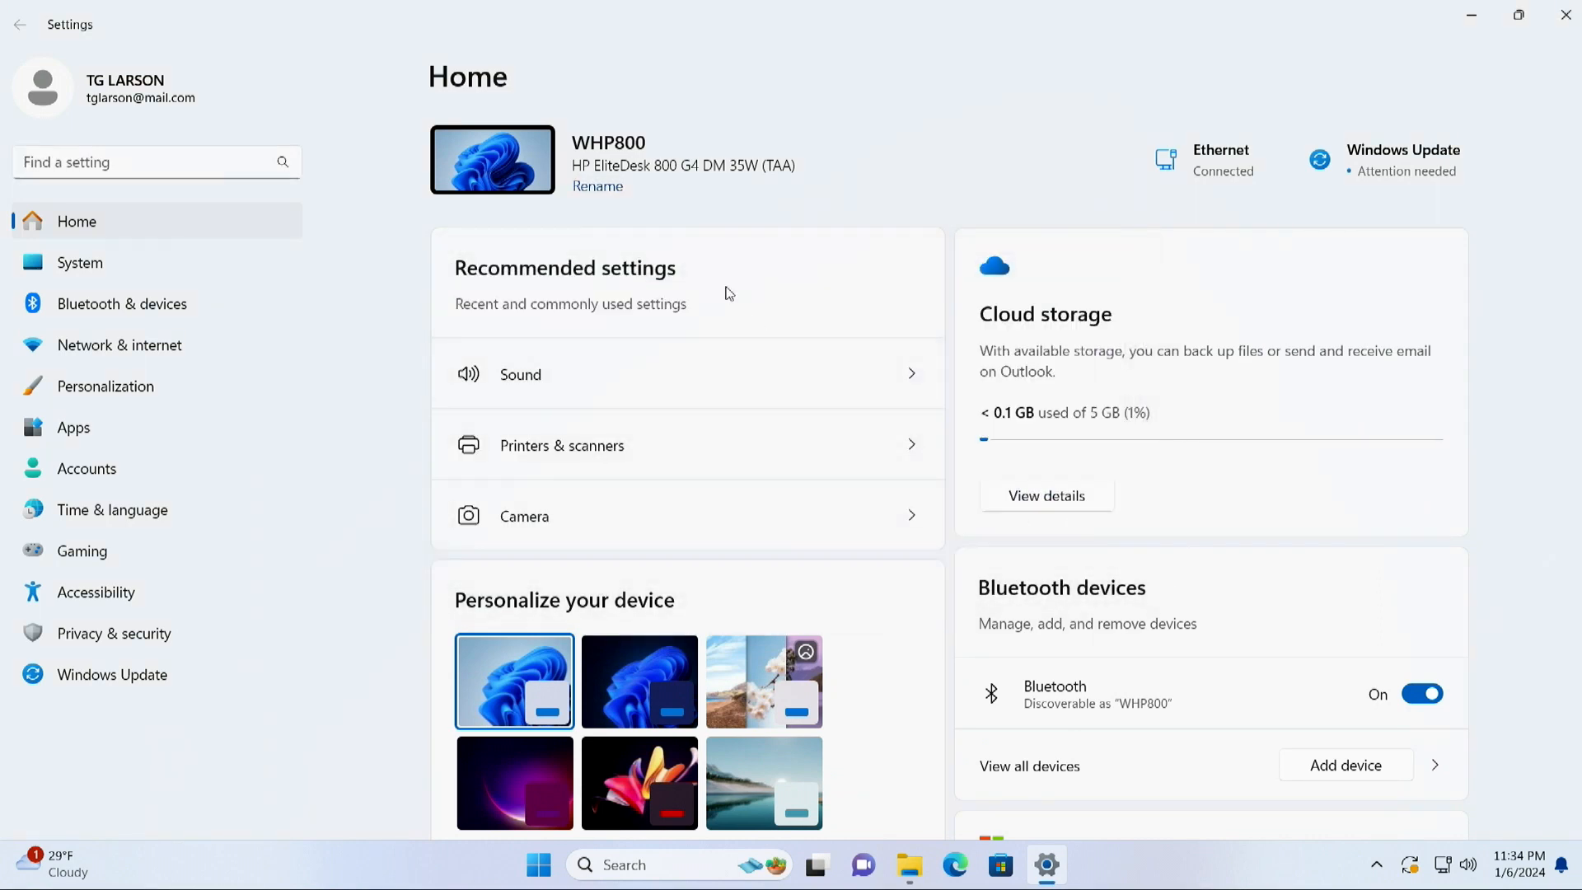
pyautogui.moveTo(270, 340)
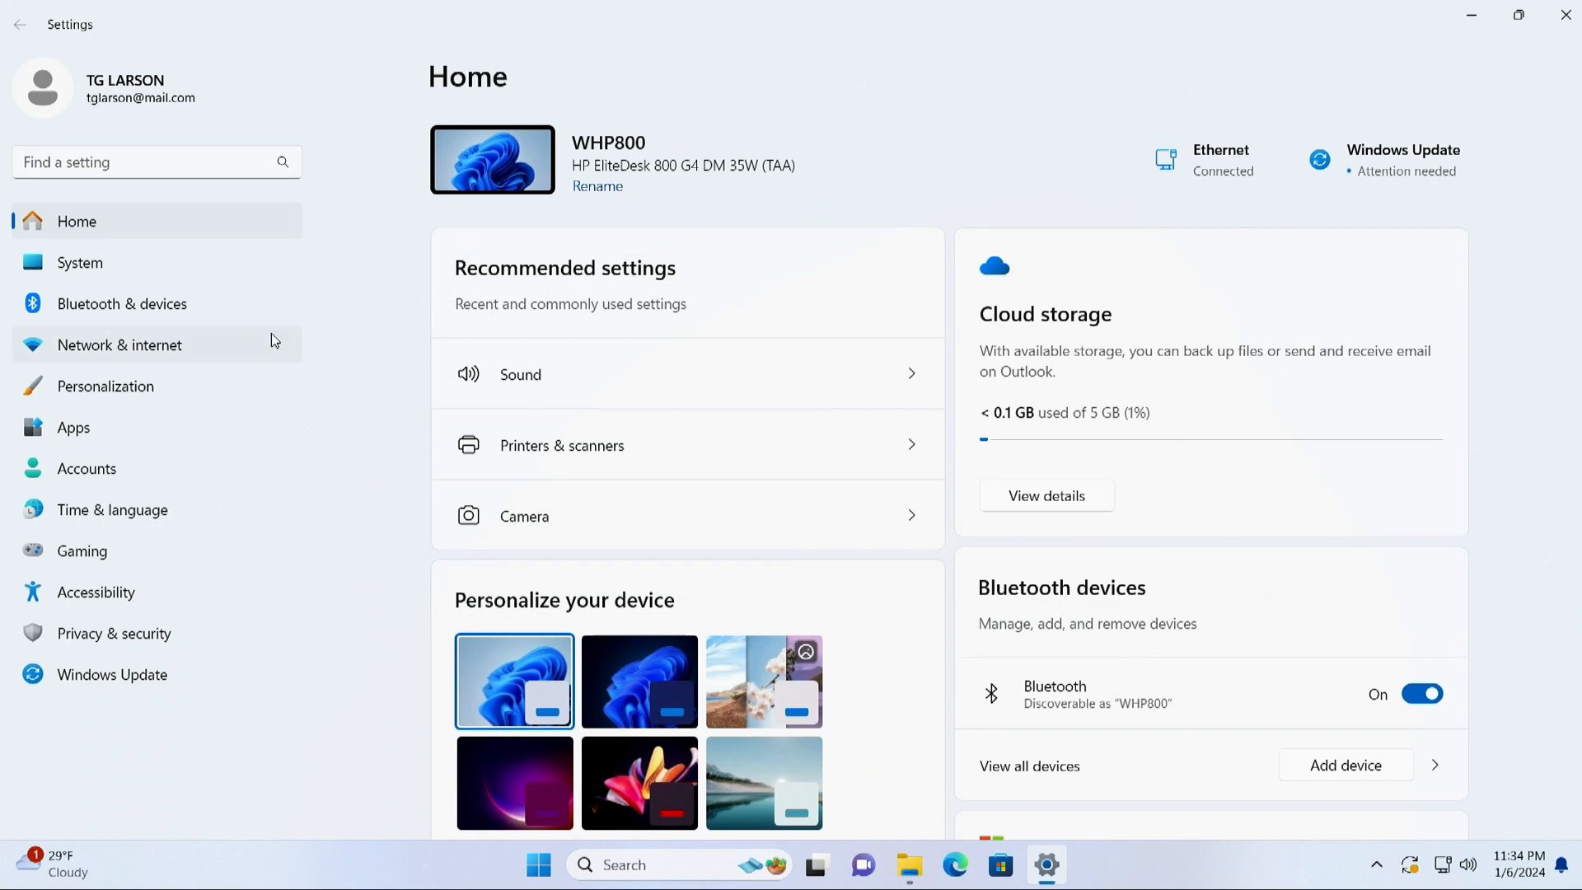
pyautogui.moveTo(648, 156)
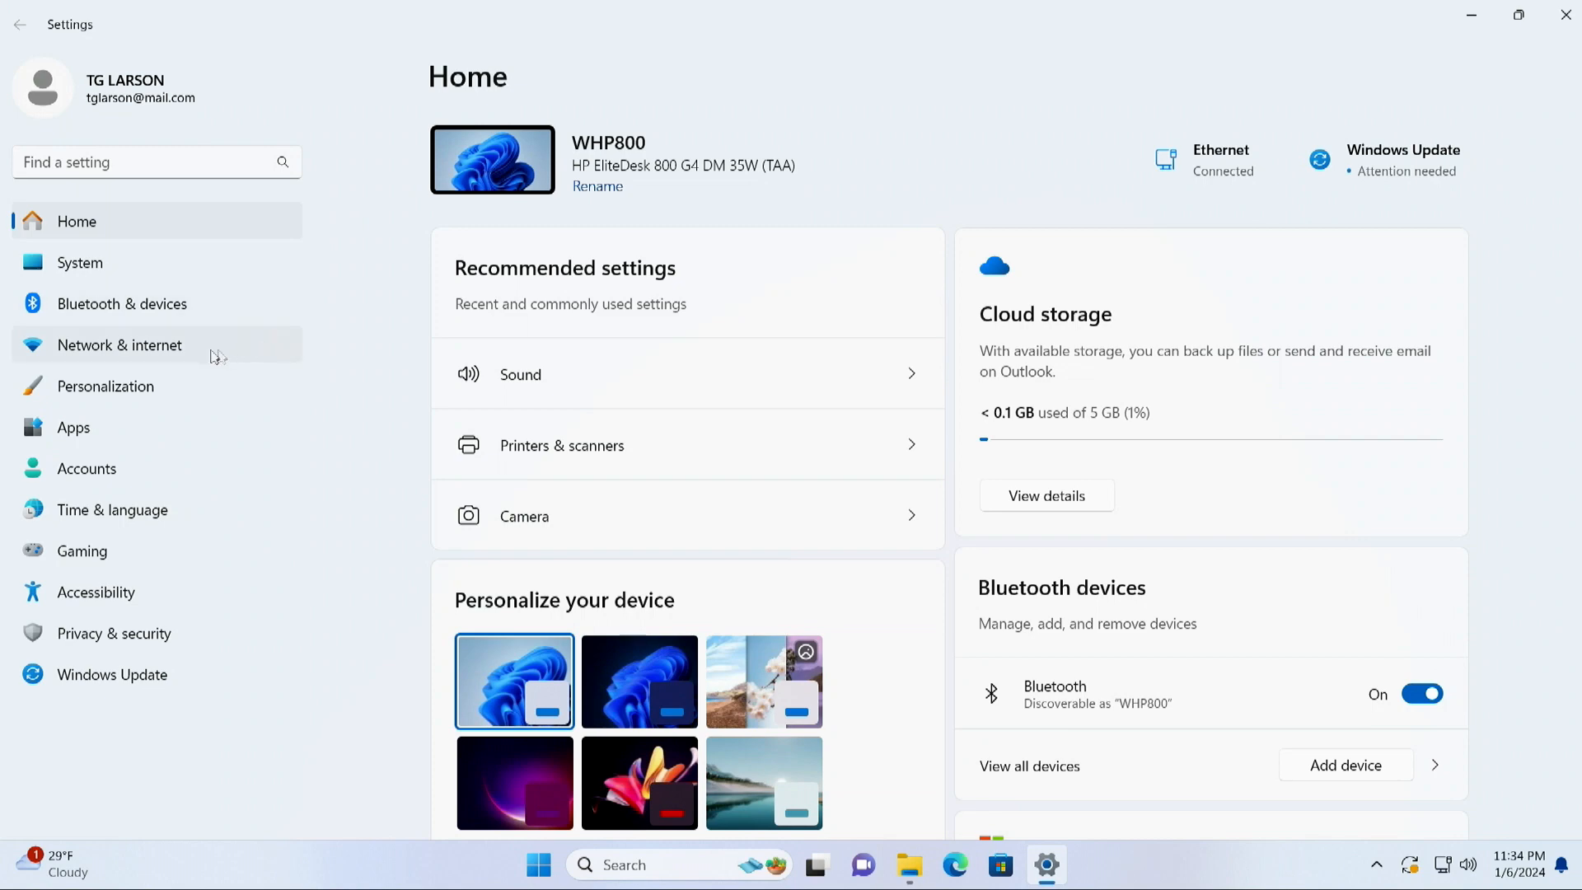
pyautogui.moveTo(96, 354)
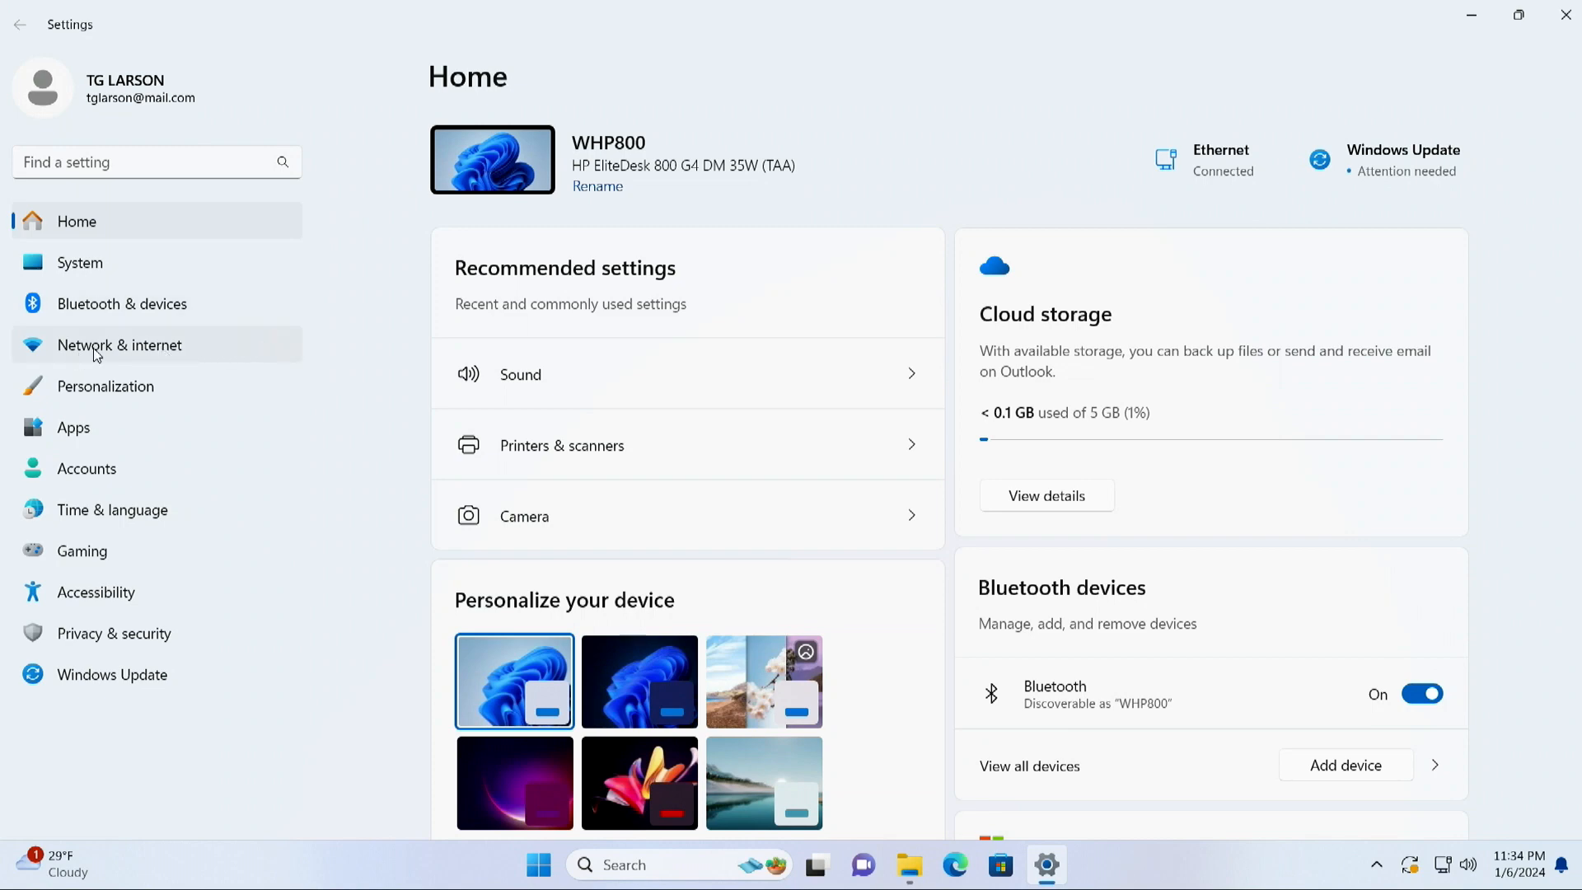
# - Go to Network & internet's Advanced network settings to see the Wi-Fi, Ethernet and Bluetooth adapters
pyautogui.click(118, 345)
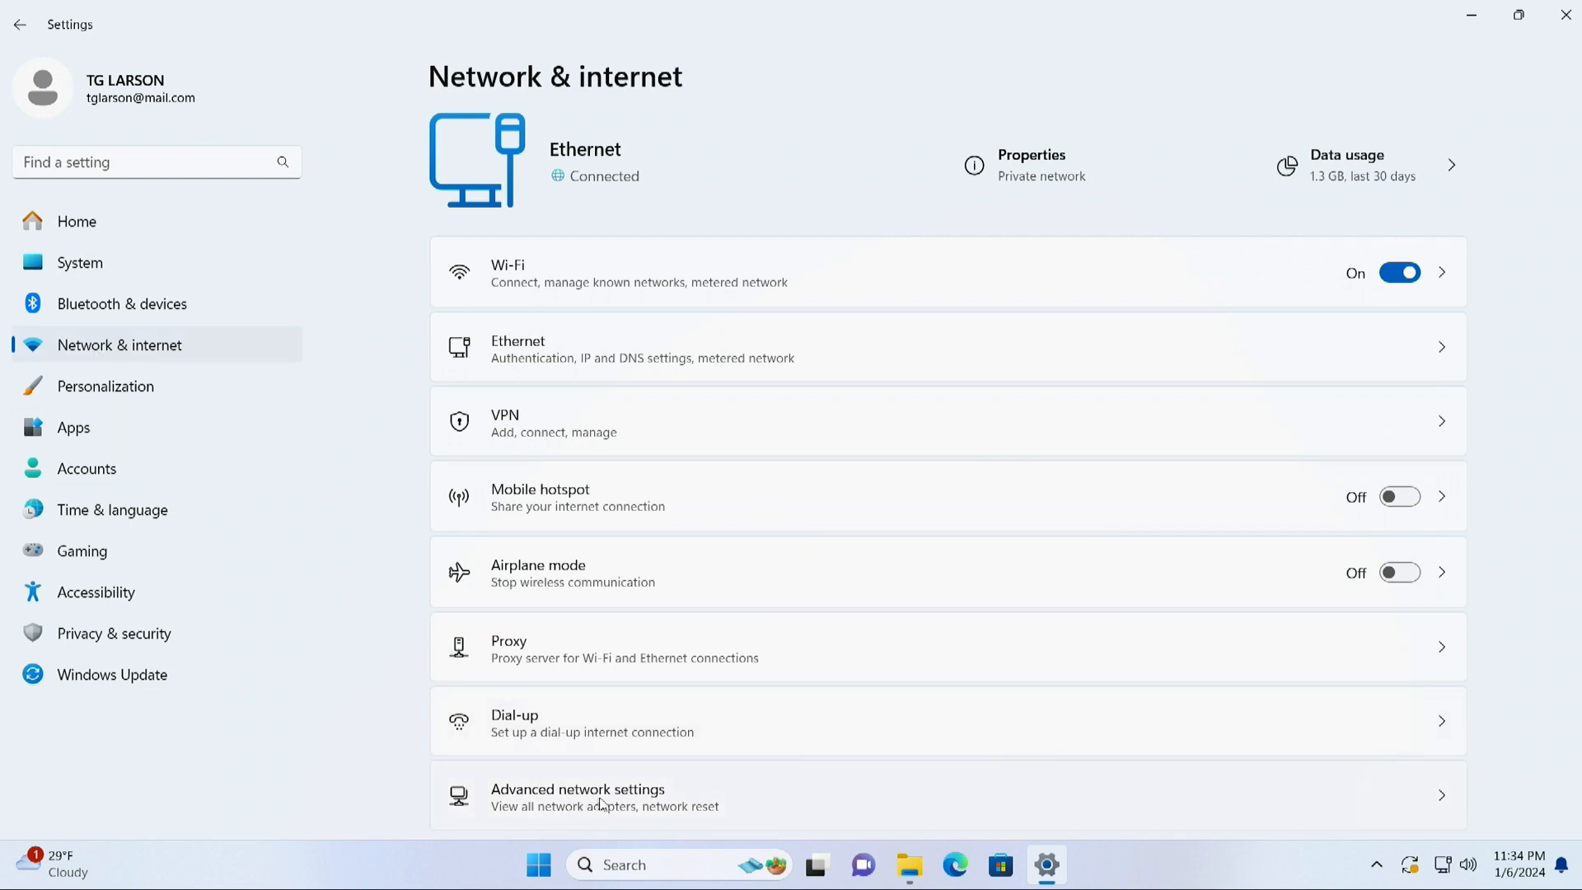
pyautogui.moveTo(626, 797)
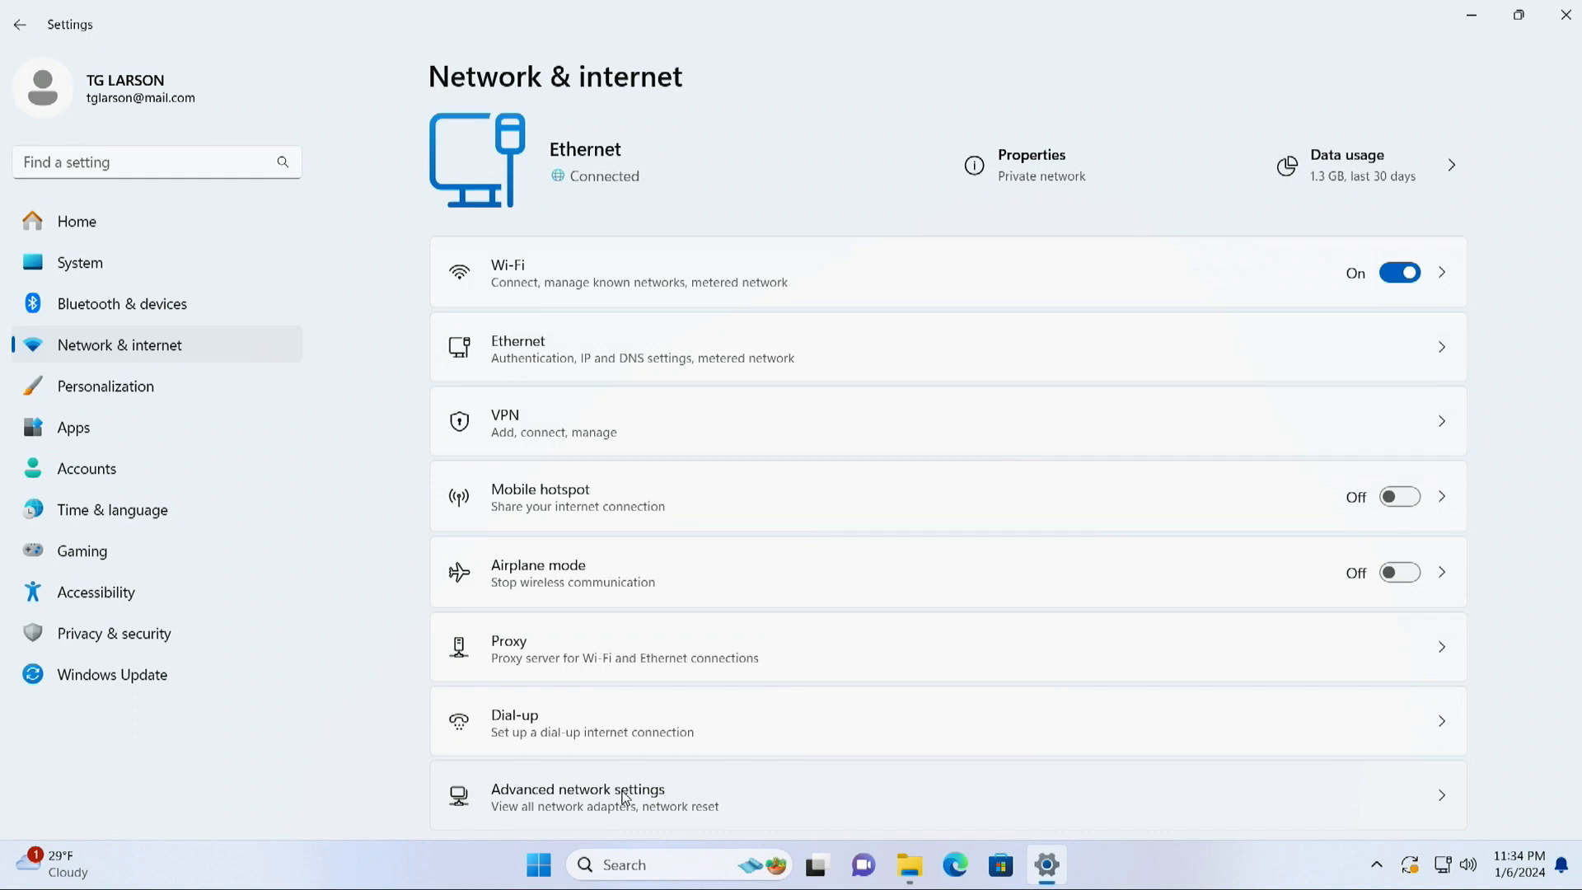
pyautogui.click(578, 797)
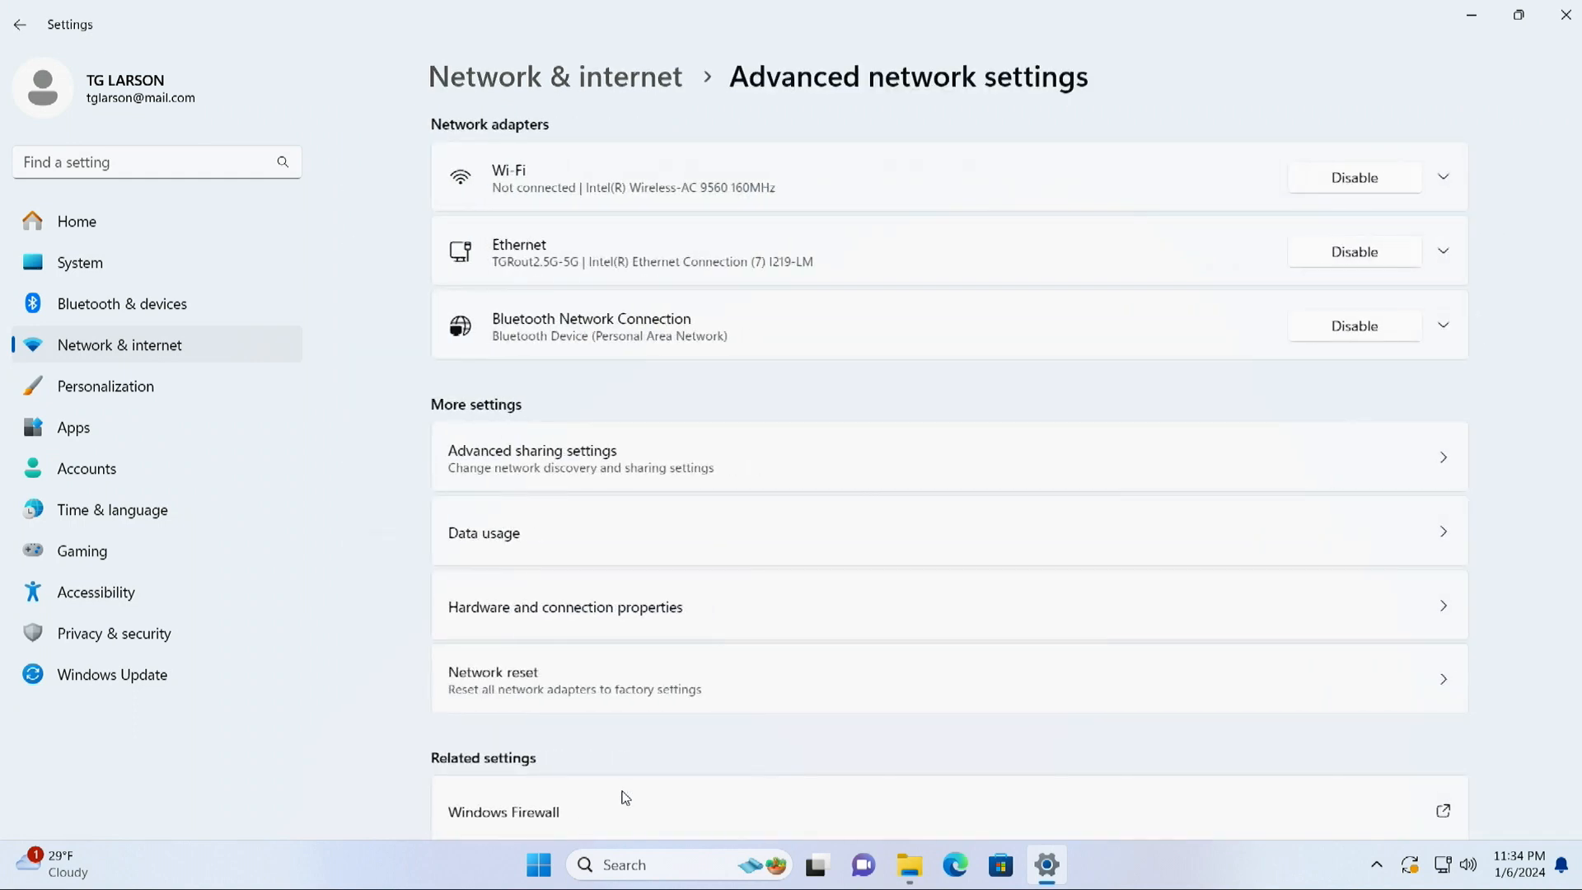
pyautogui.moveTo(553, 437)
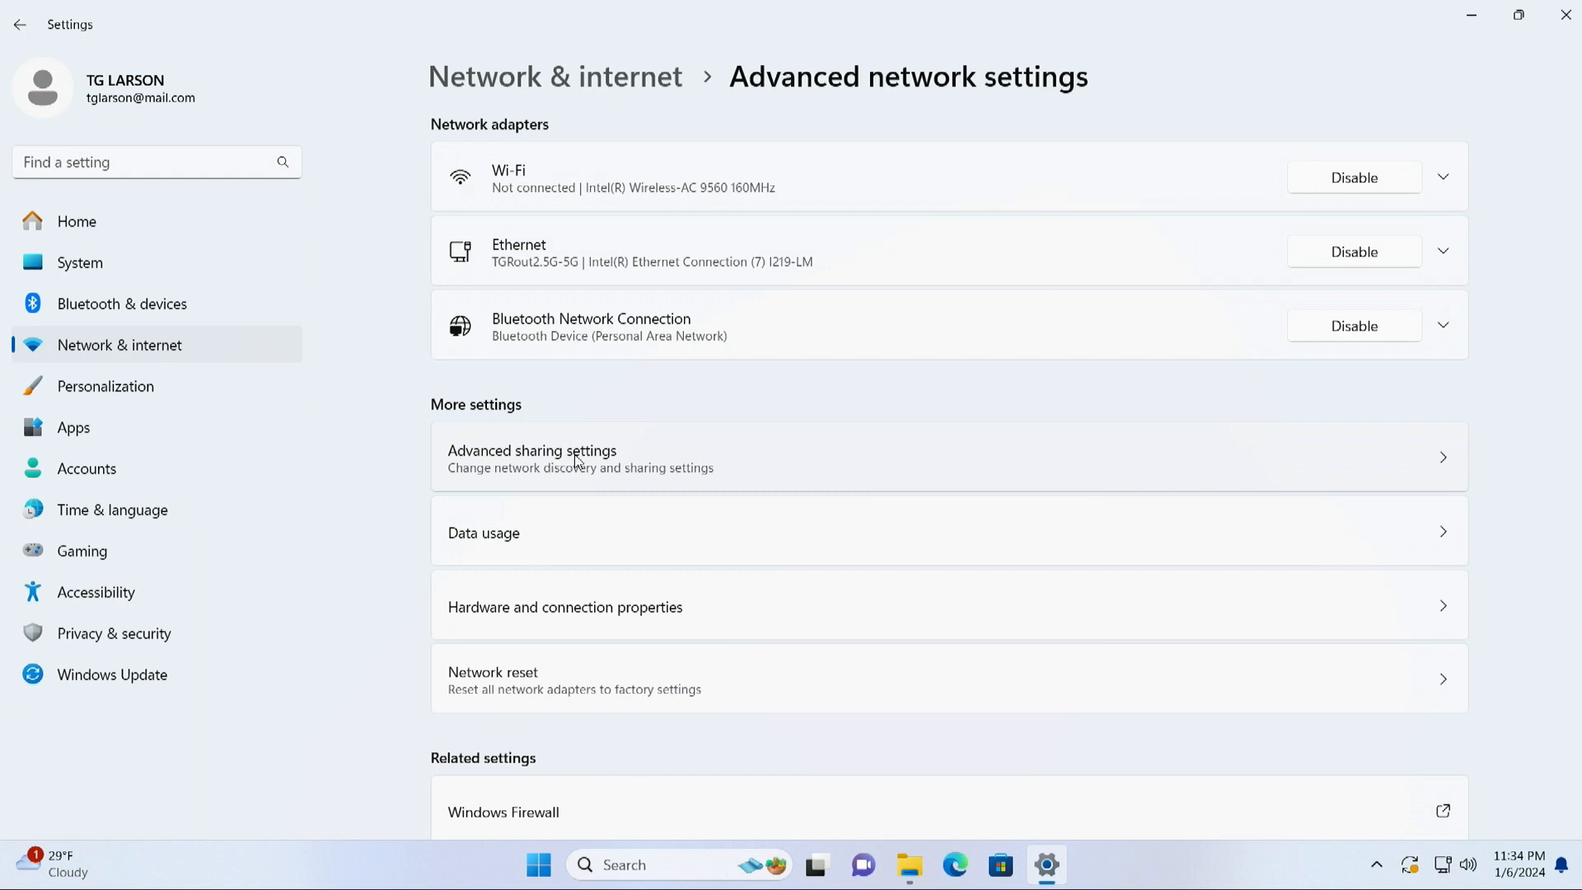
# - Turn on network discovery and file and printer sharing, and turn off password protected sharing
pyautogui.click(531, 458)
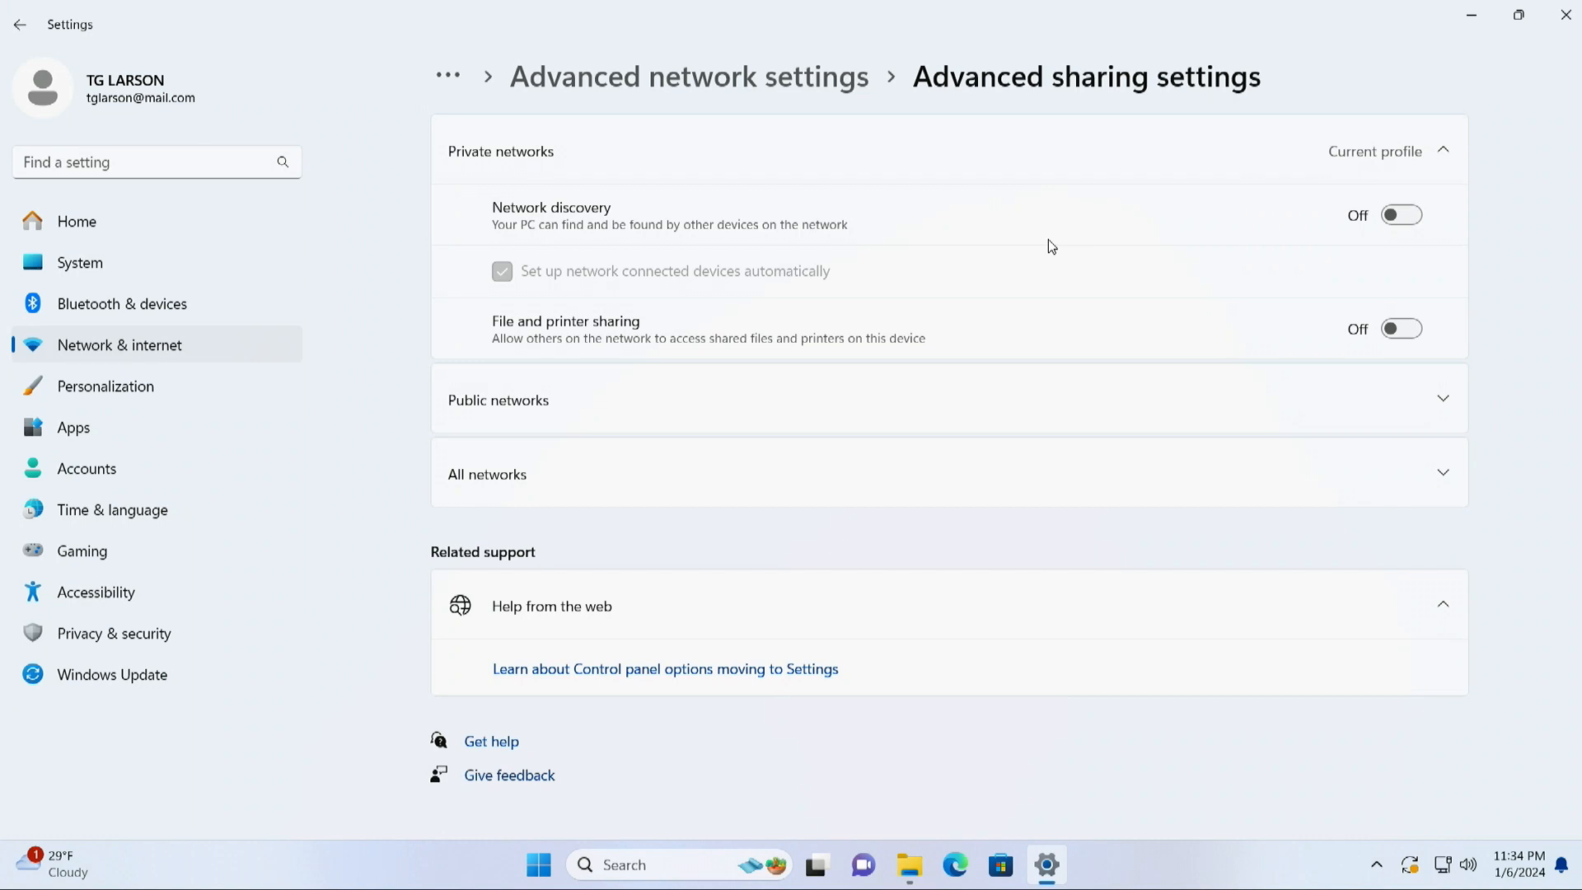
pyautogui.moveTo(1384, 247)
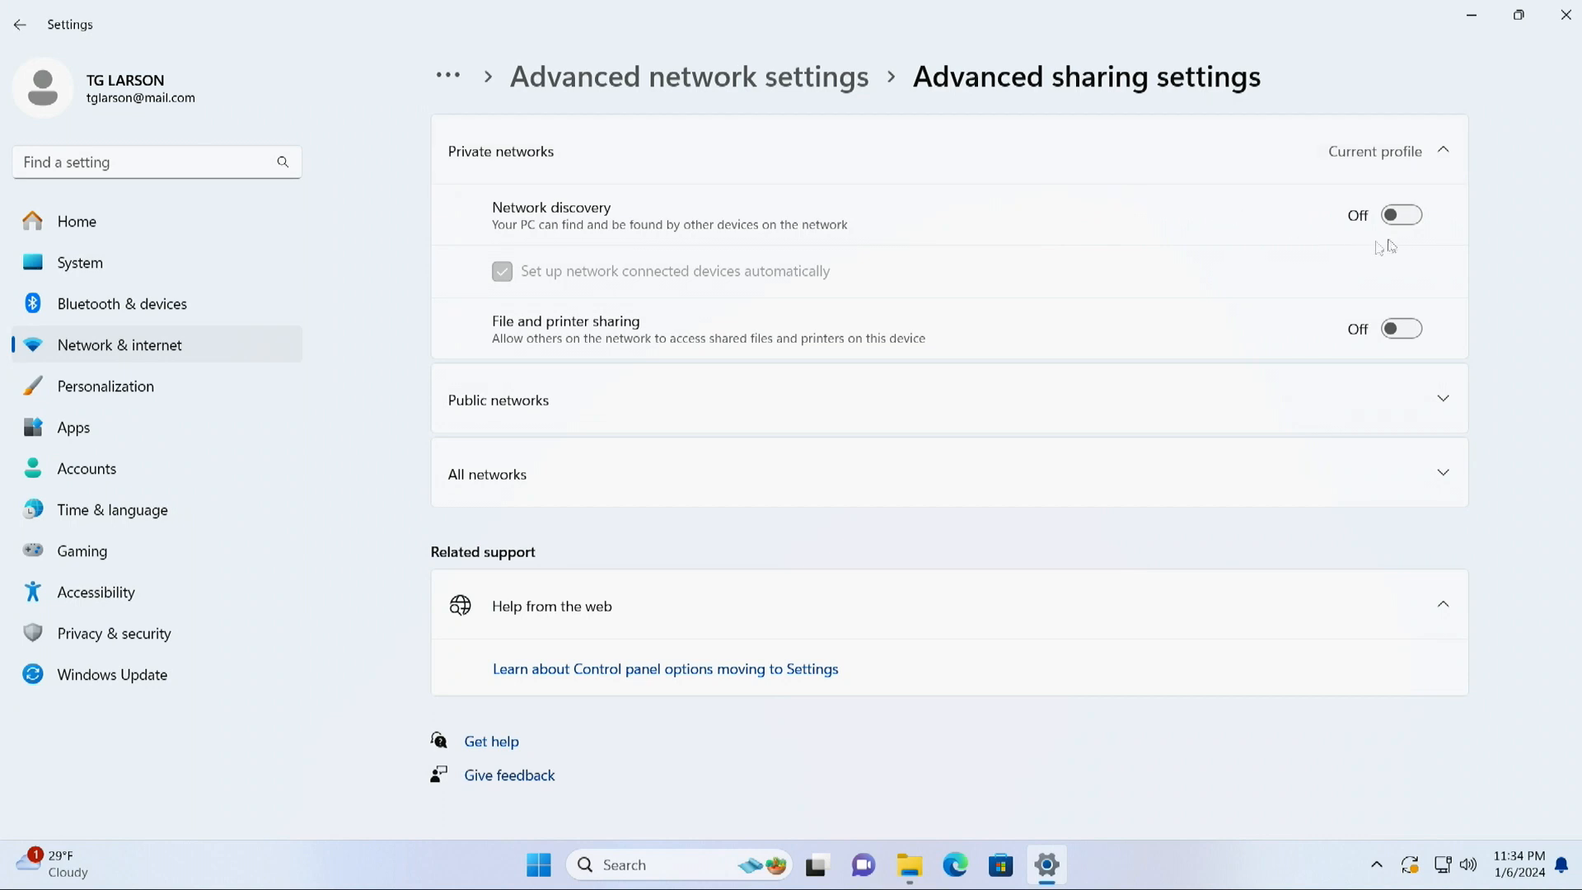
pyautogui.moveTo(1263, 220)
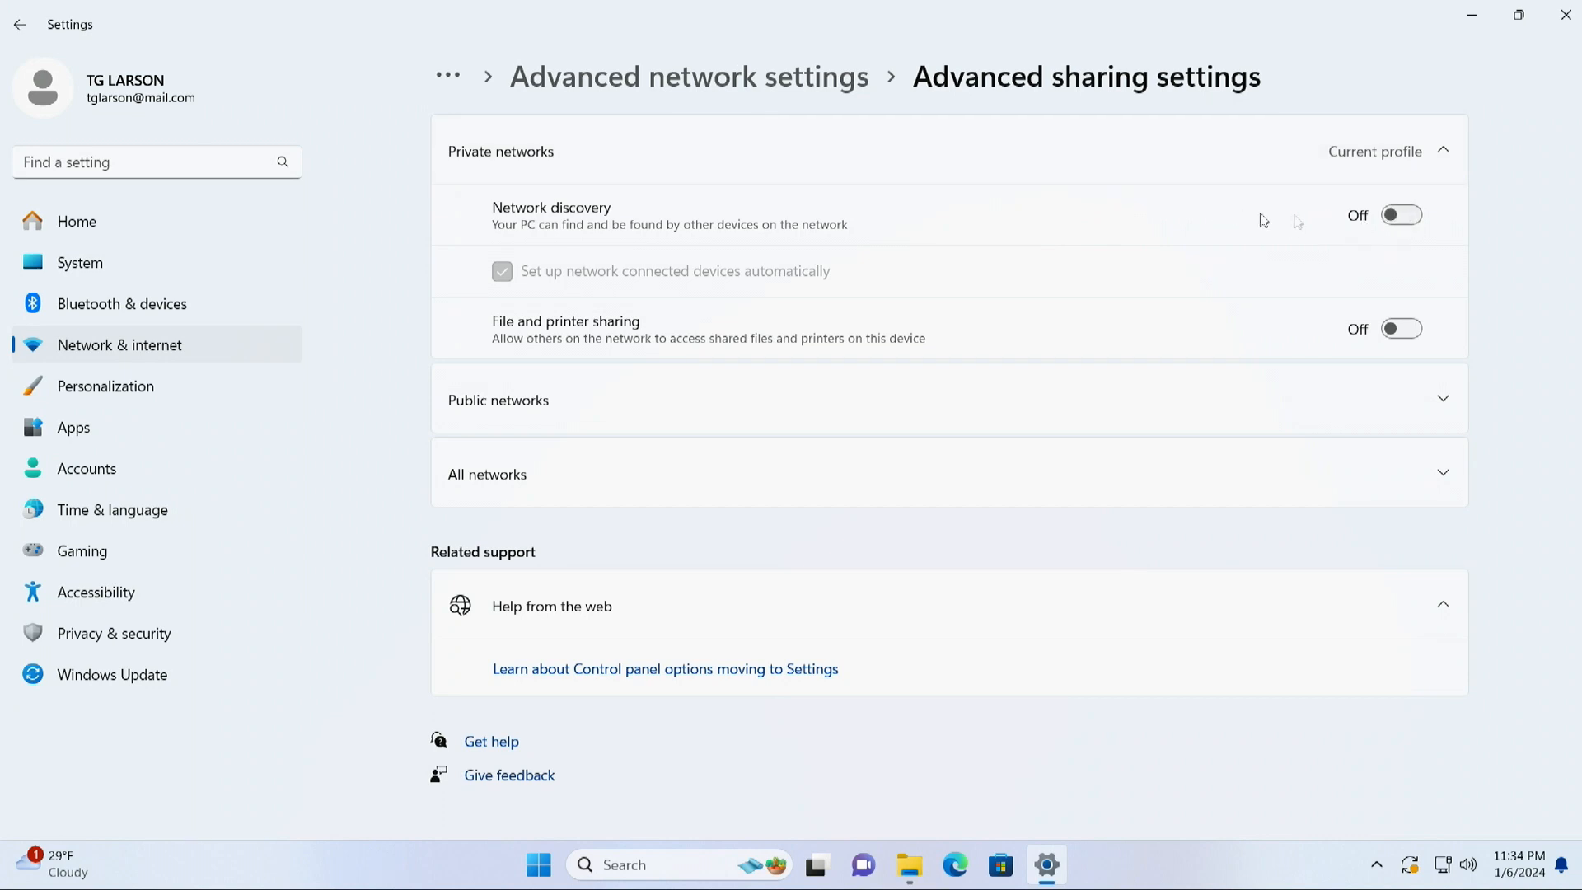
pyautogui.moveTo(1433, 208)
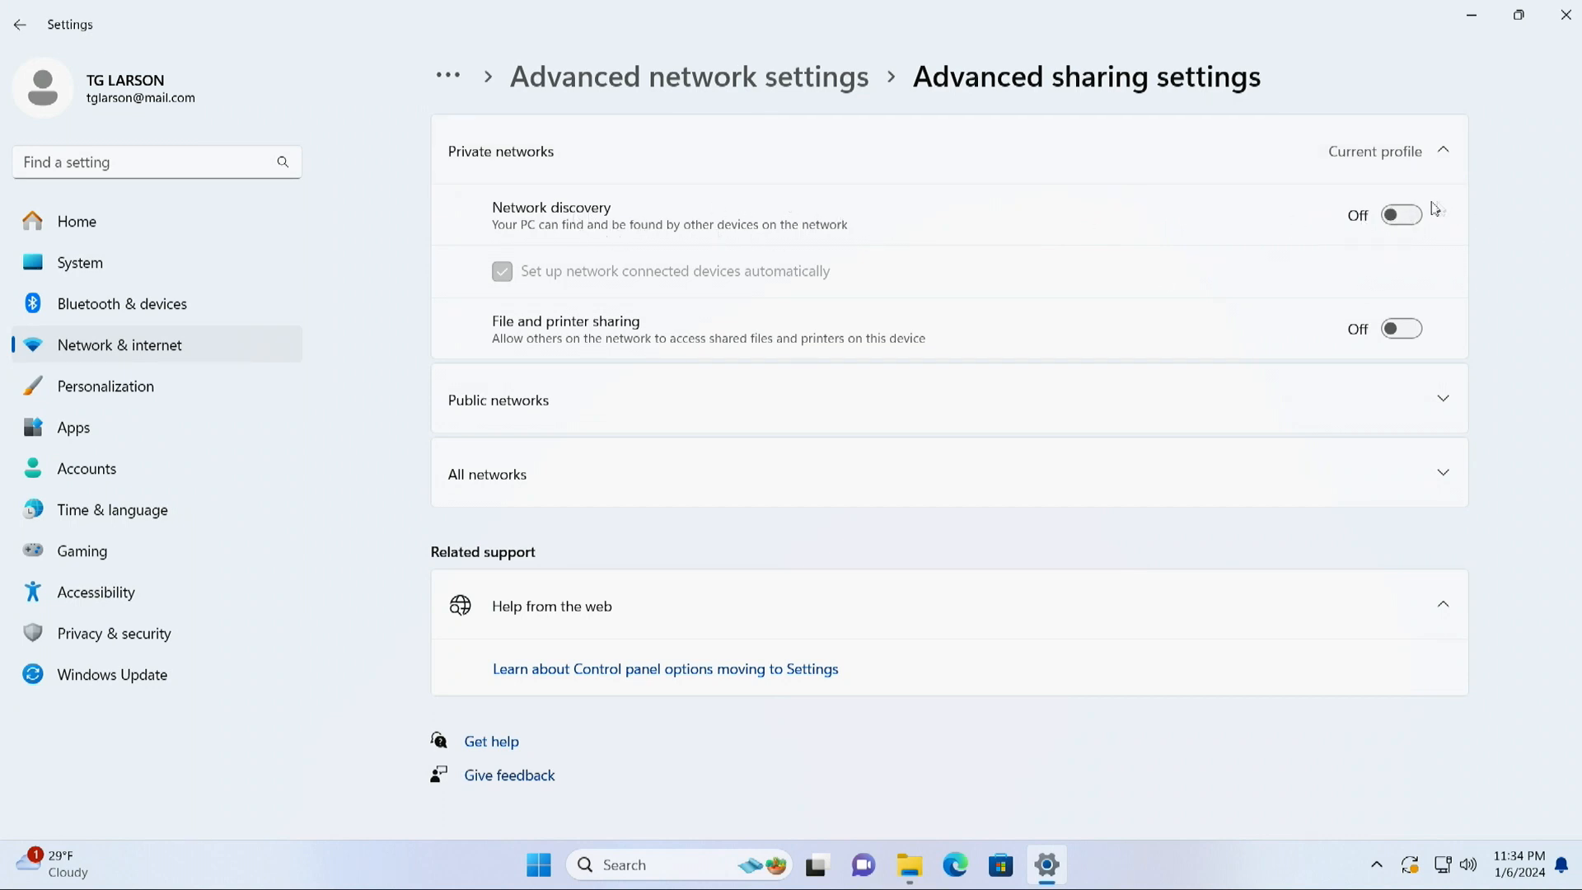
pyautogui.click(1401, 215)
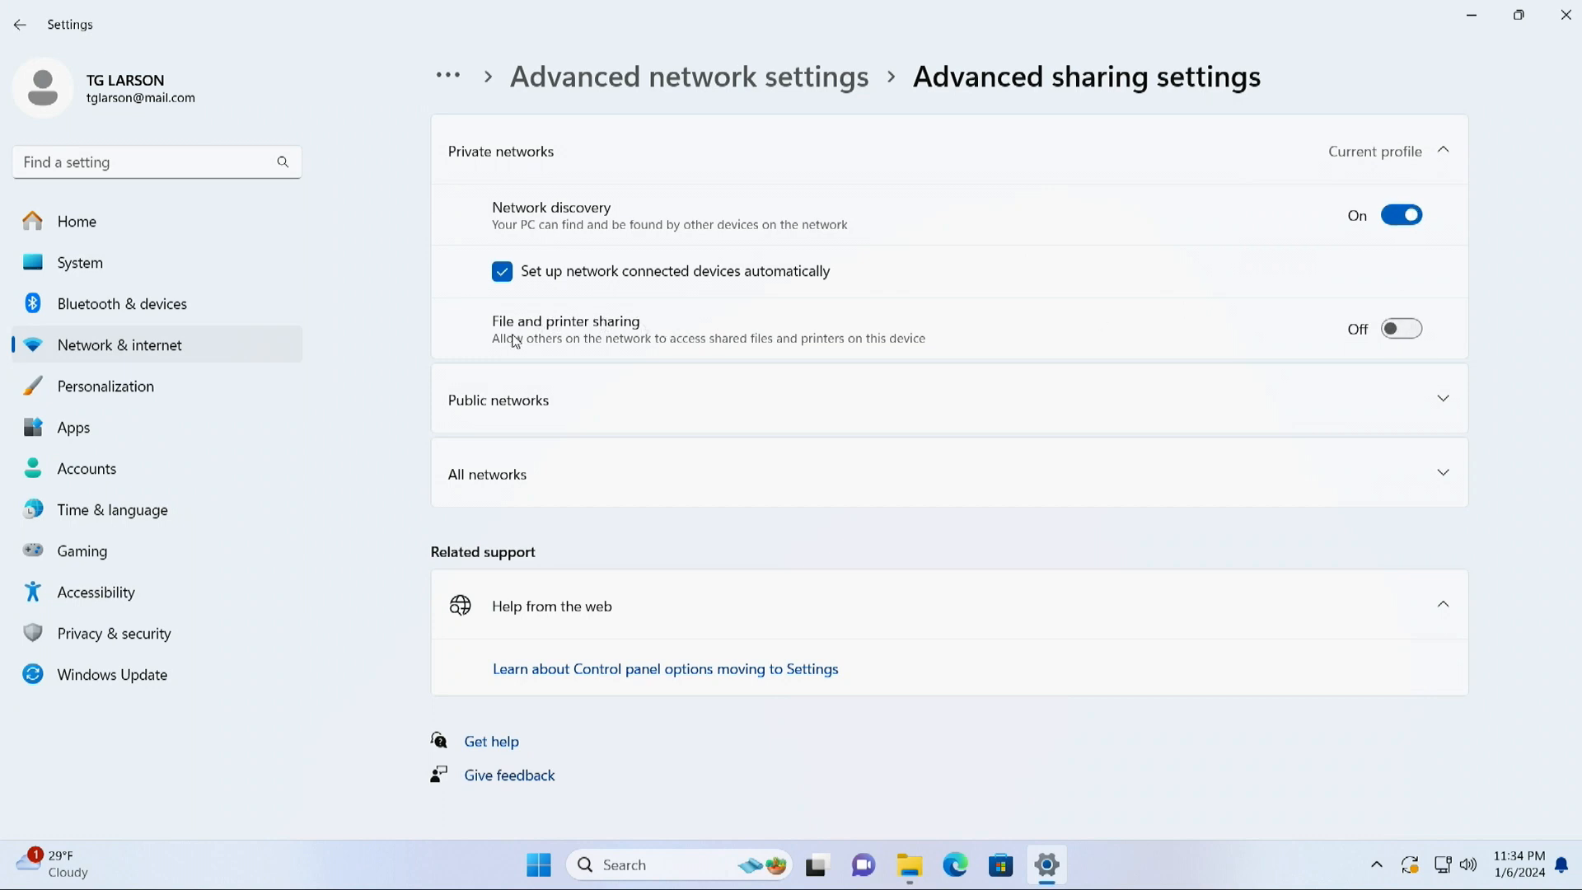
pyautogui.click(1401, 328)
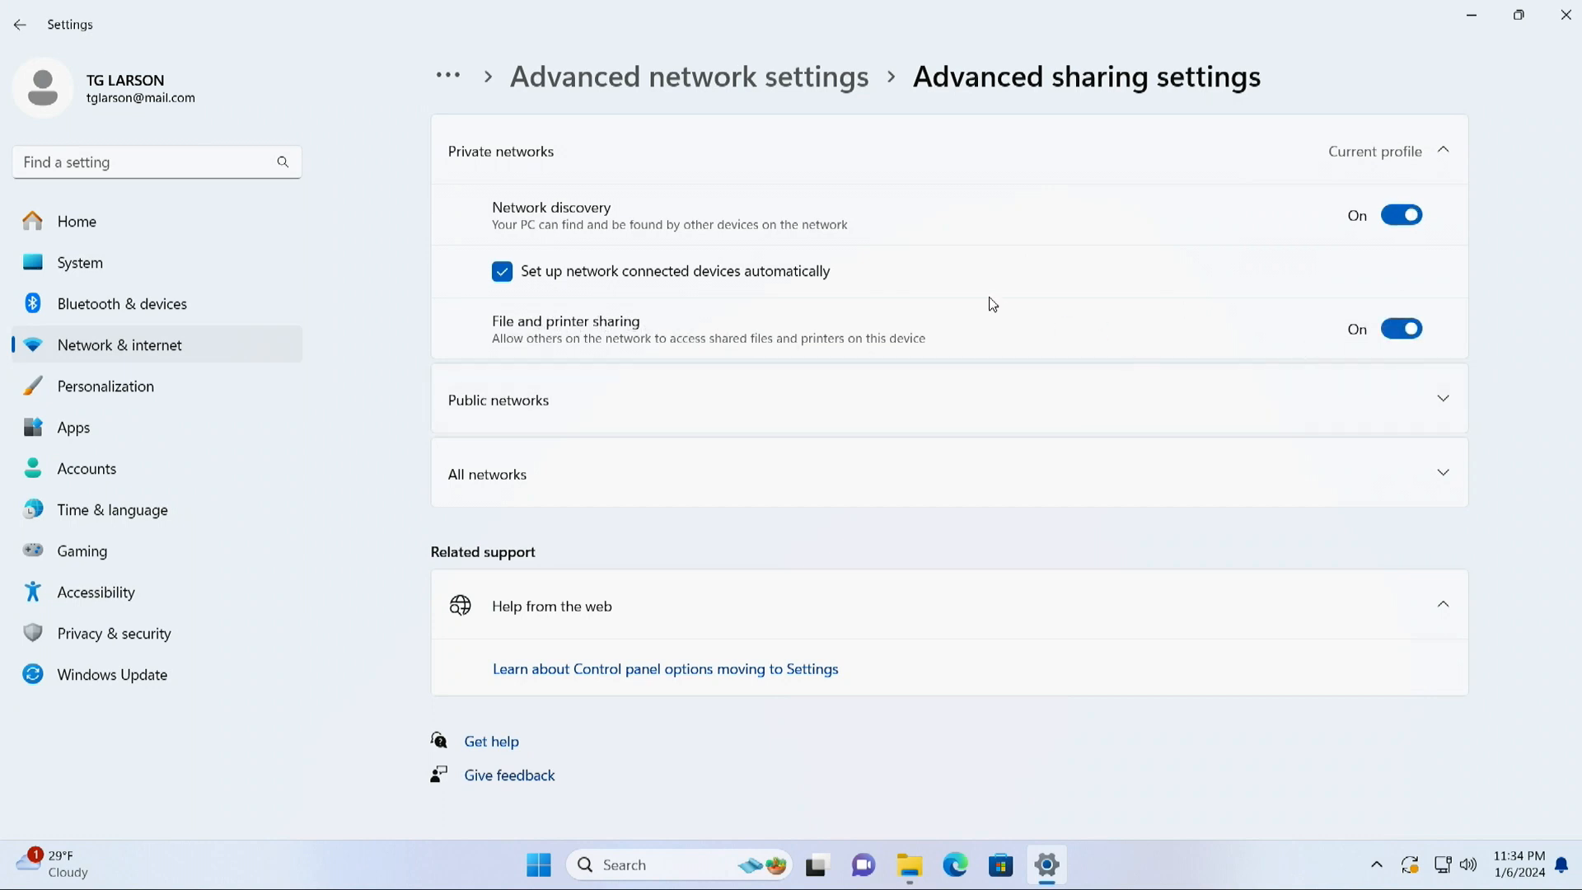
pyautogui.moveTo(476, 495)
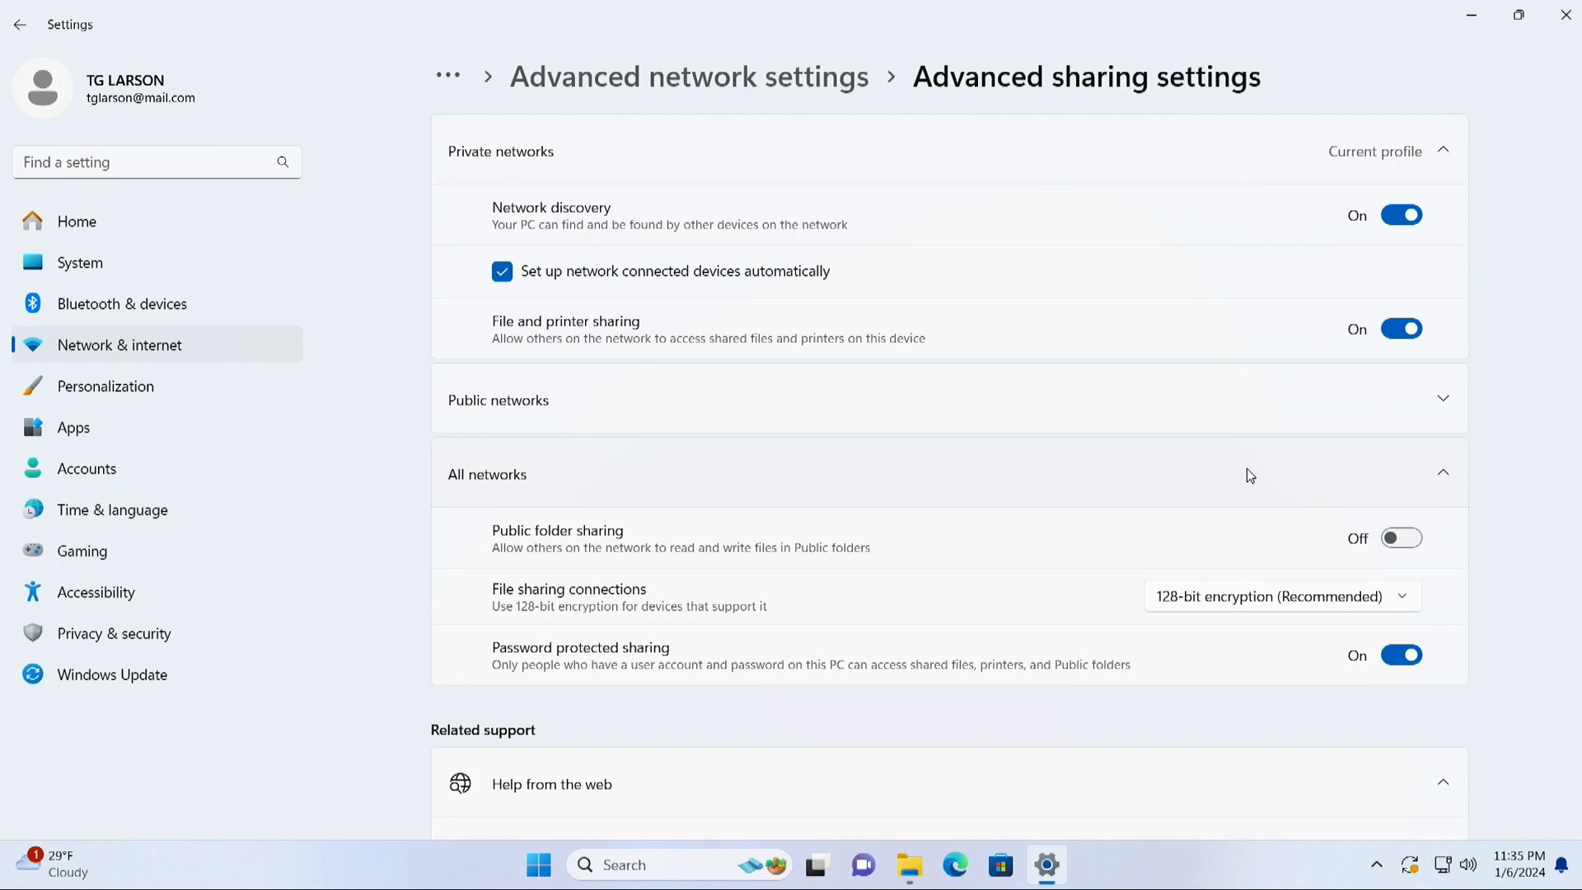
pyautogui.moveTo(1232, 508)
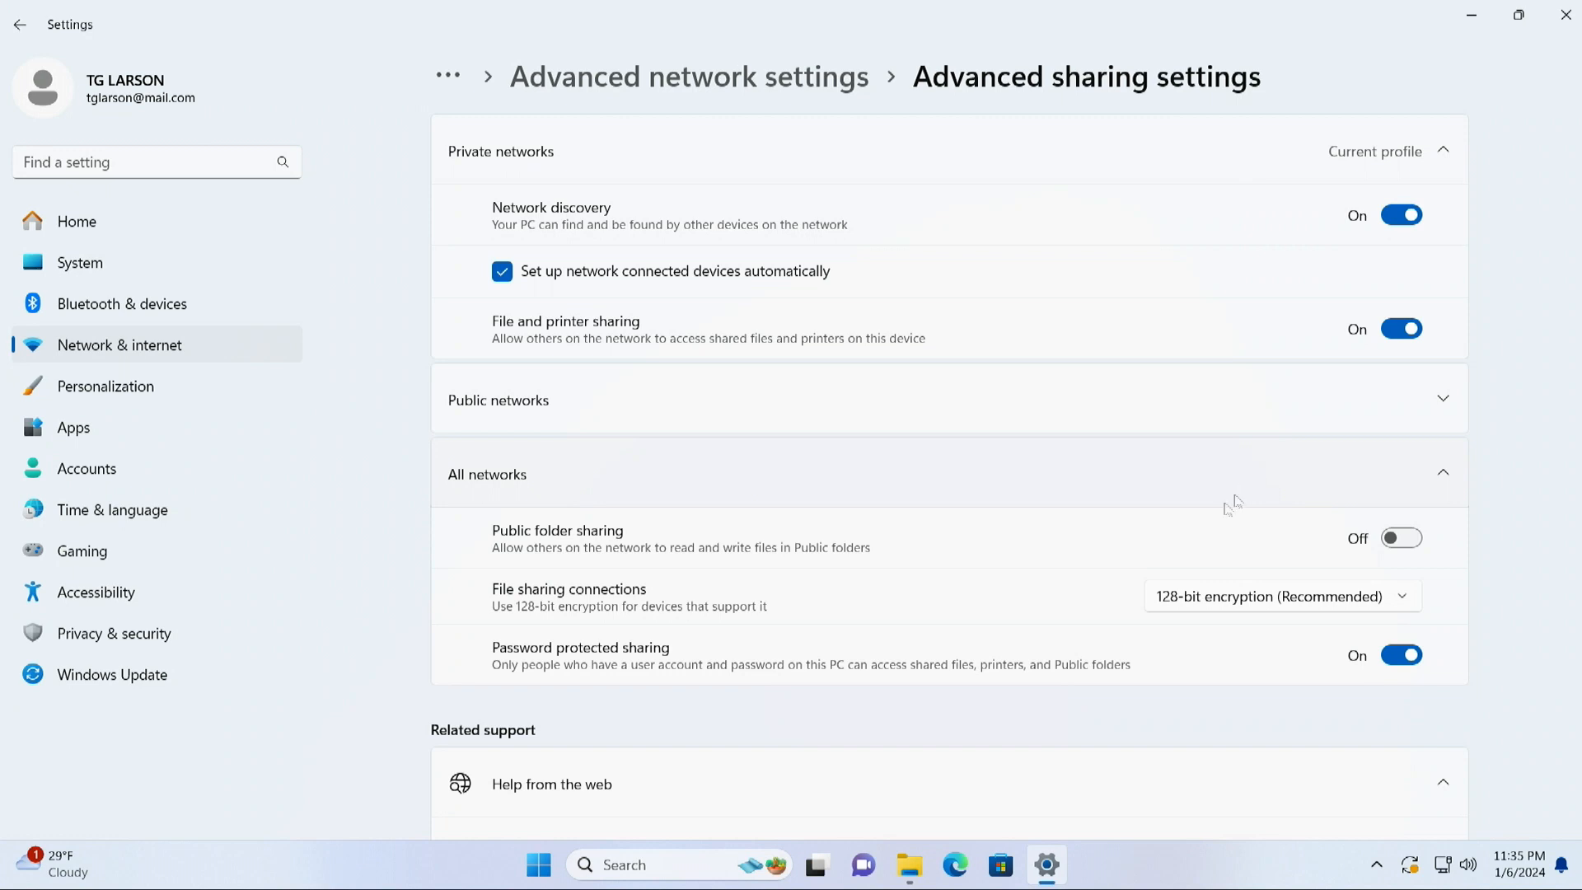
pyautogui.moveTo(1201, 648)
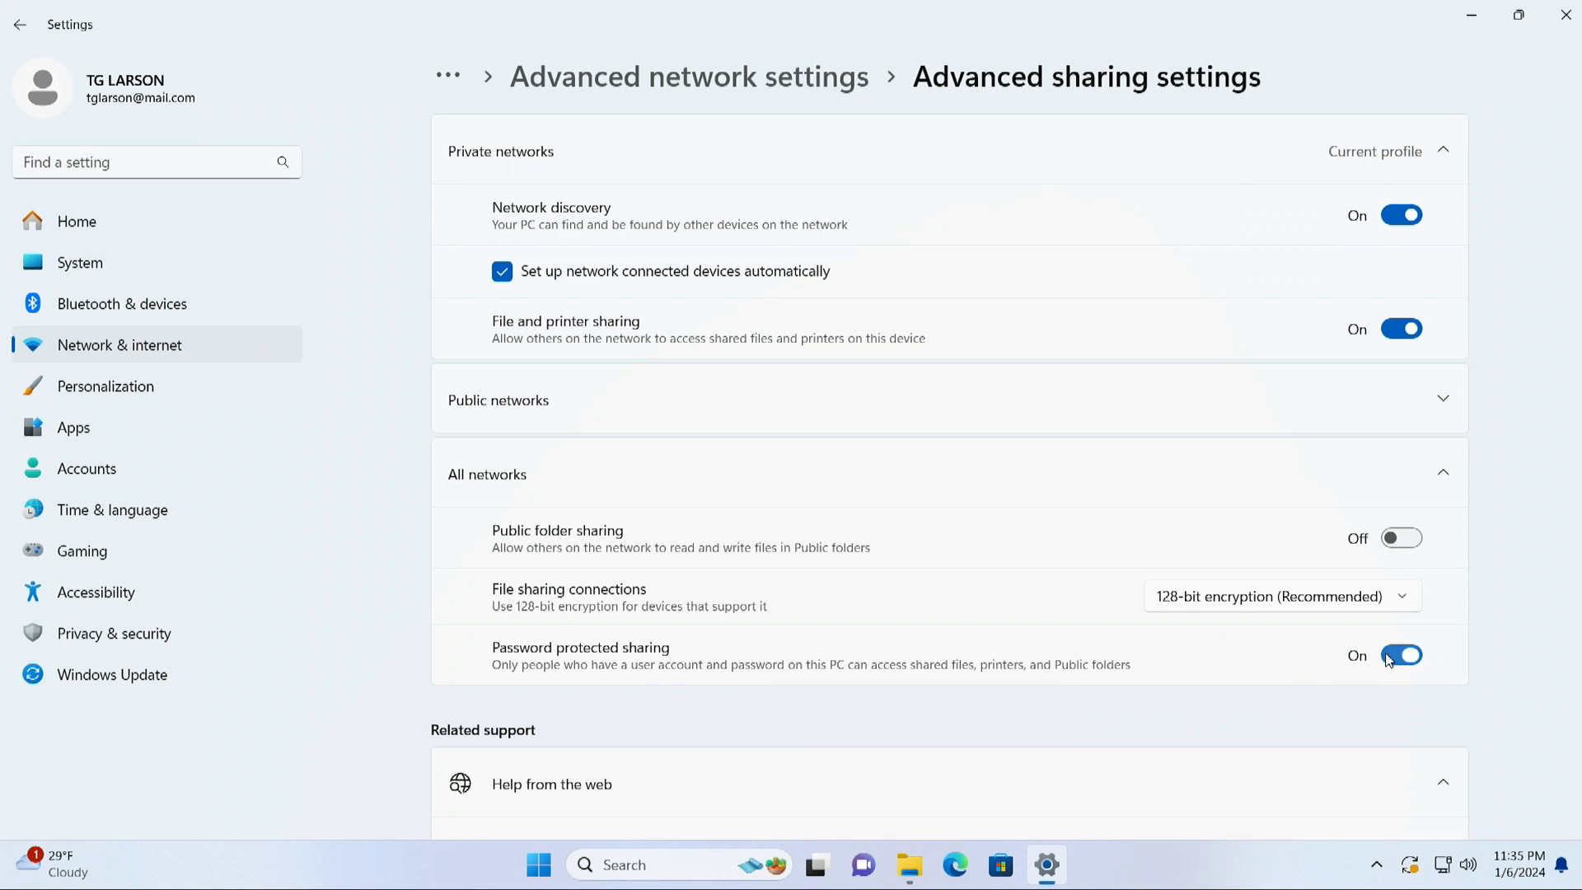
pyautogui.click(1401, 655)
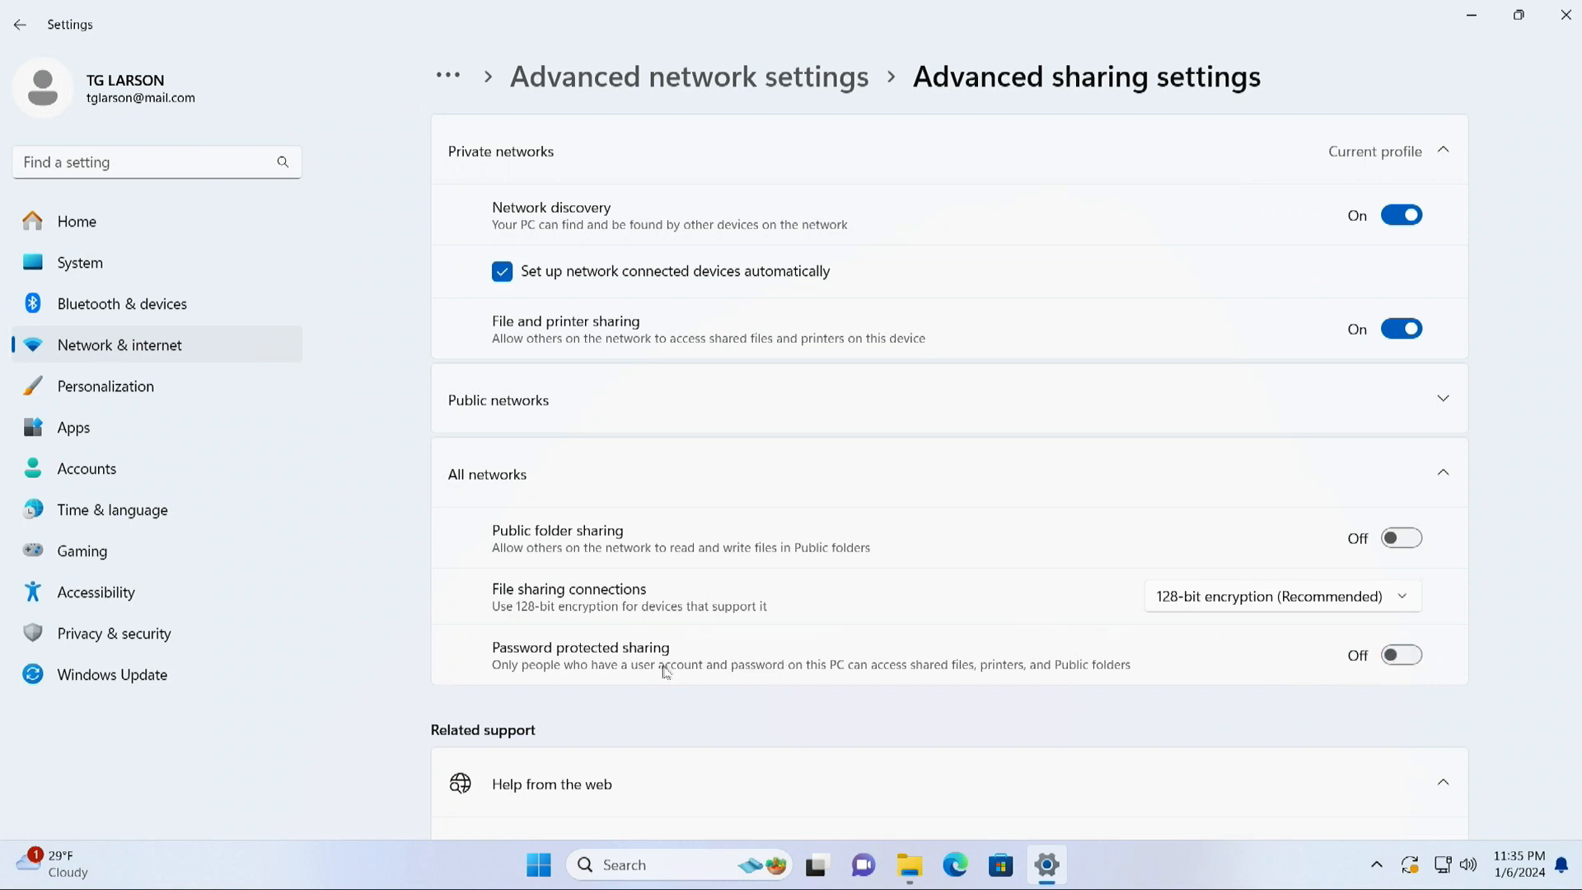
pyautogui.moveTo(1046, 644)
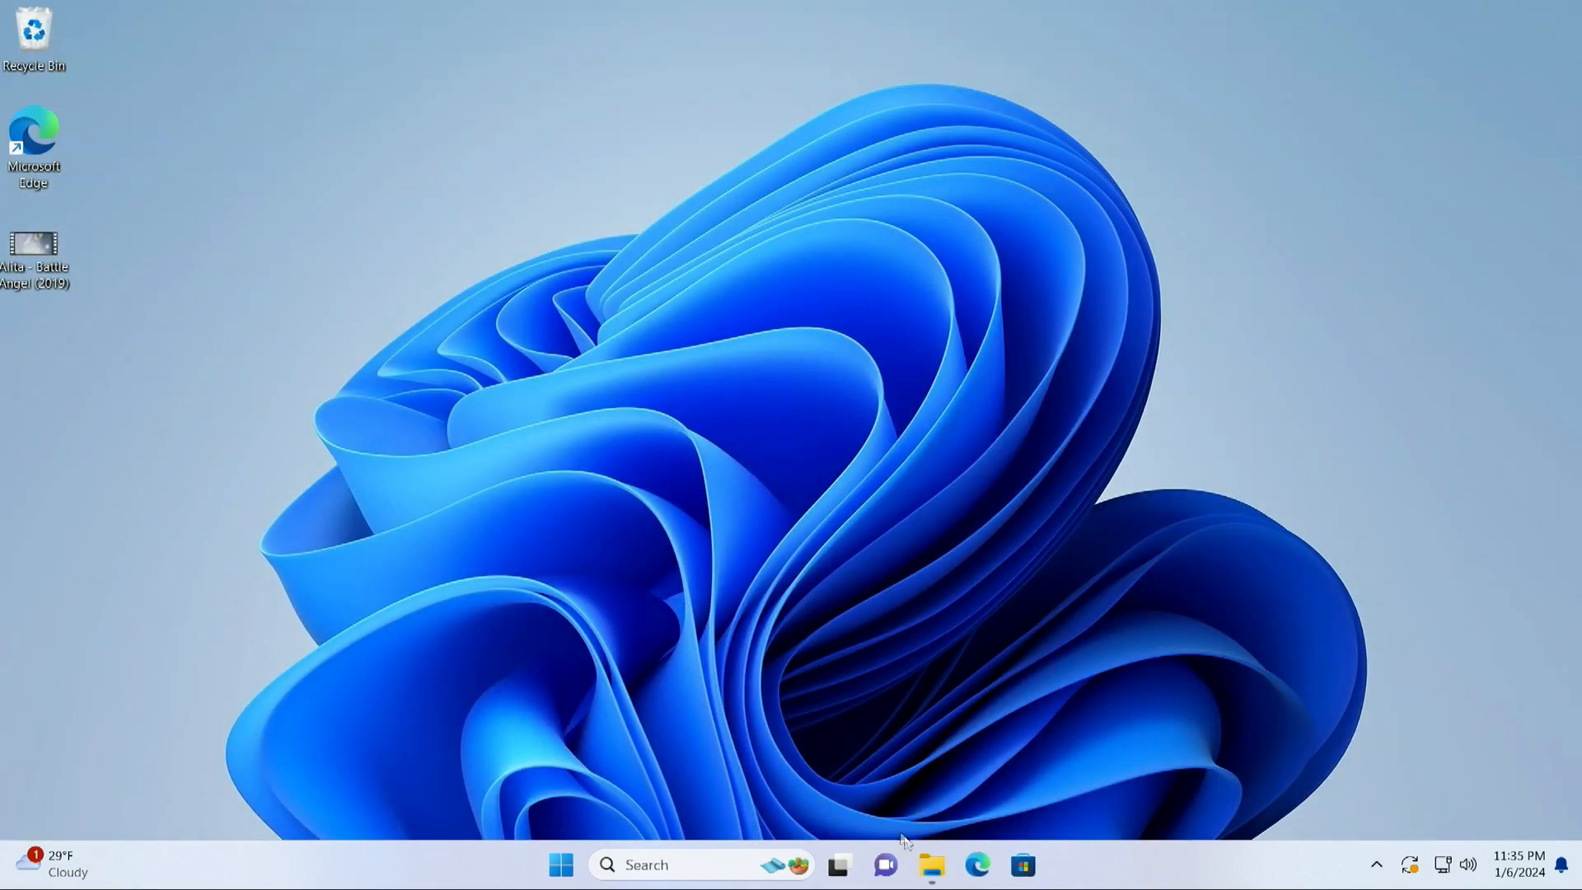
# - Create a new folder named 'Phone Files' in Documents
pyautogui.click(929, 864)
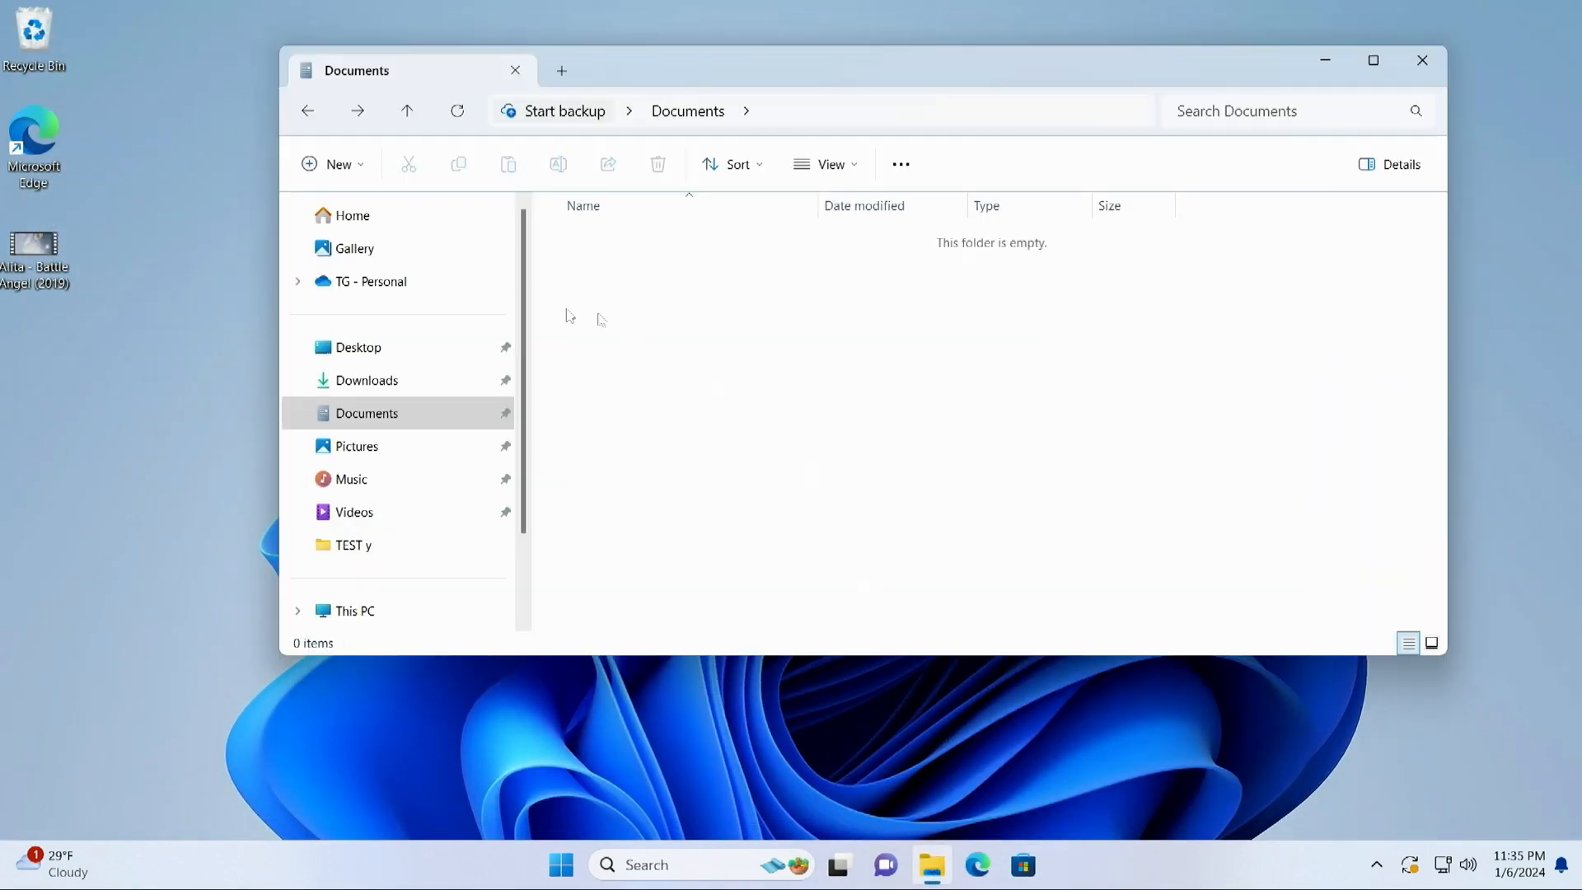
pyautogui.moveTo(601, 309)
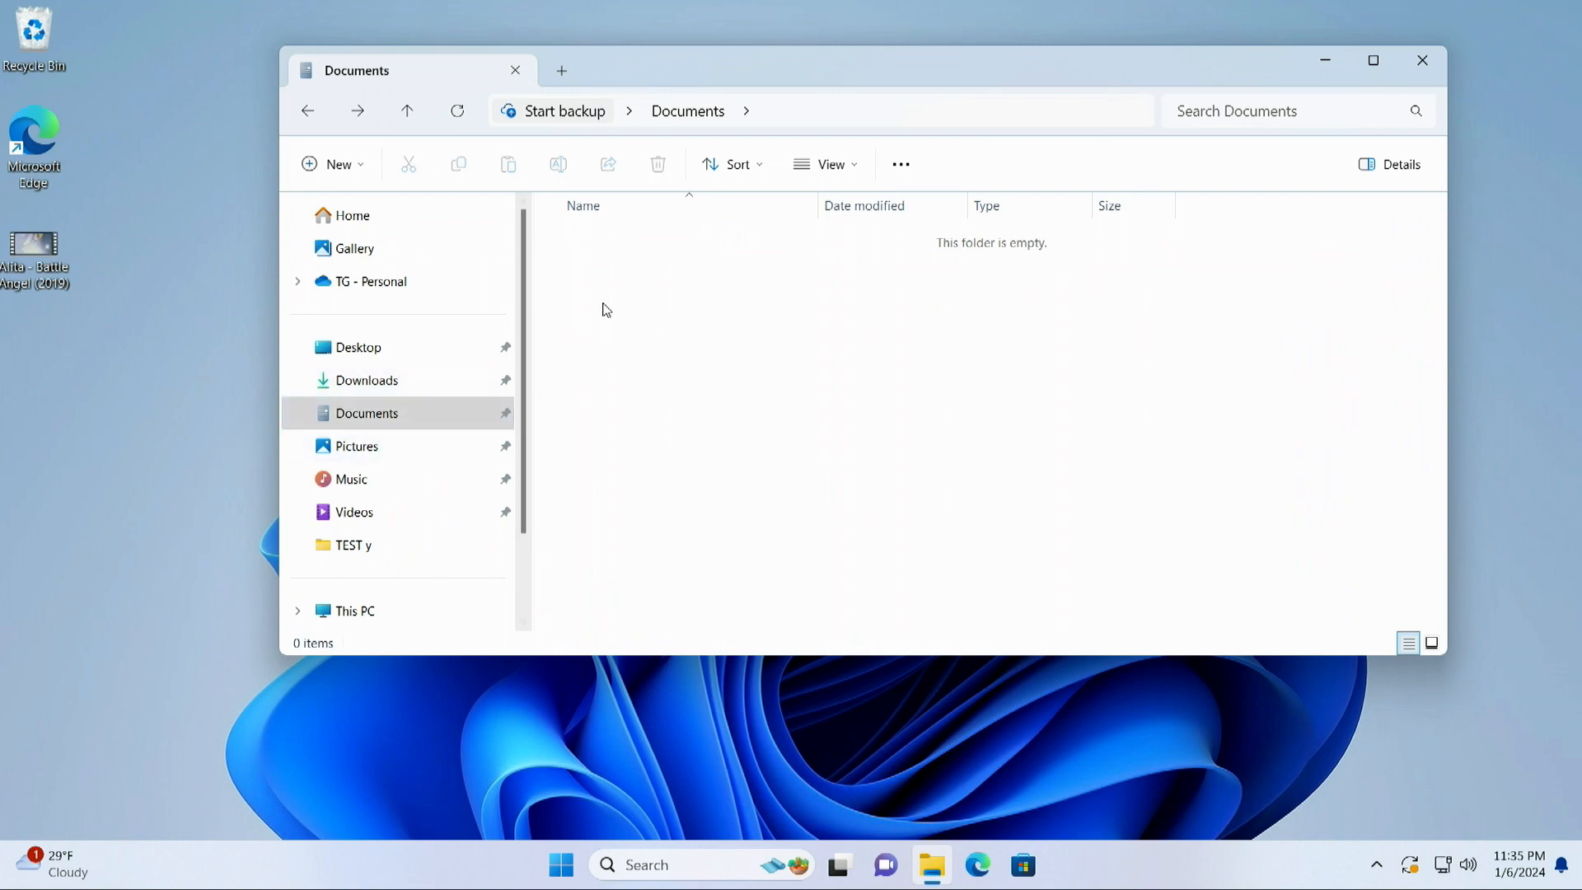
pyautogui.rightClick(602, 309)
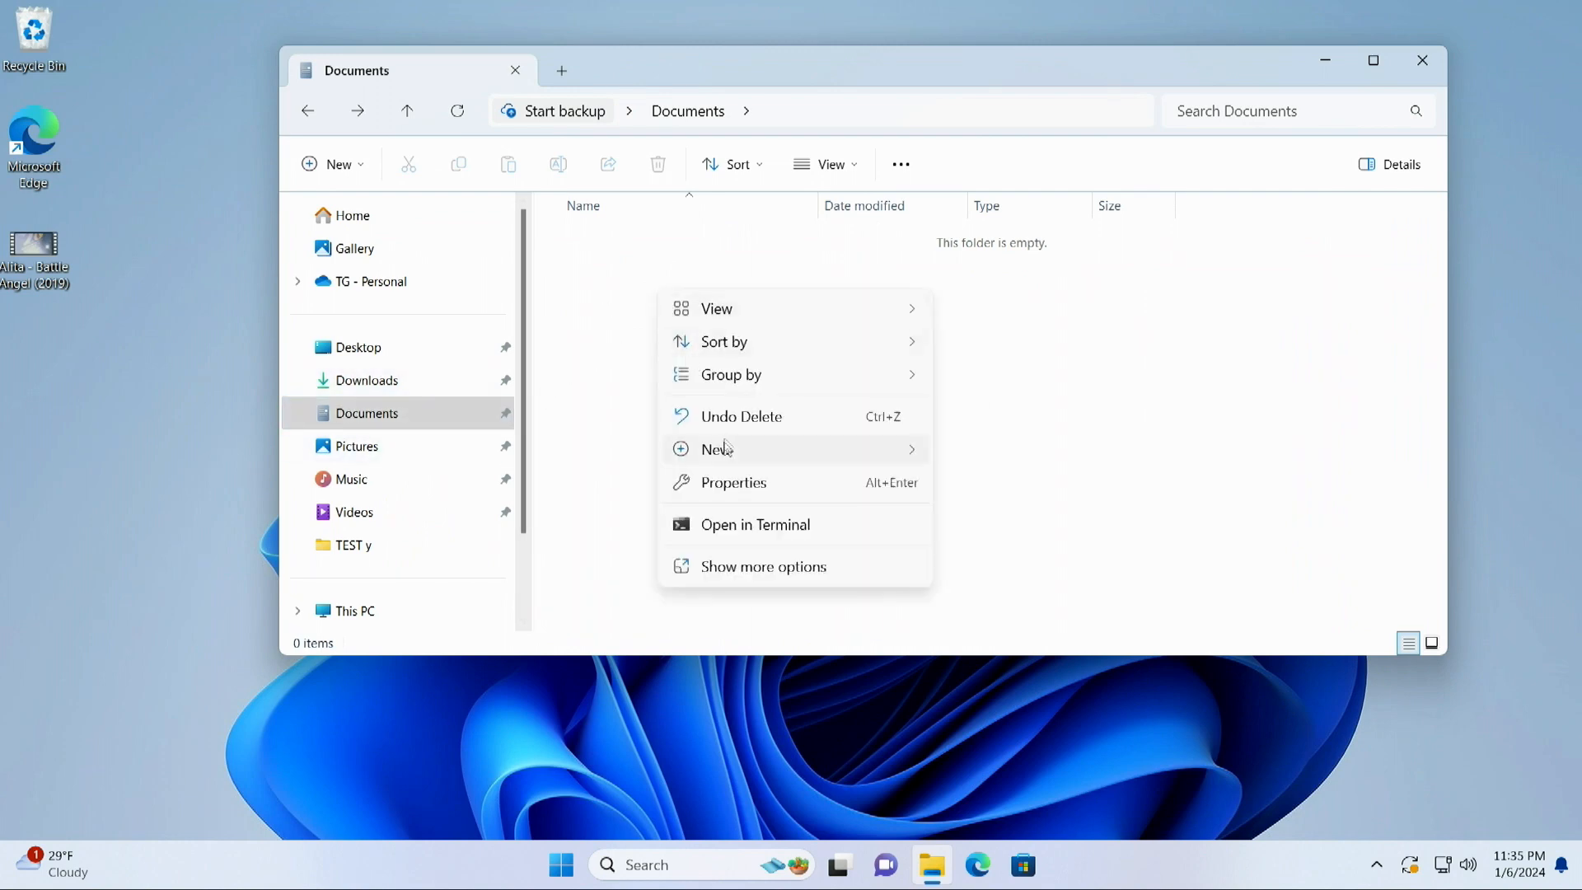
pyautogui.click(716, 449)
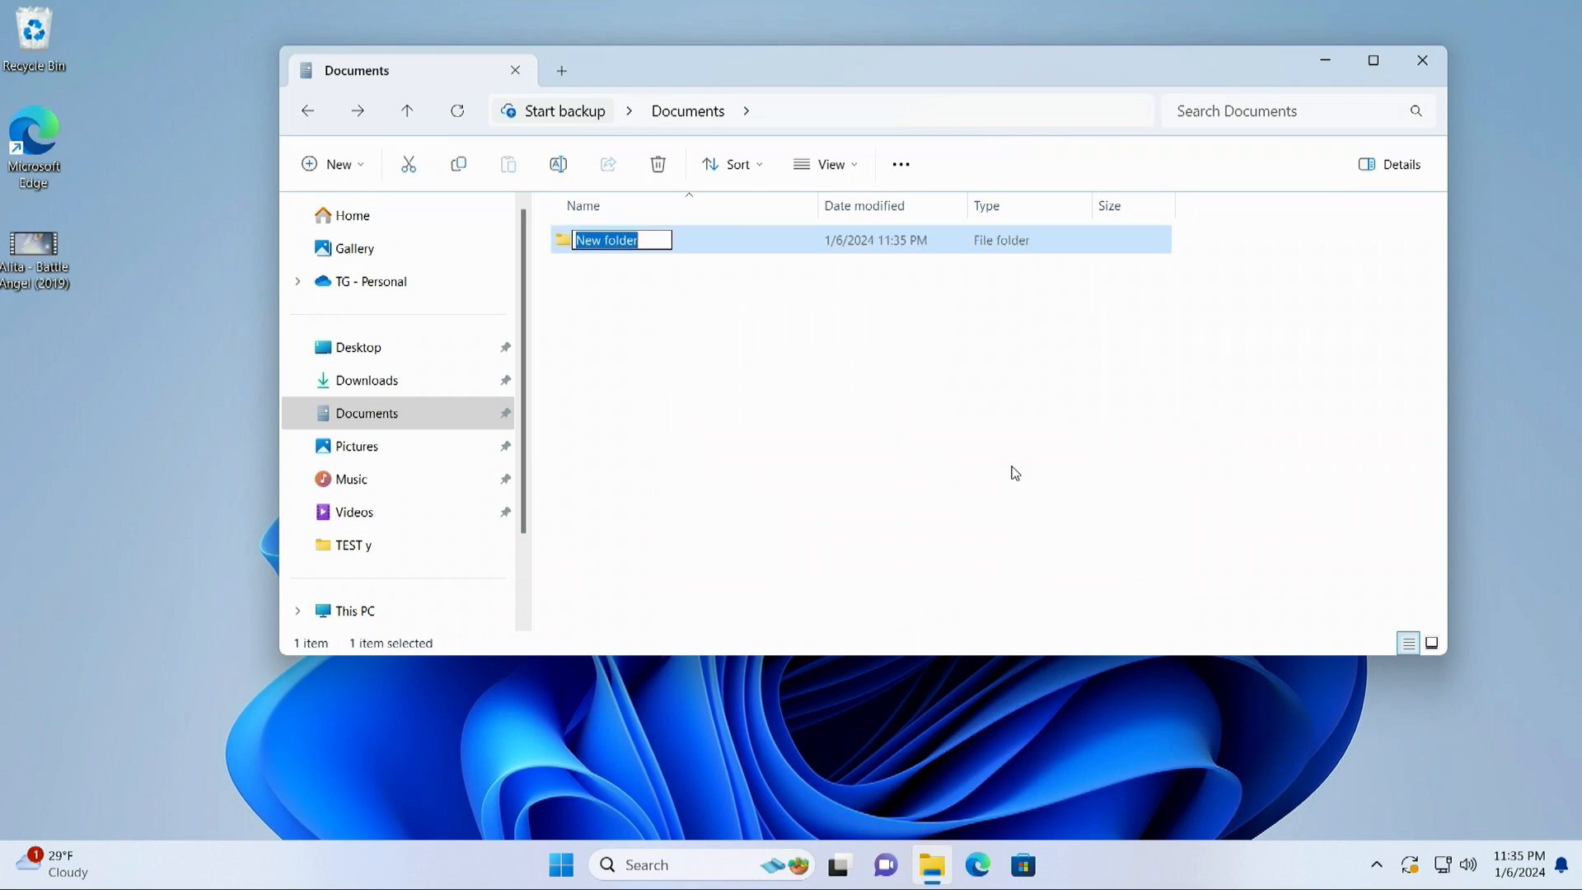
pyautogui.write('Phone')
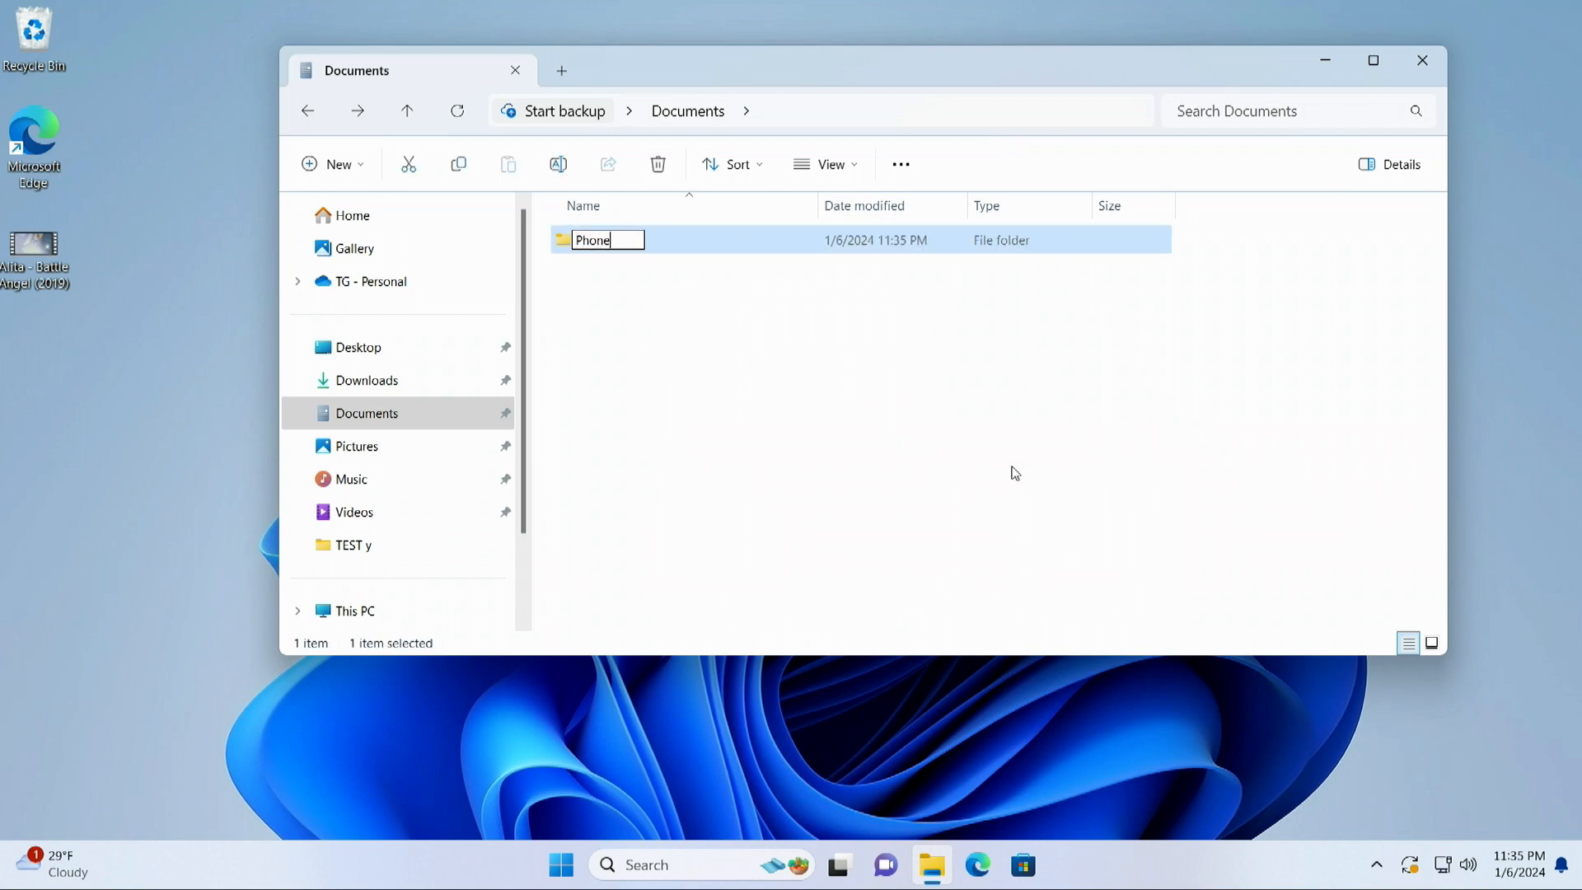
pyautogui.write('Files')
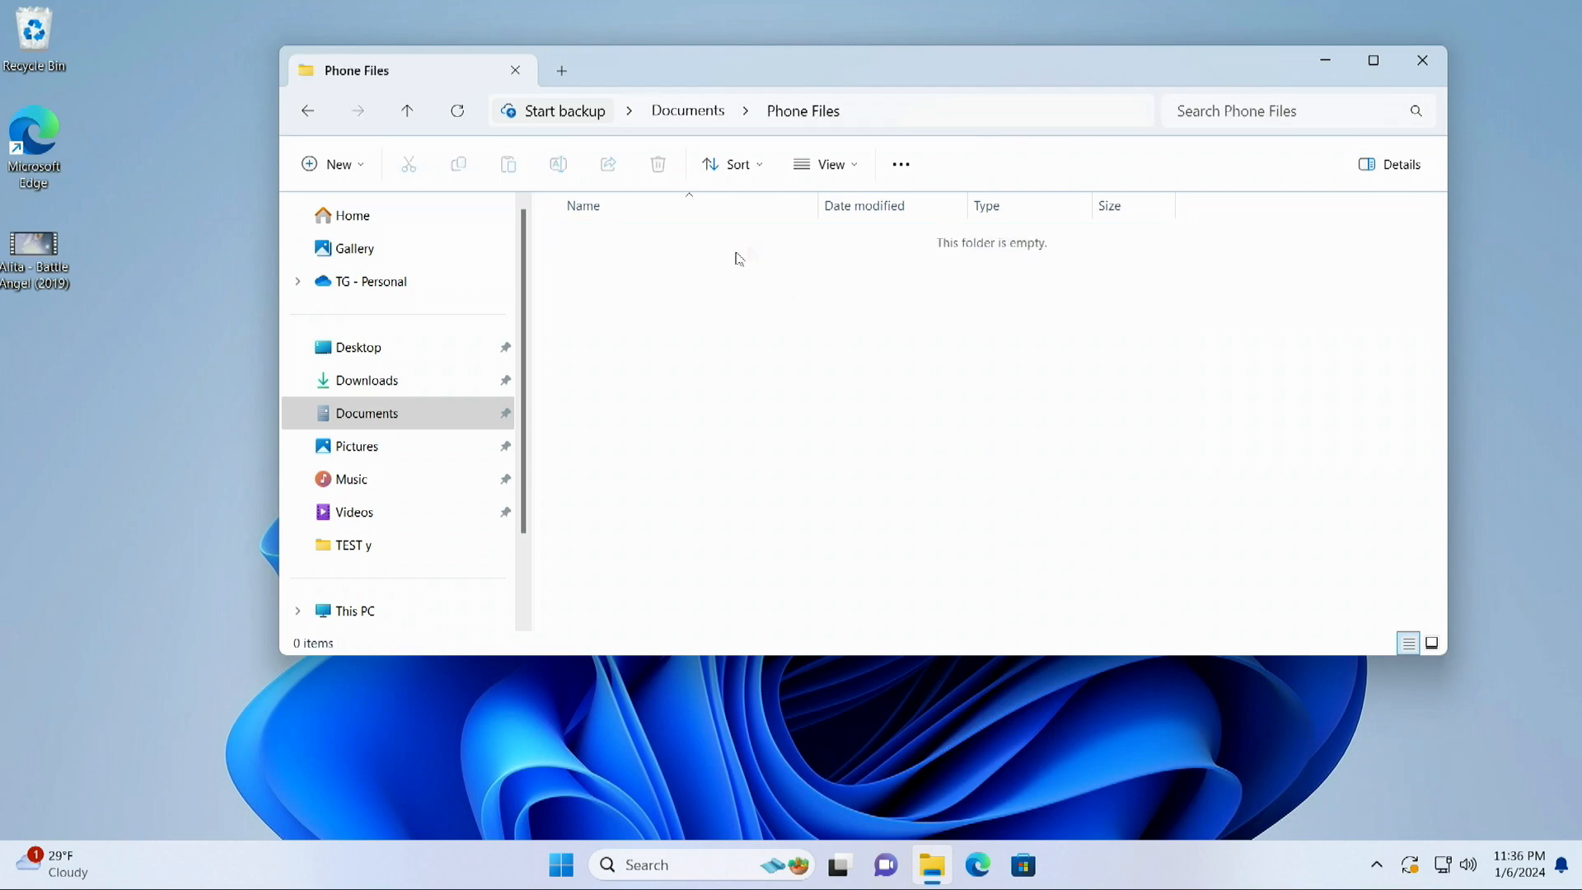
# - Add a 'Docs' subfolder and a second new subfolder inside Phone Files
pyautogui.rightClick(737, 258)
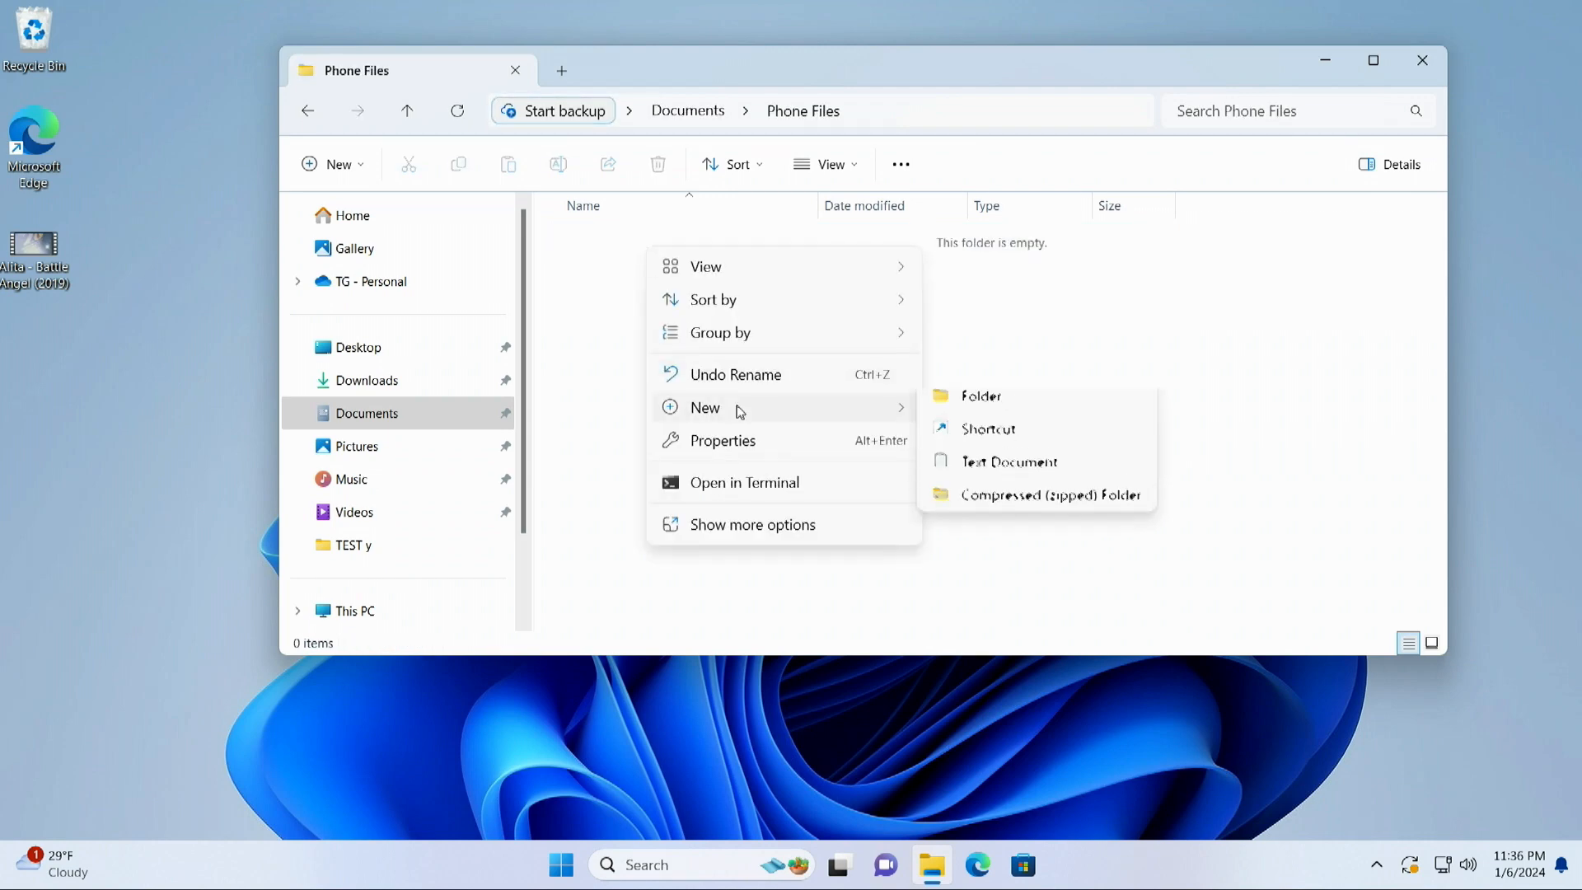
pyautogui.click(979, 396)
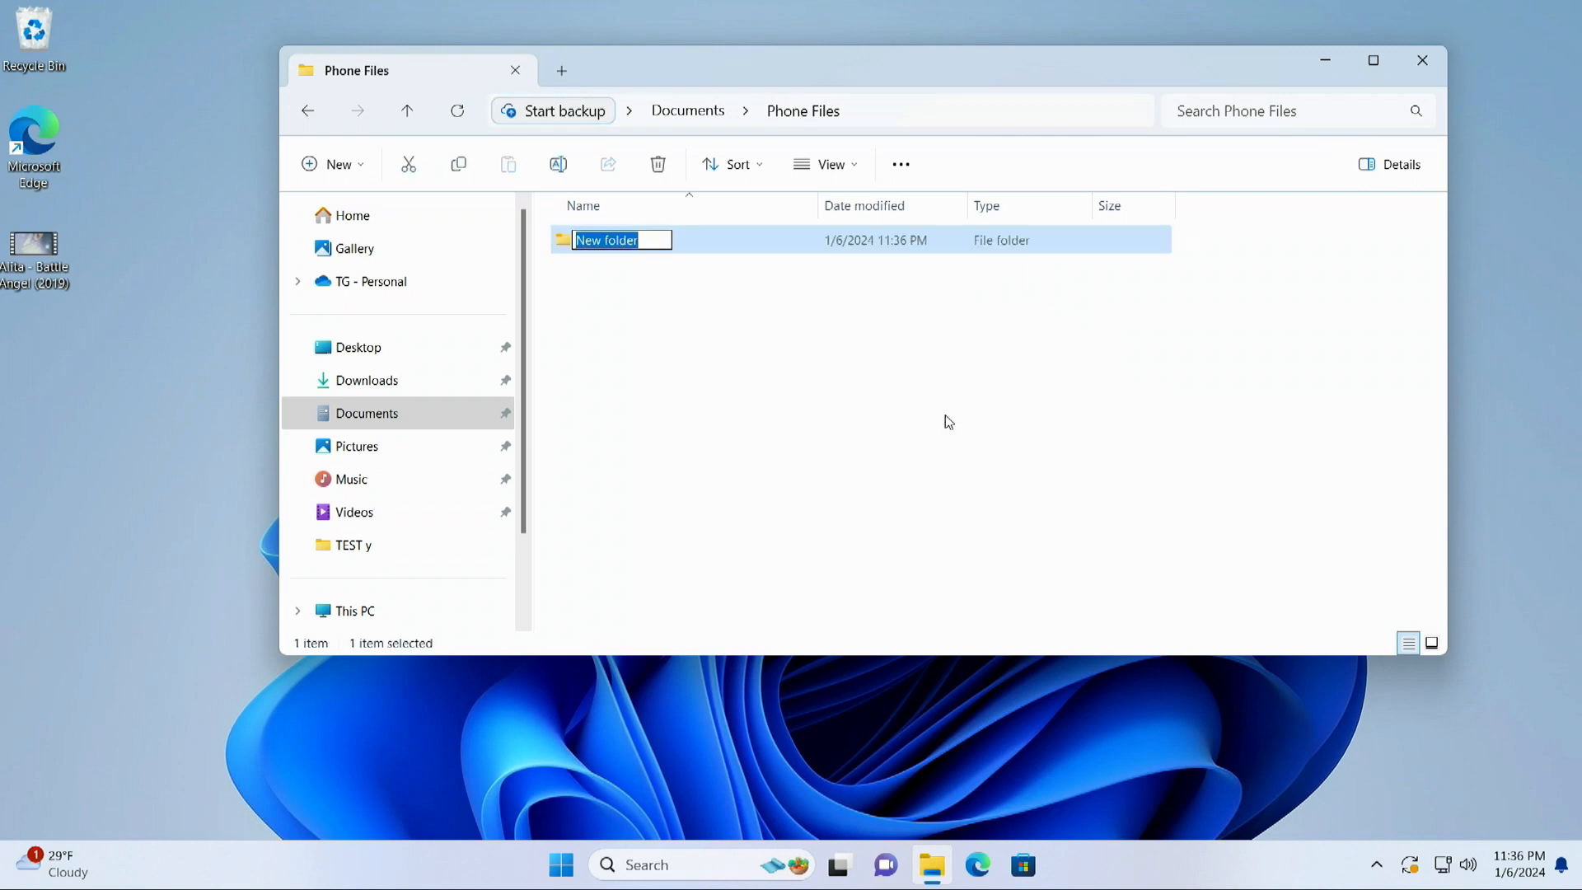
pyautogui.write('Docs')
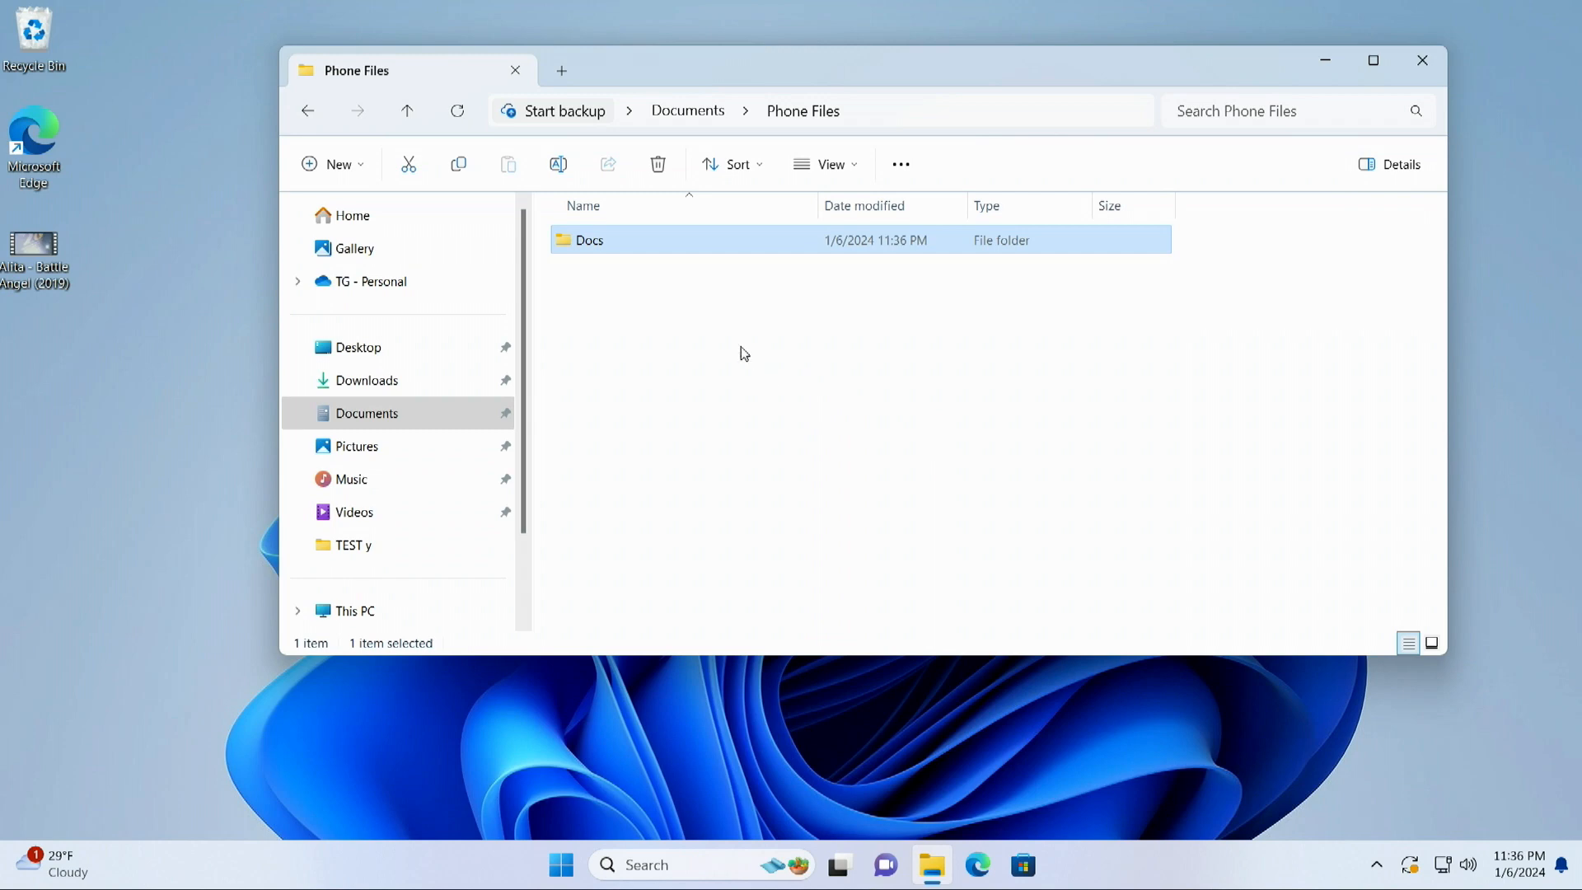
pyautogui.rightClick(745, 352)
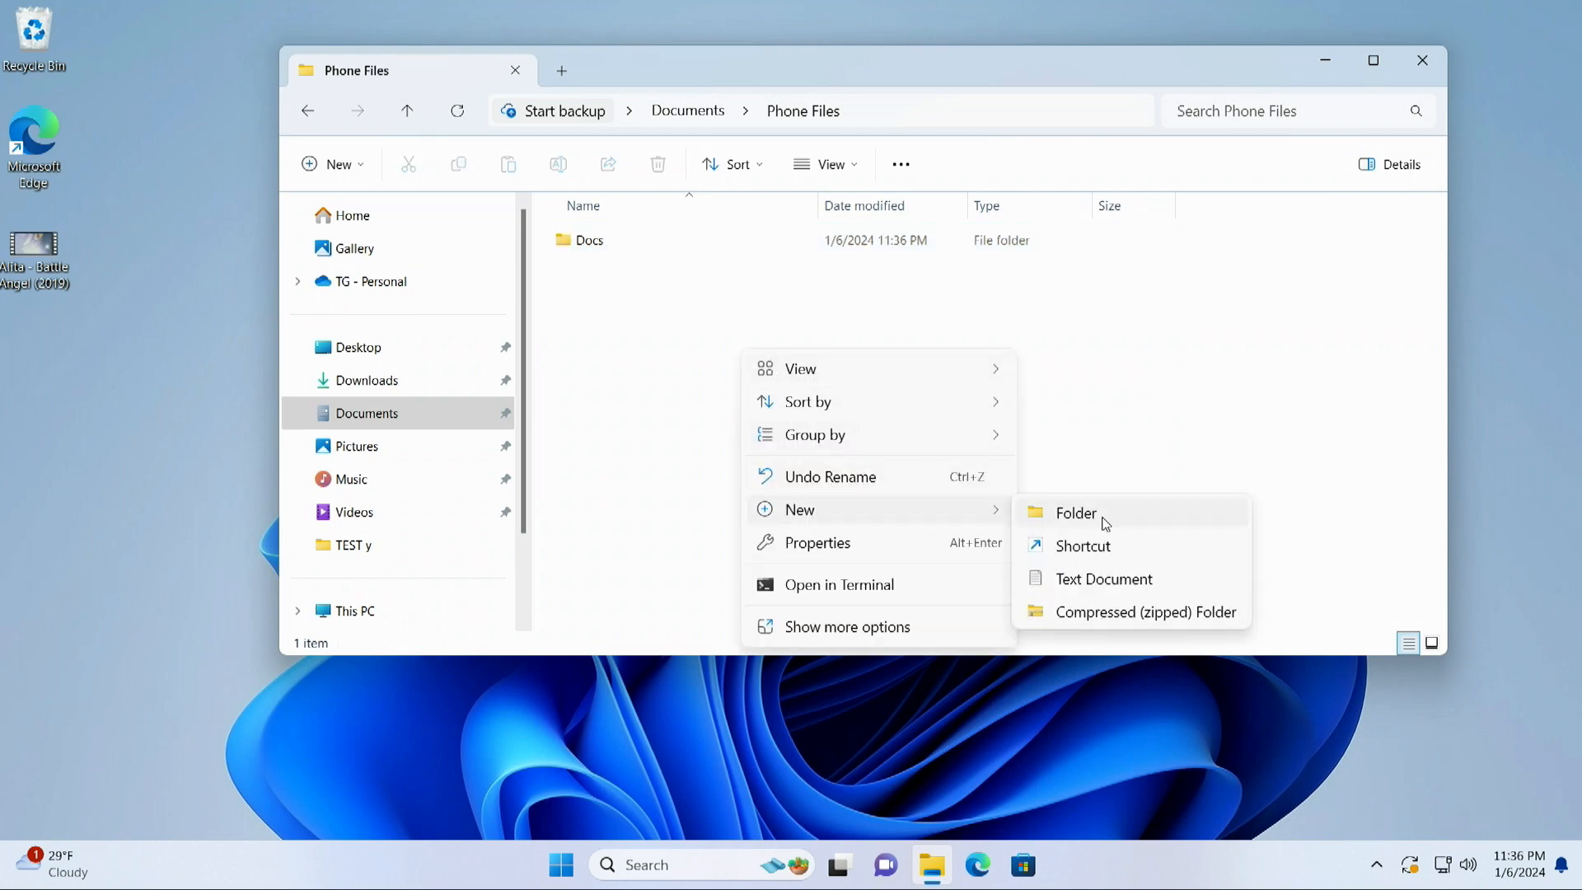
pyautogui.click(1075, 512)
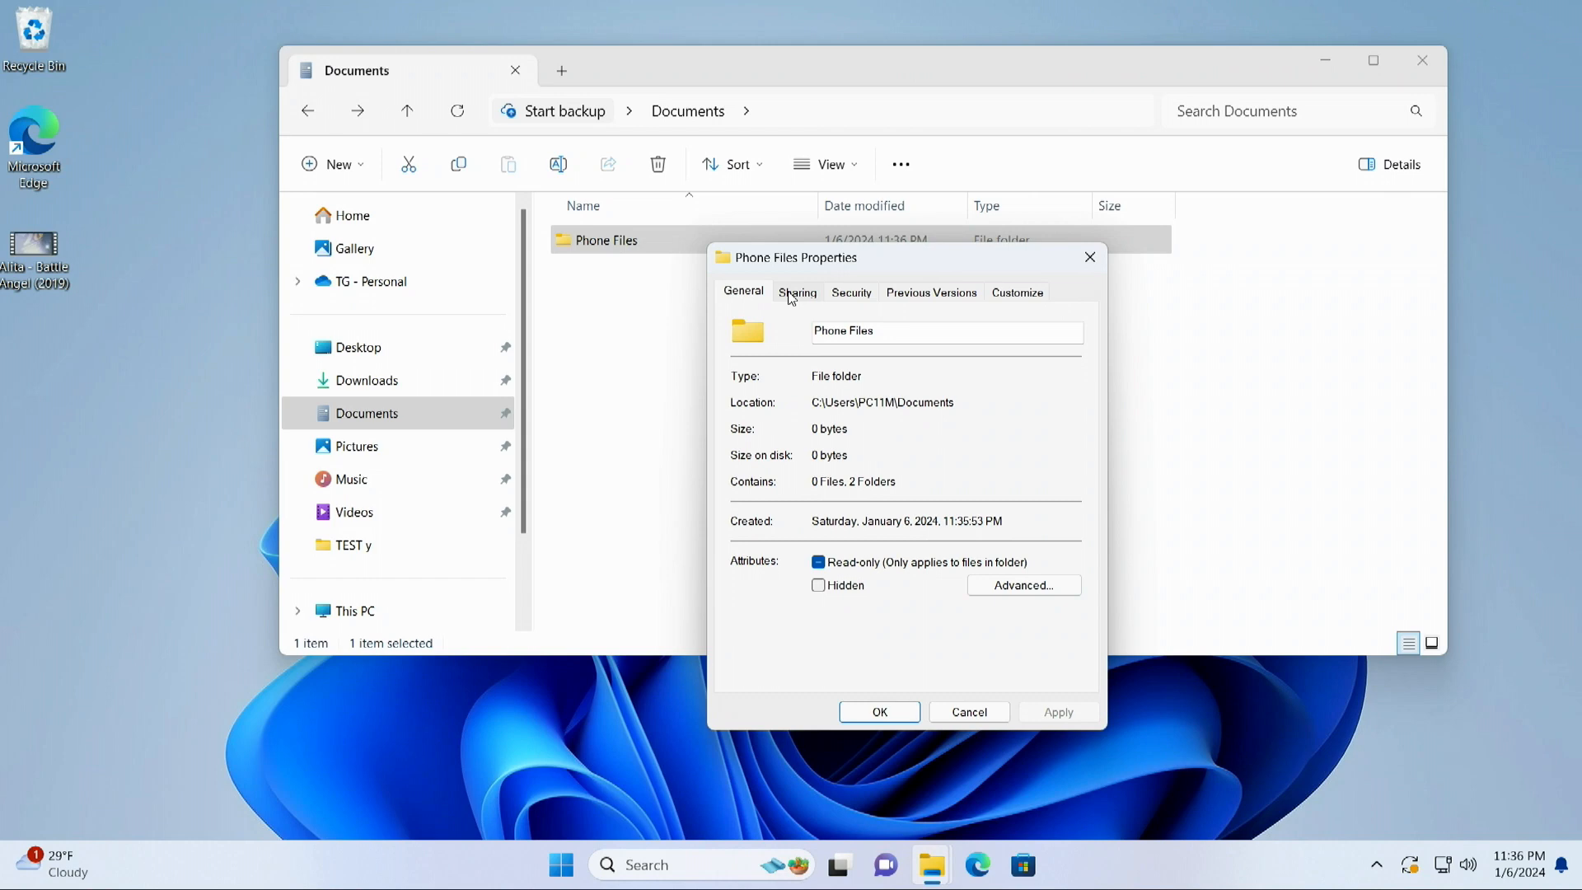
# - Share the Phone Files folder with Guest at Read/Write access
pyautogui.click(796, 292)
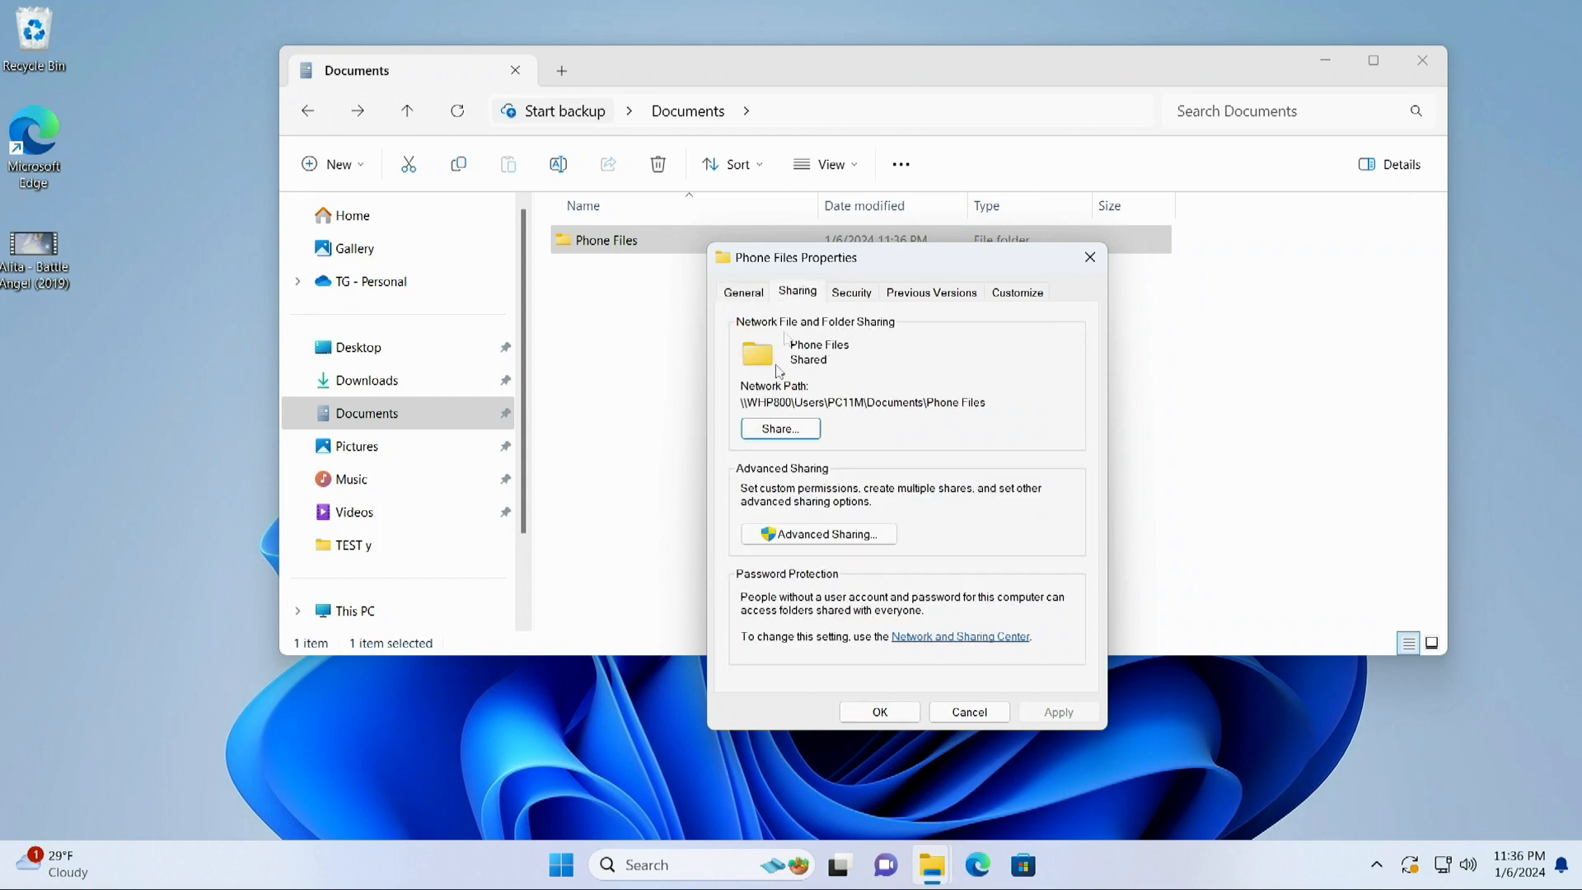
pyautogui.click(779, 428)
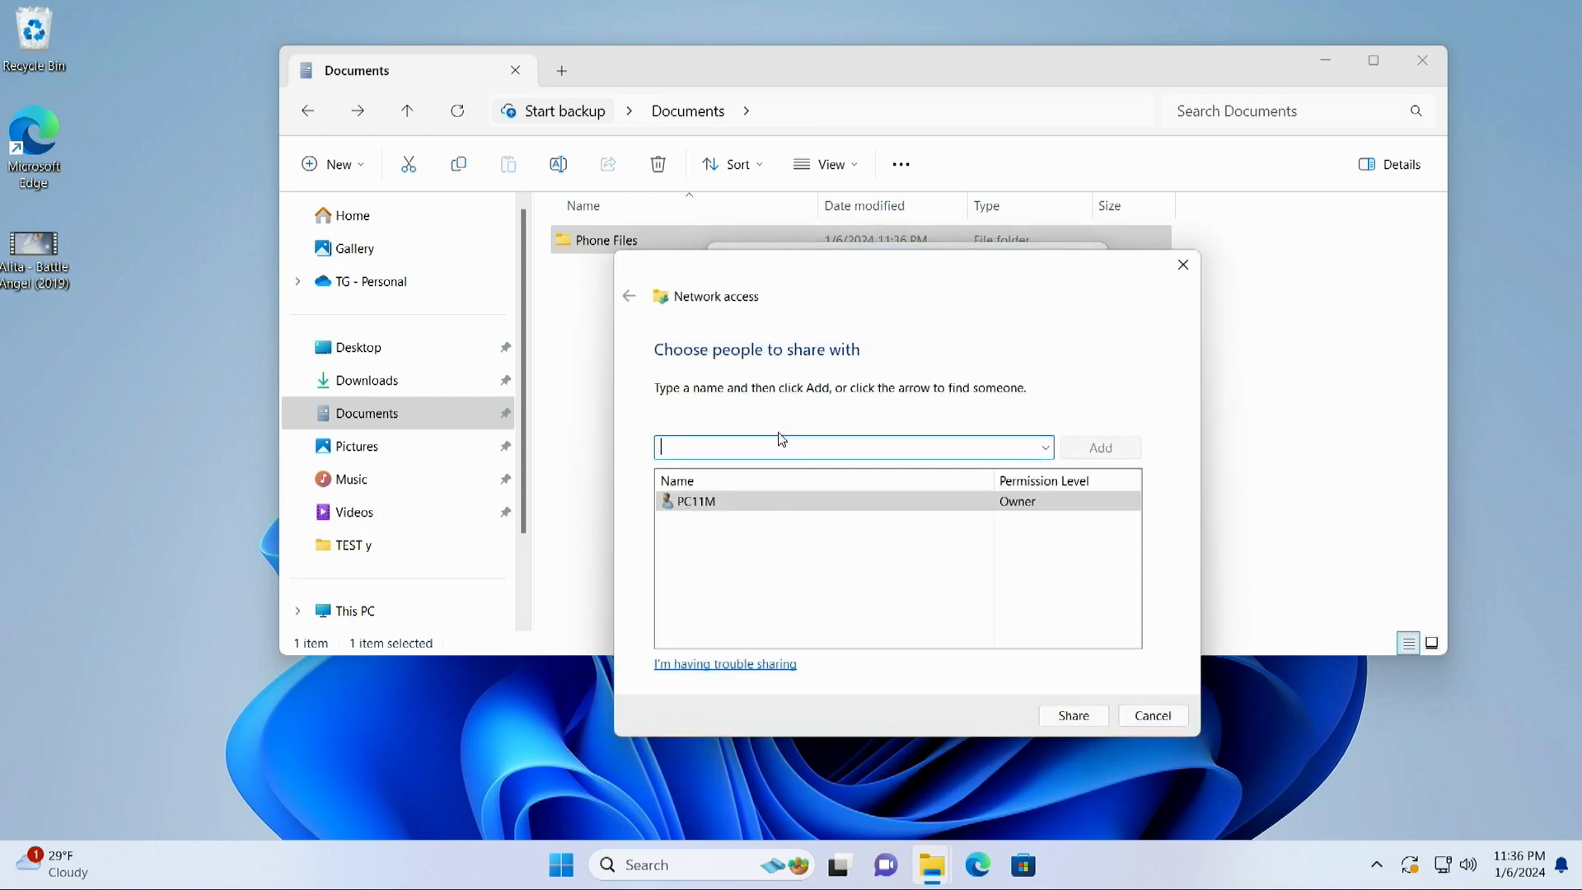
pyautogui.click(1043, 446)
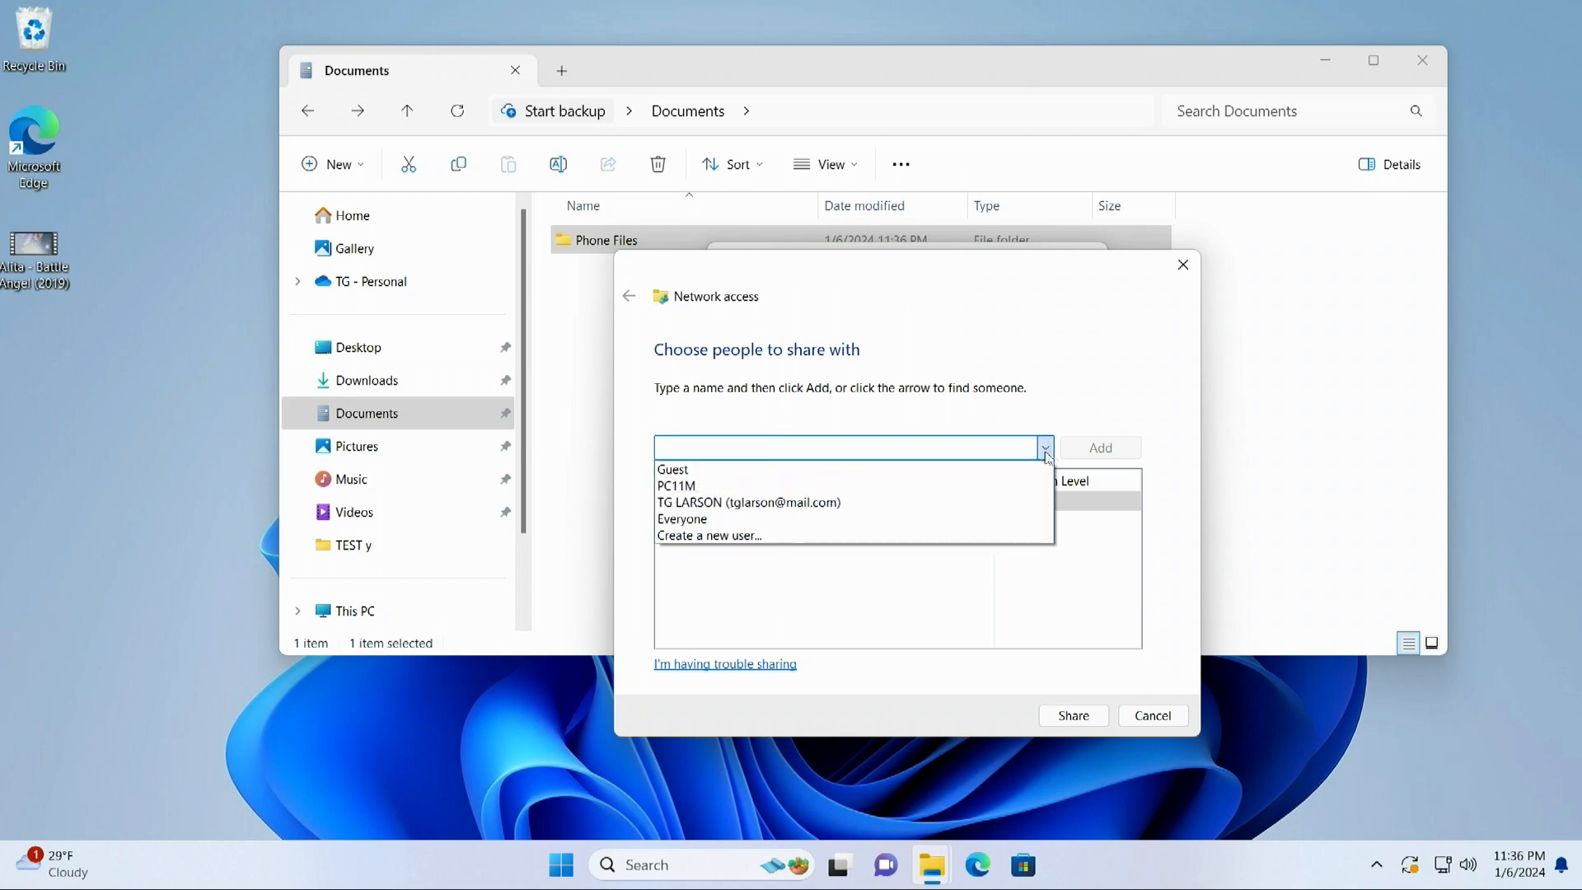
pyautogui.click(672, 469)
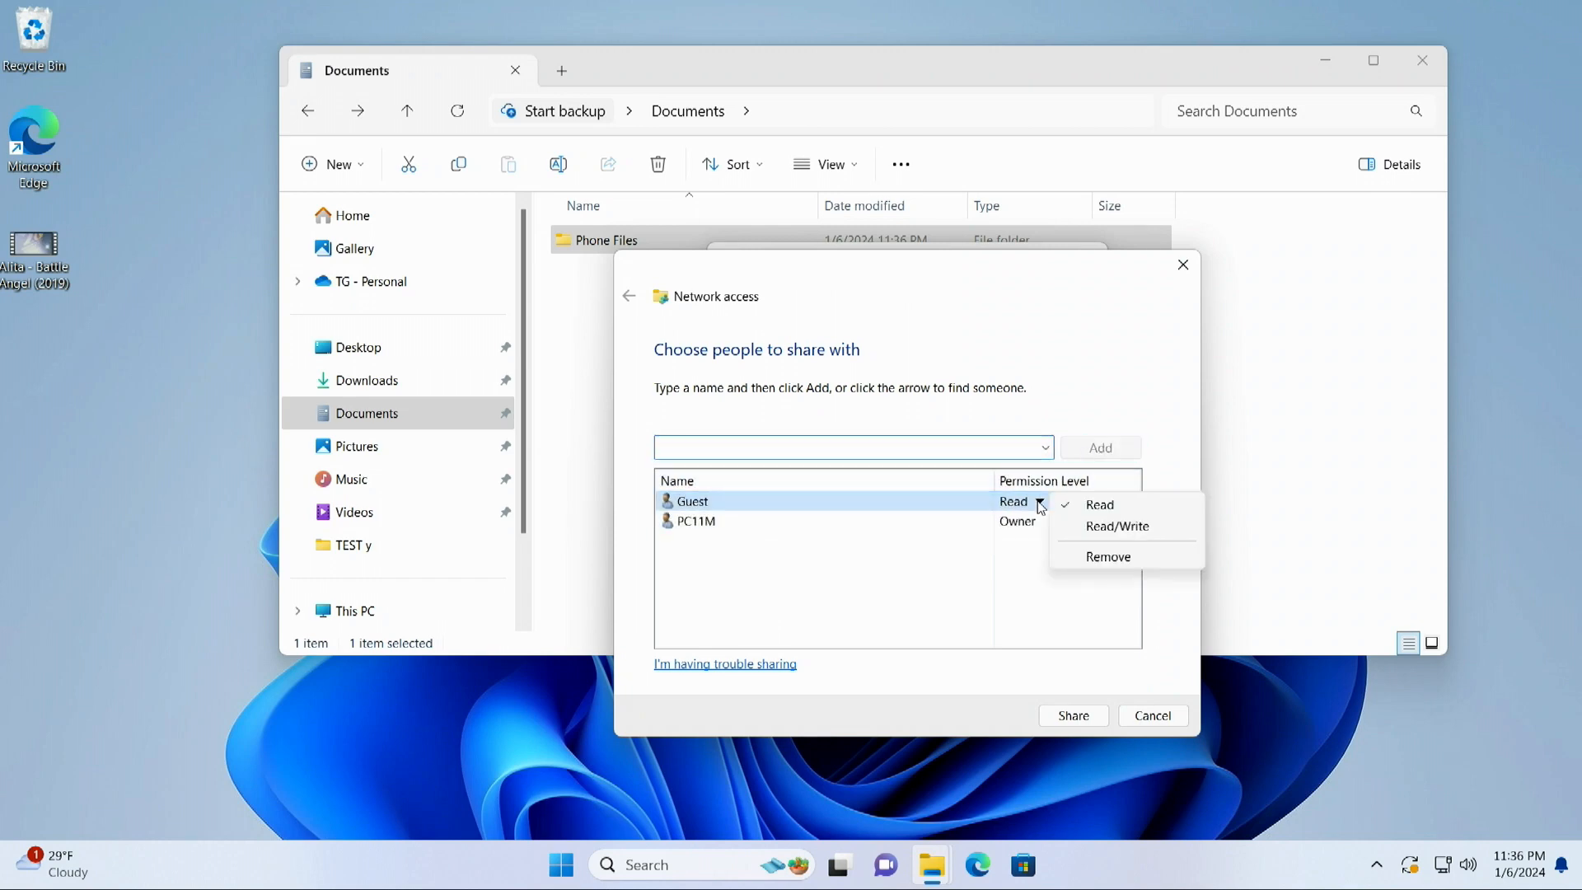
pyautogui.click(1117, 526)
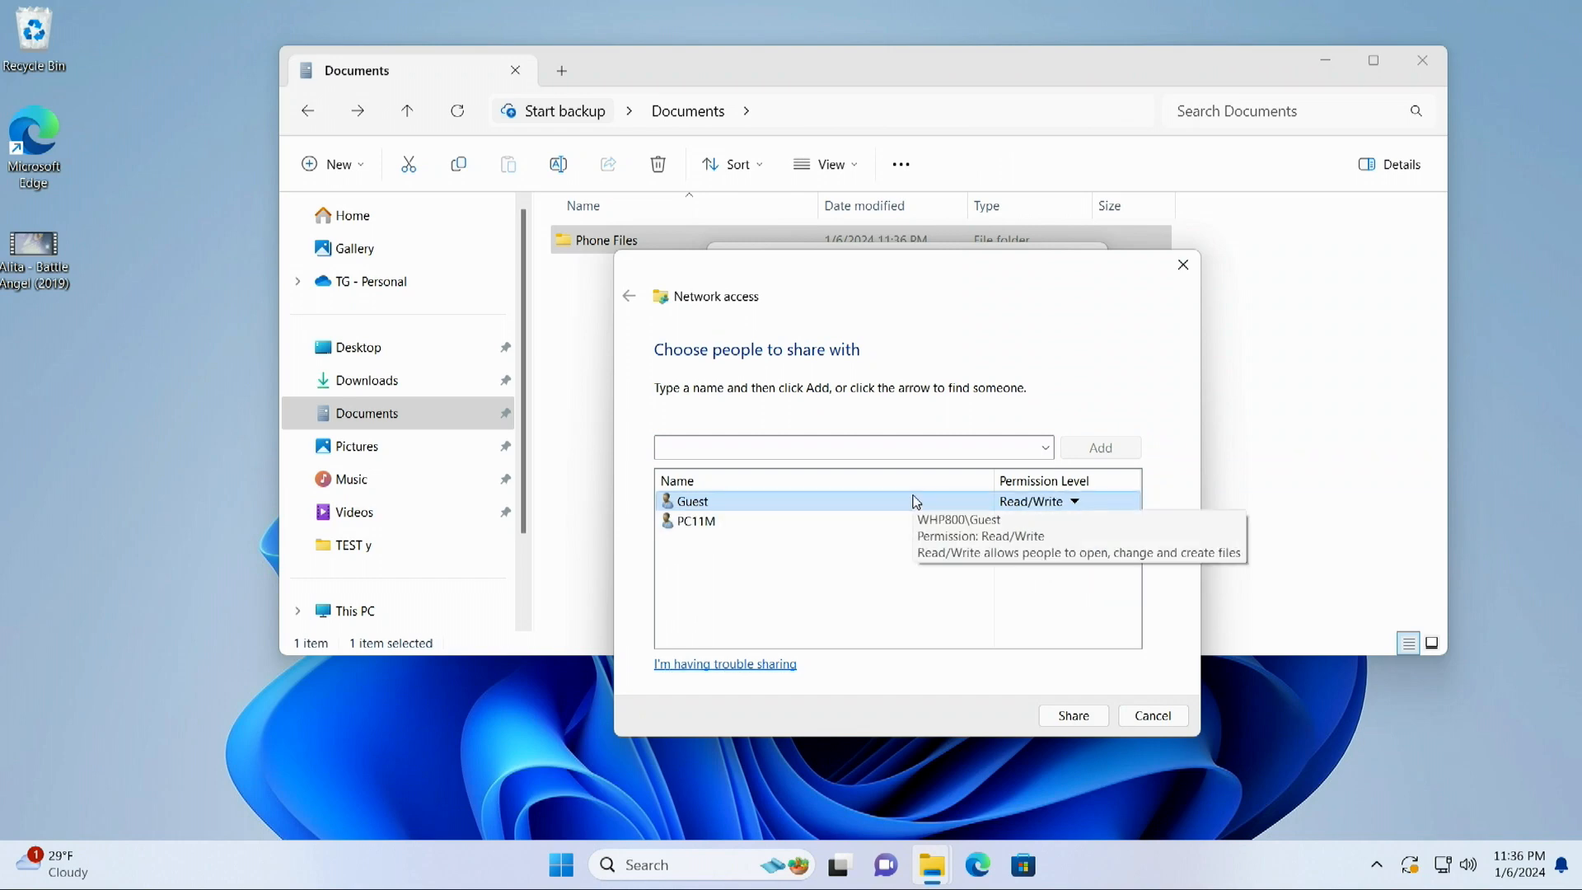
pyautogui.moveTo(858, 535)
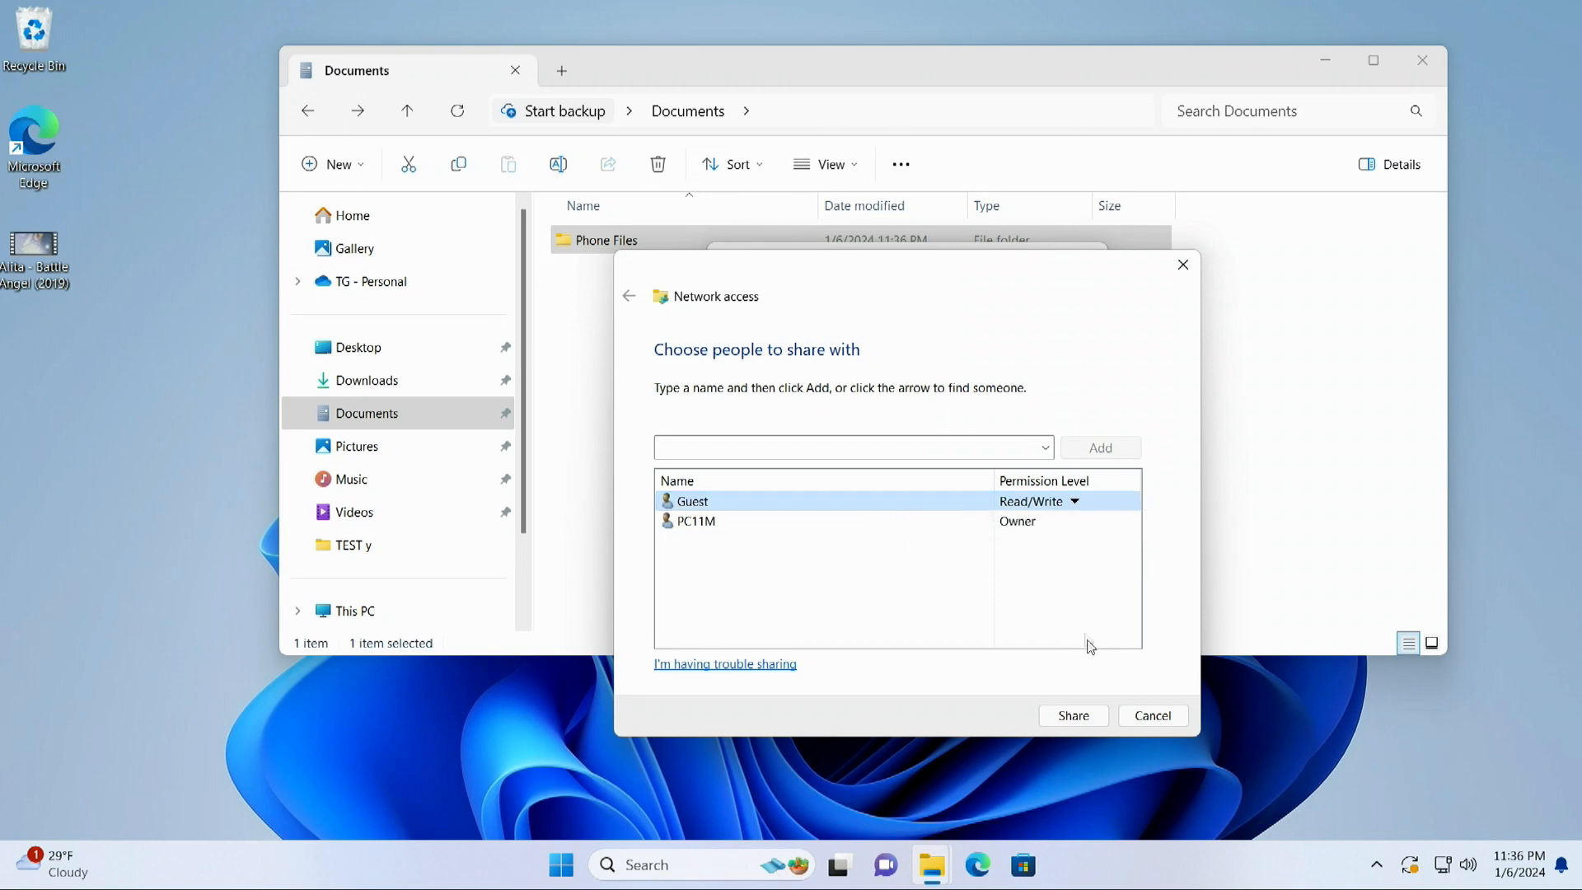
pyautogui.moveTo(1090, 641)
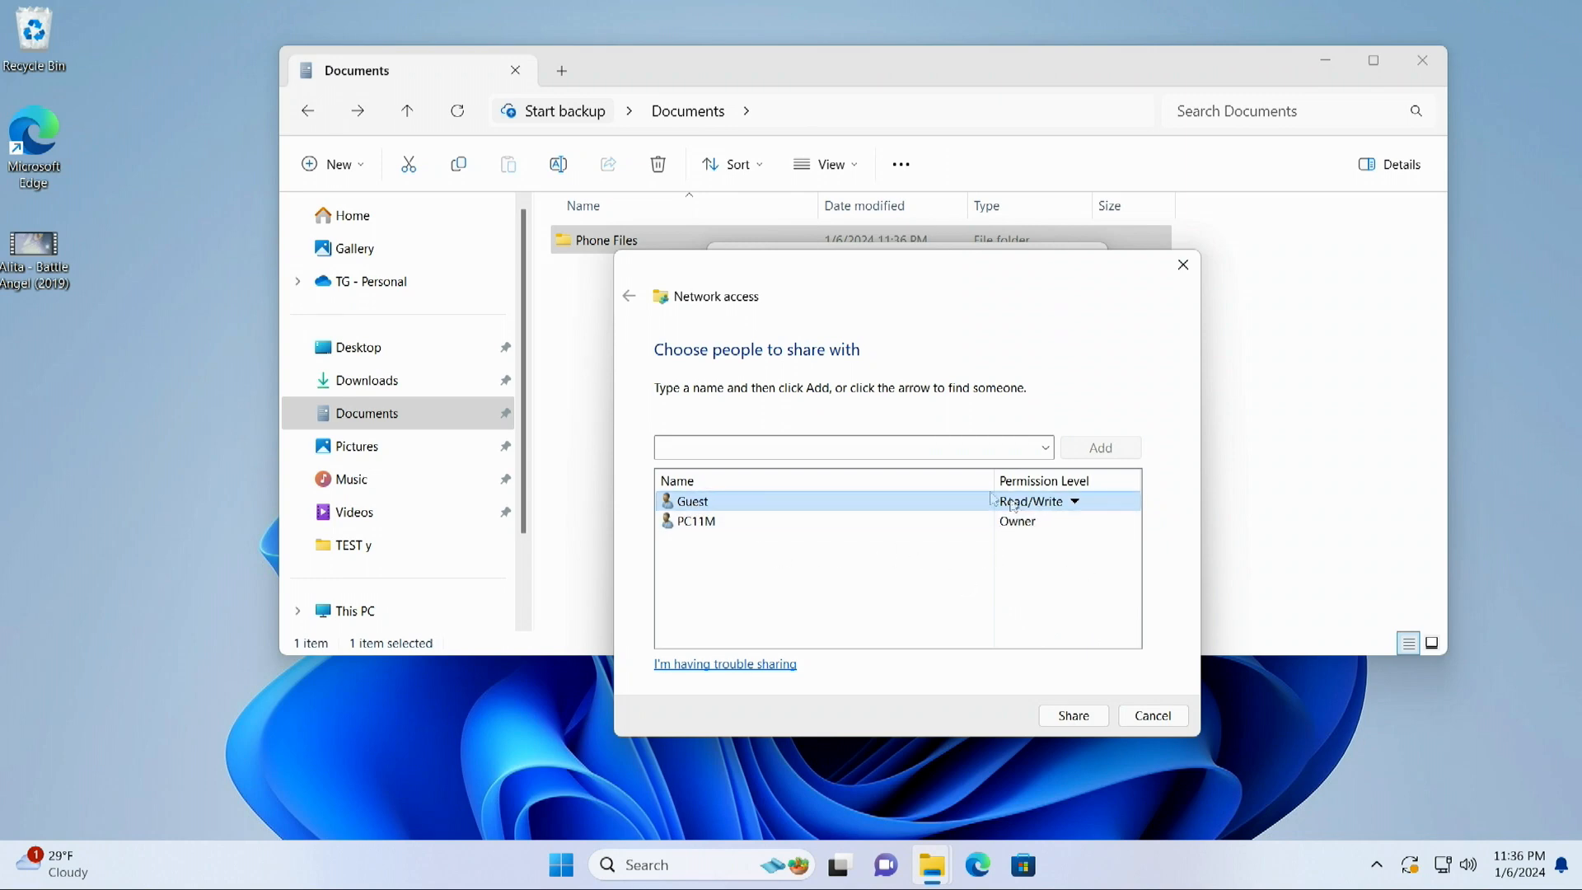
pyautogui.click(1073, 715)
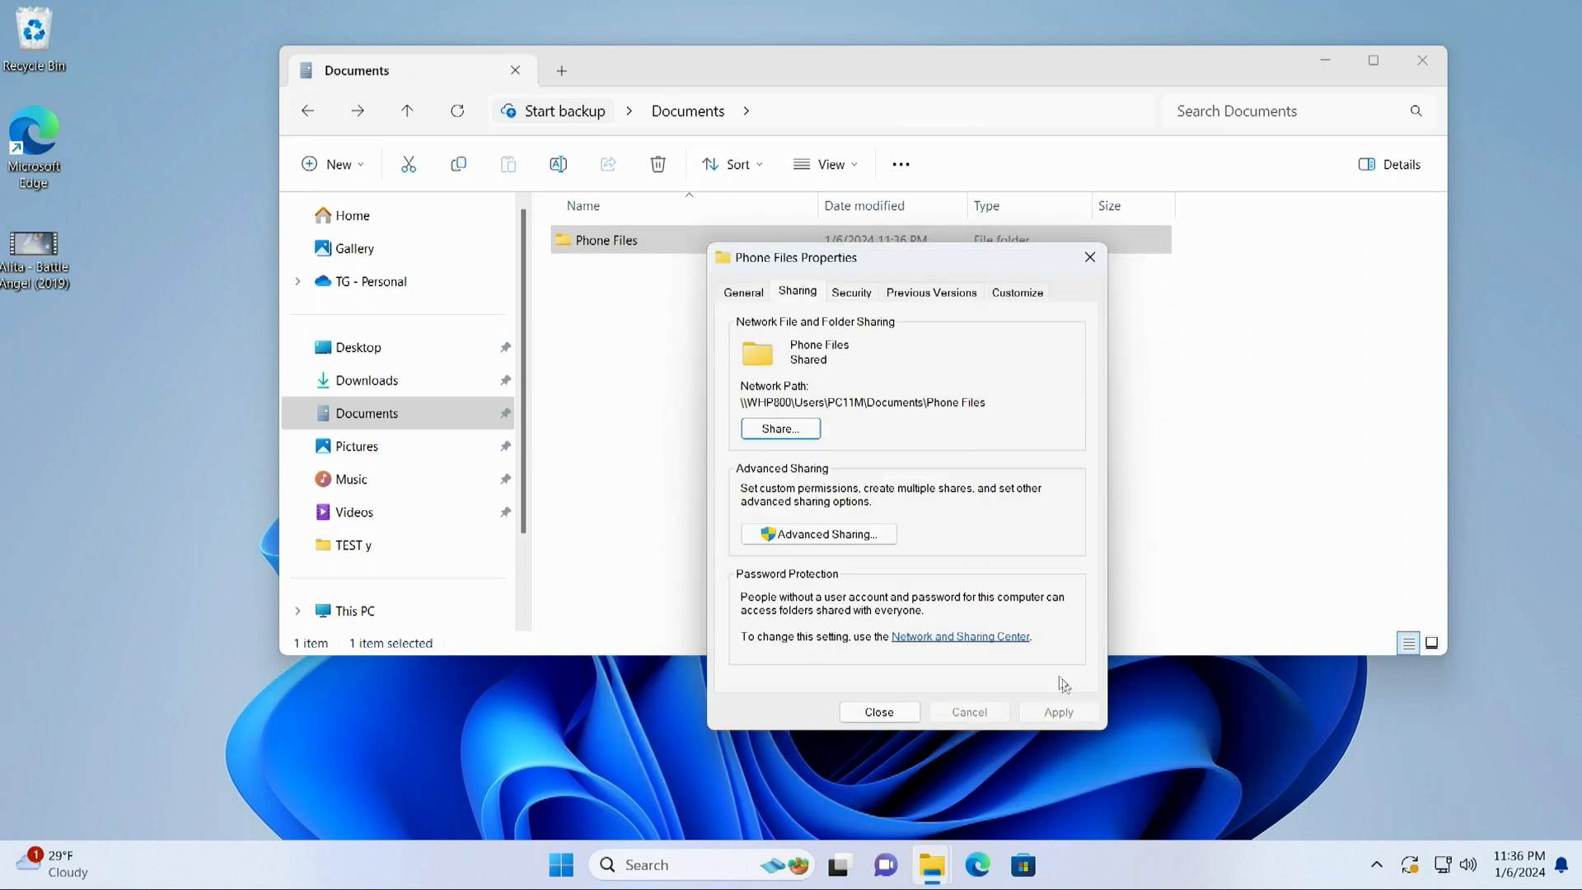
pyautogui.click(817, 534)
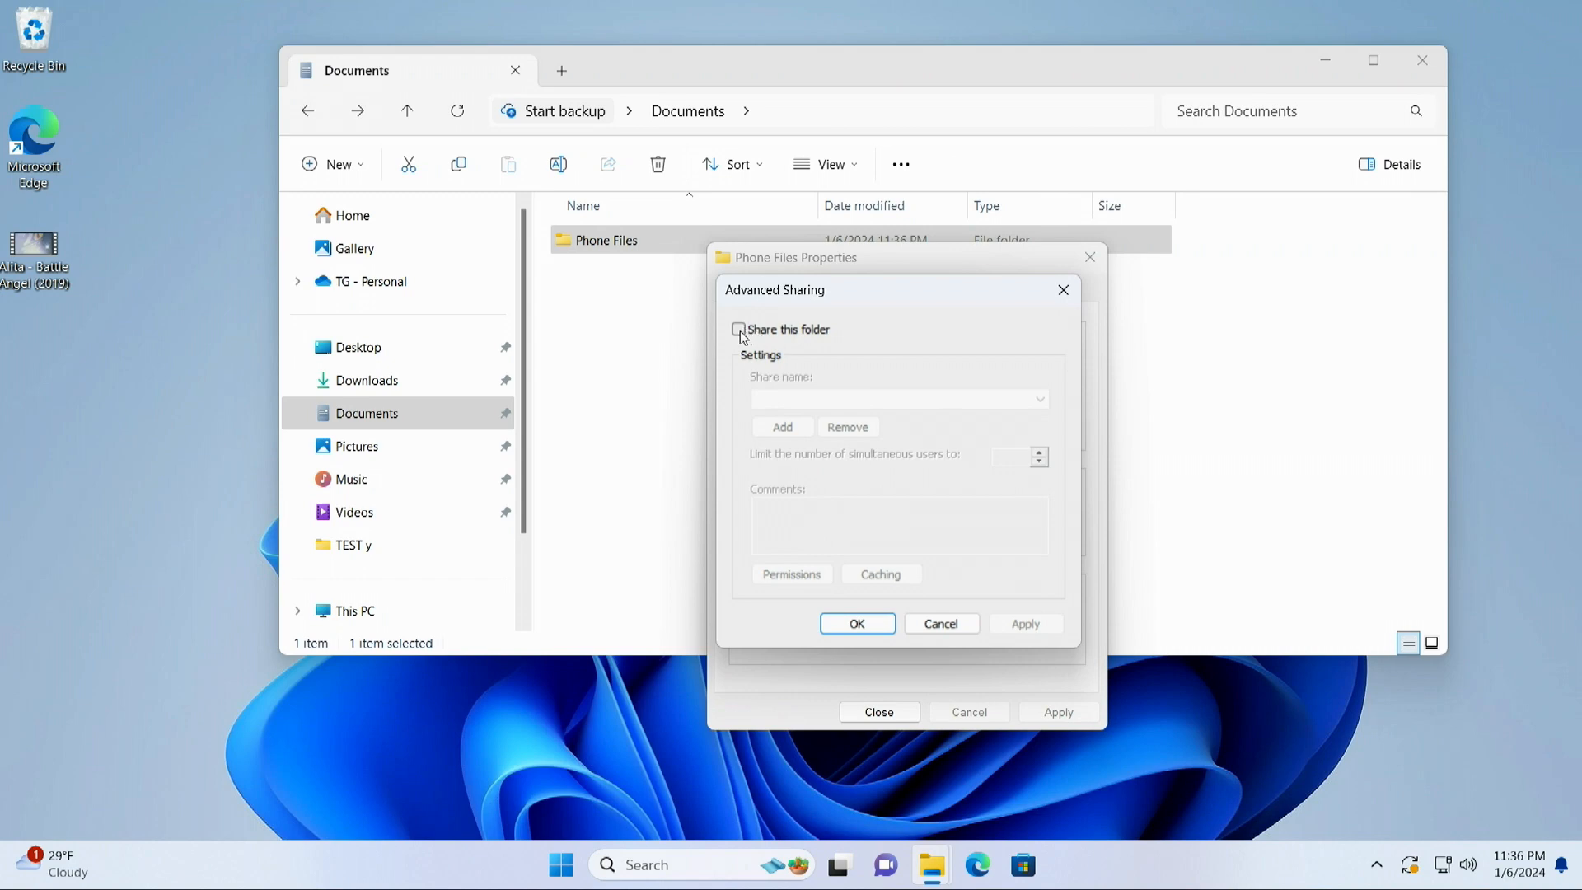
# - Enable 'Share this folder' for Phone Files and grant Everyone Full Control, then close properties
pyautogui.click(738, 329)
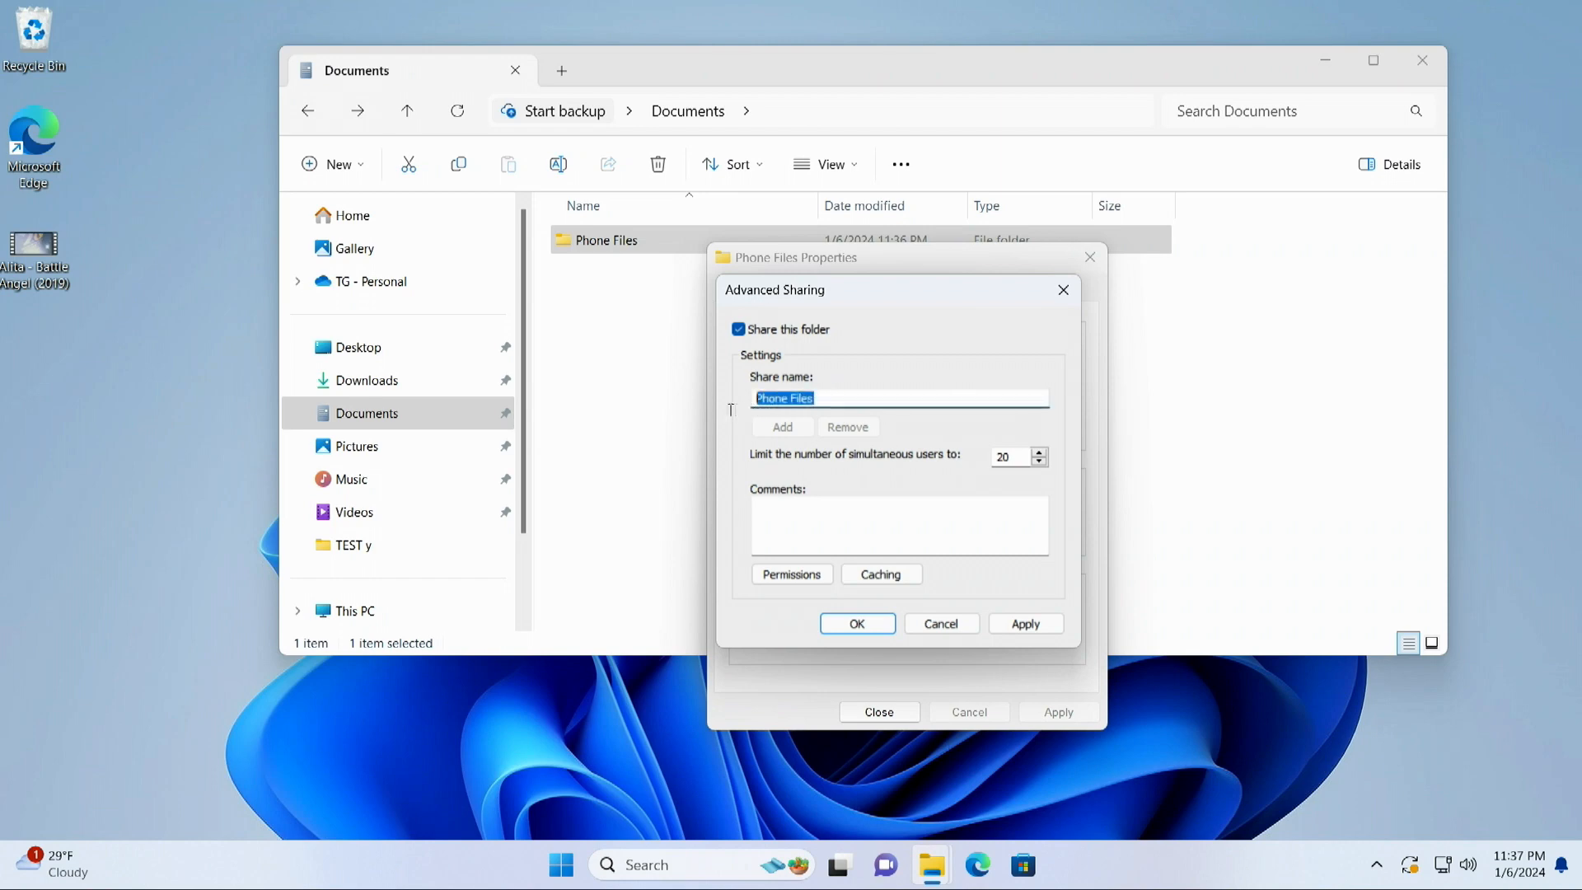
pyautogui.click(835, 397)
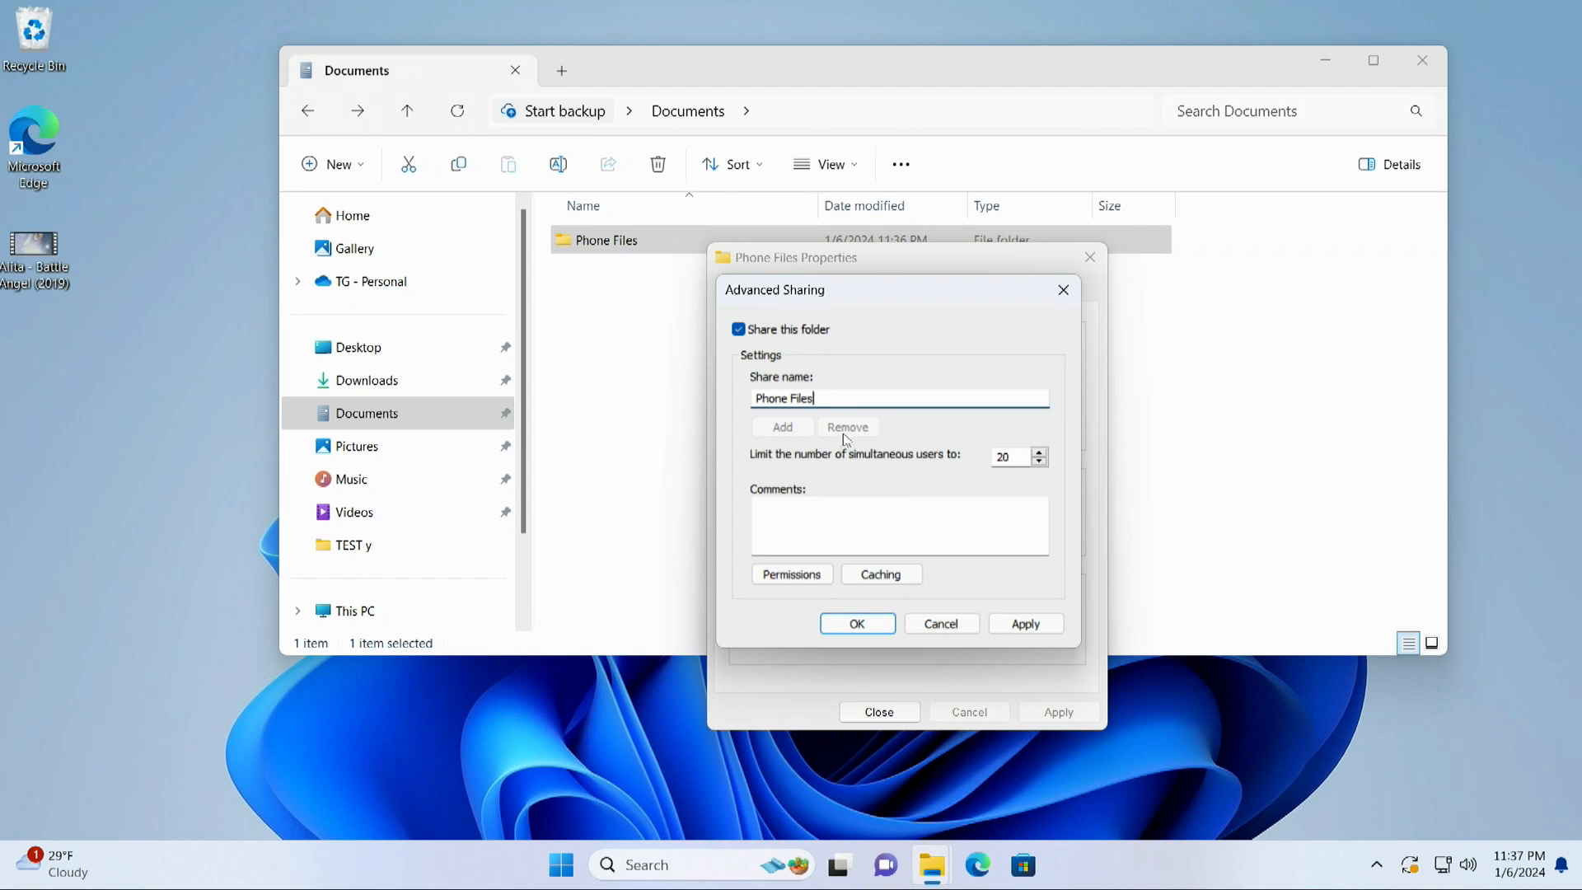
pyautogui.click(791, 573)
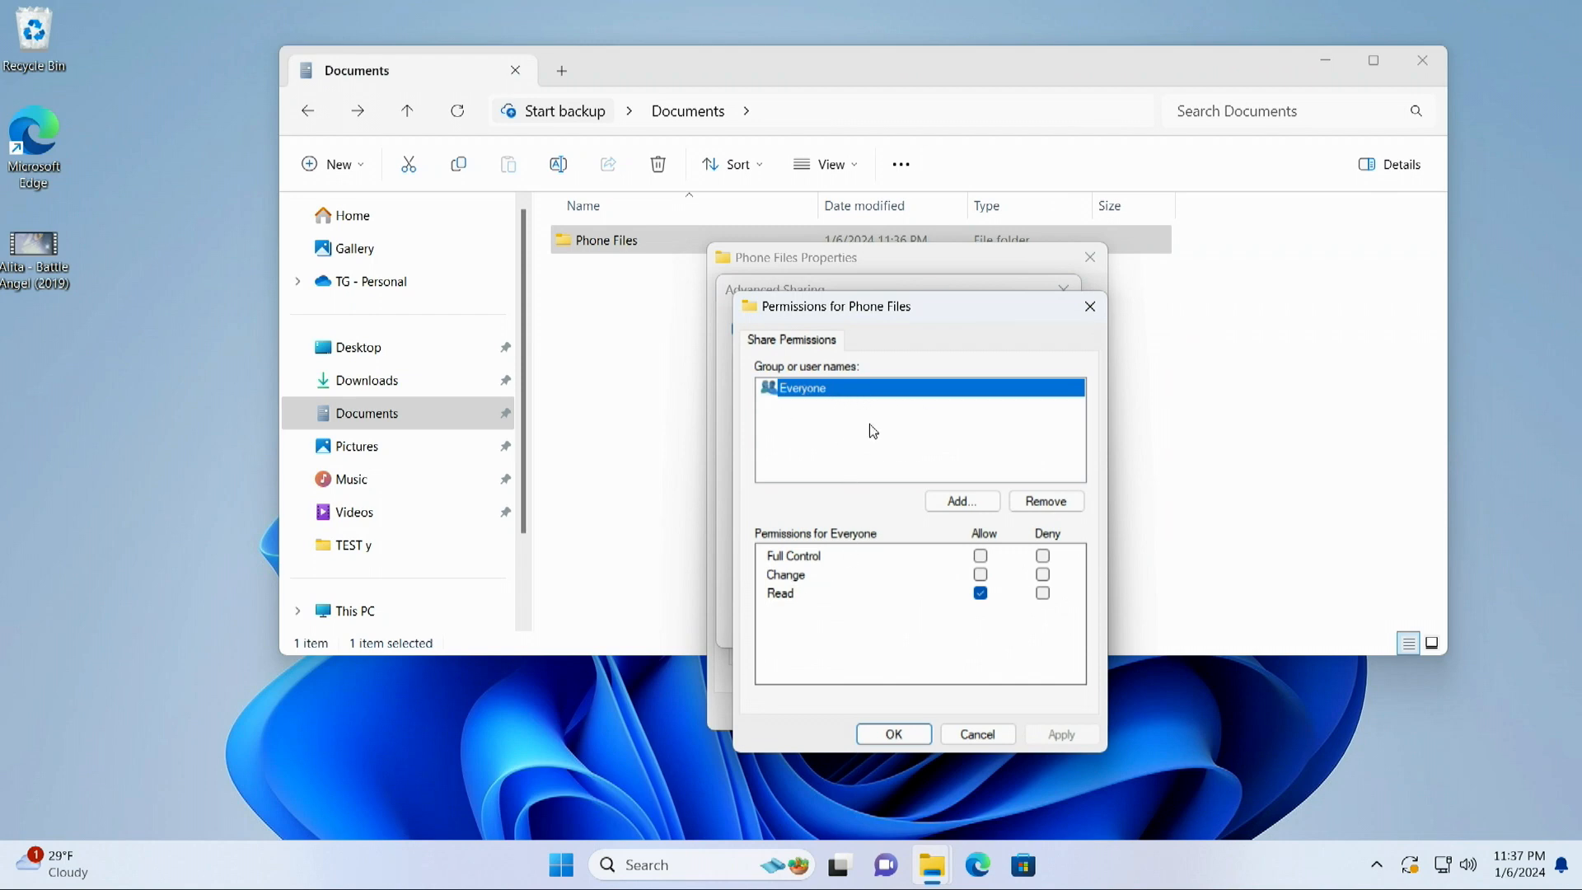
pyautogui.moveTo(952, 561)
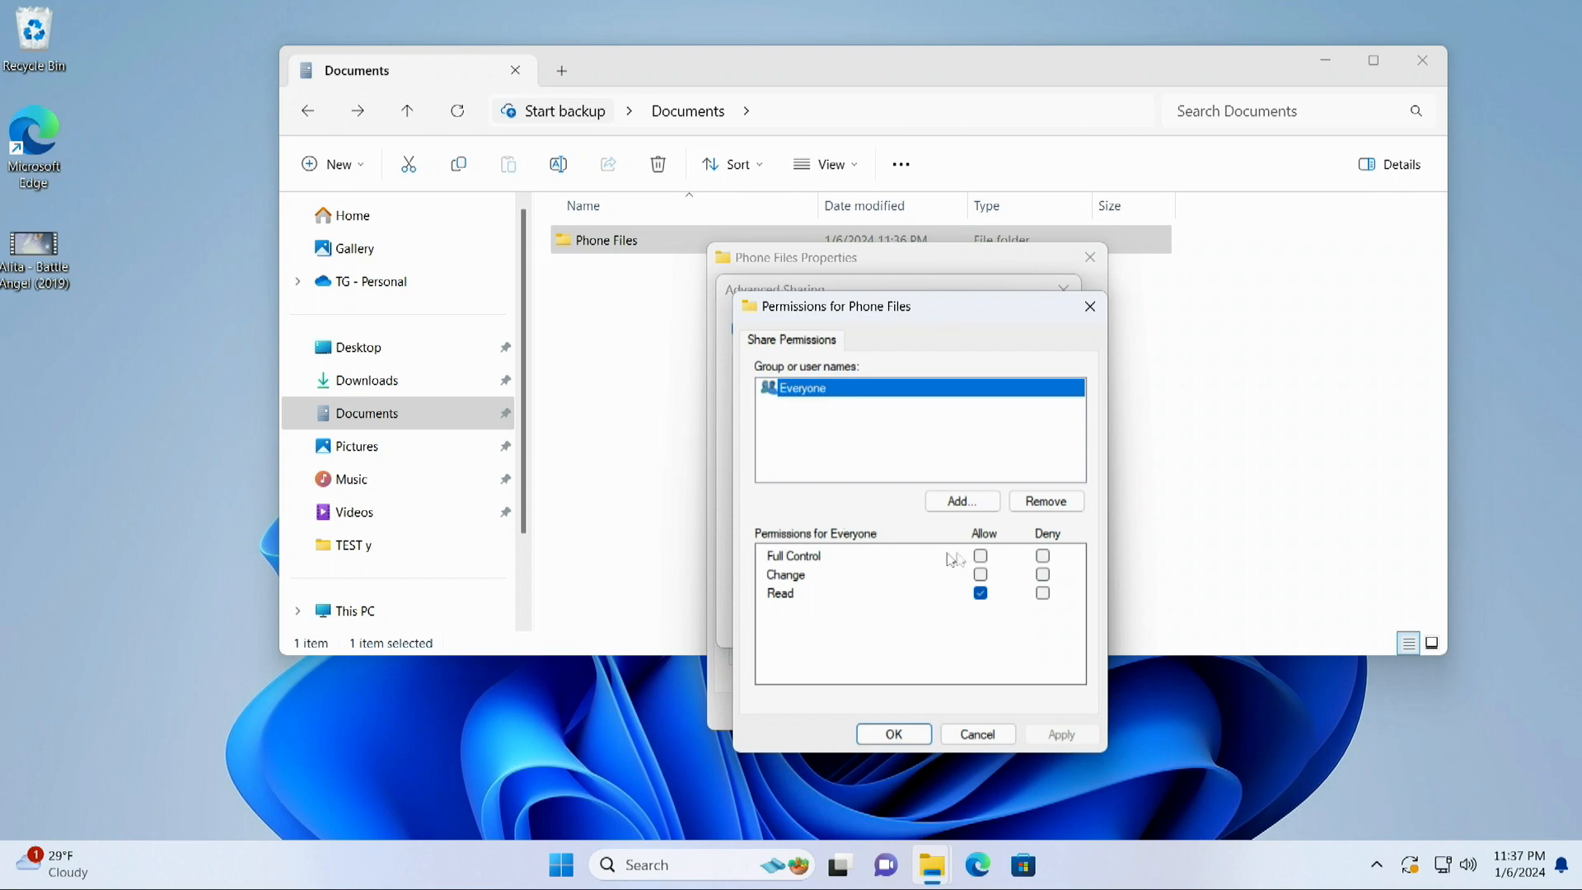
pyautogui.click(979, 554)
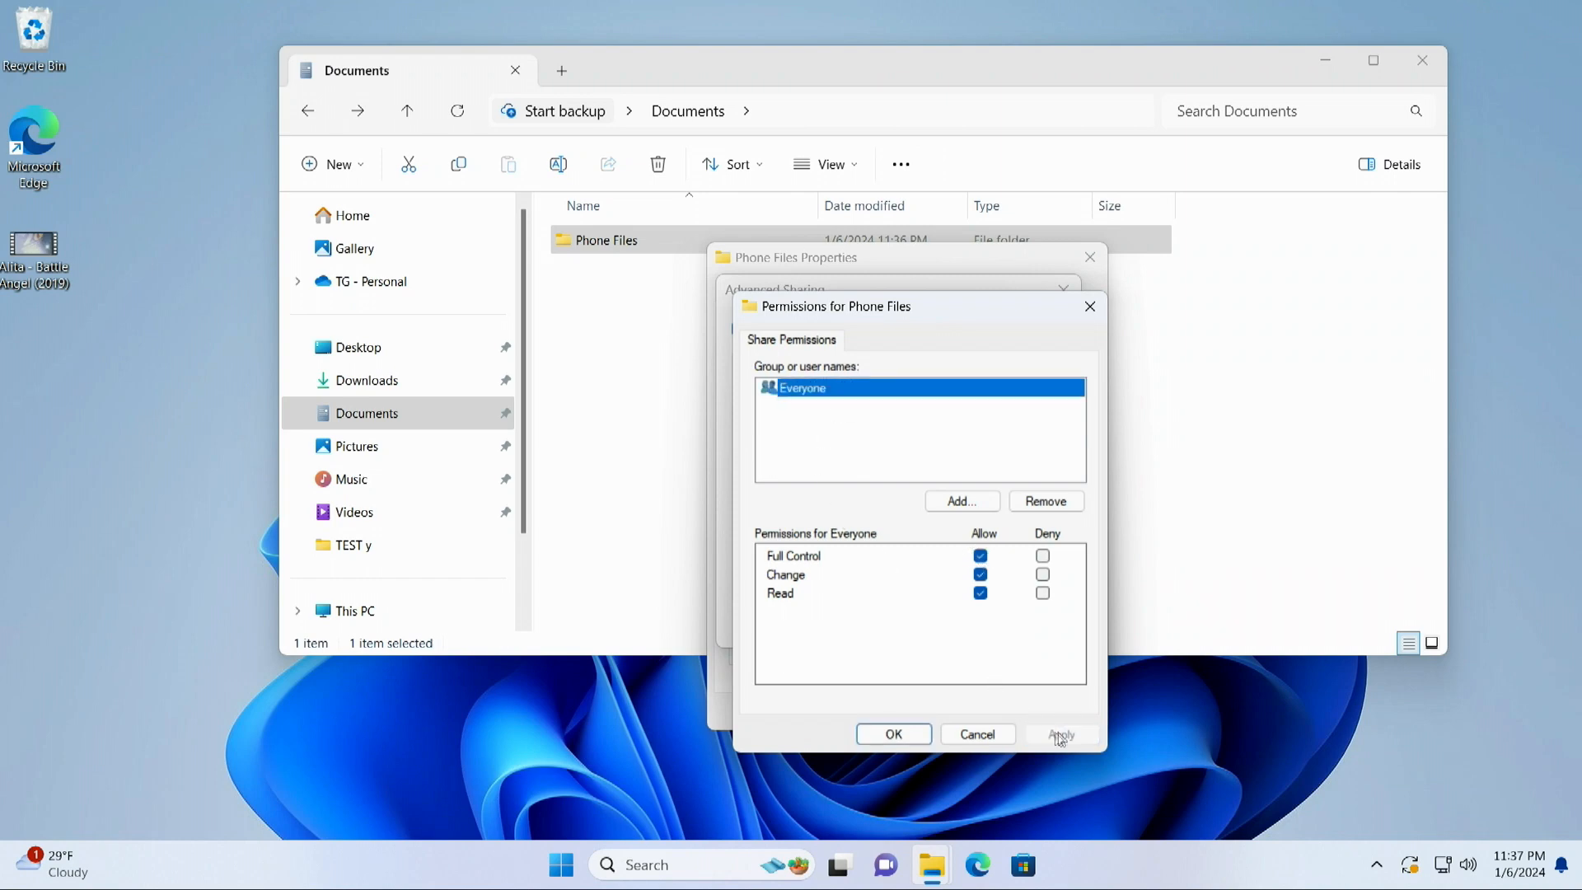
pyautogui.click(892, 733)
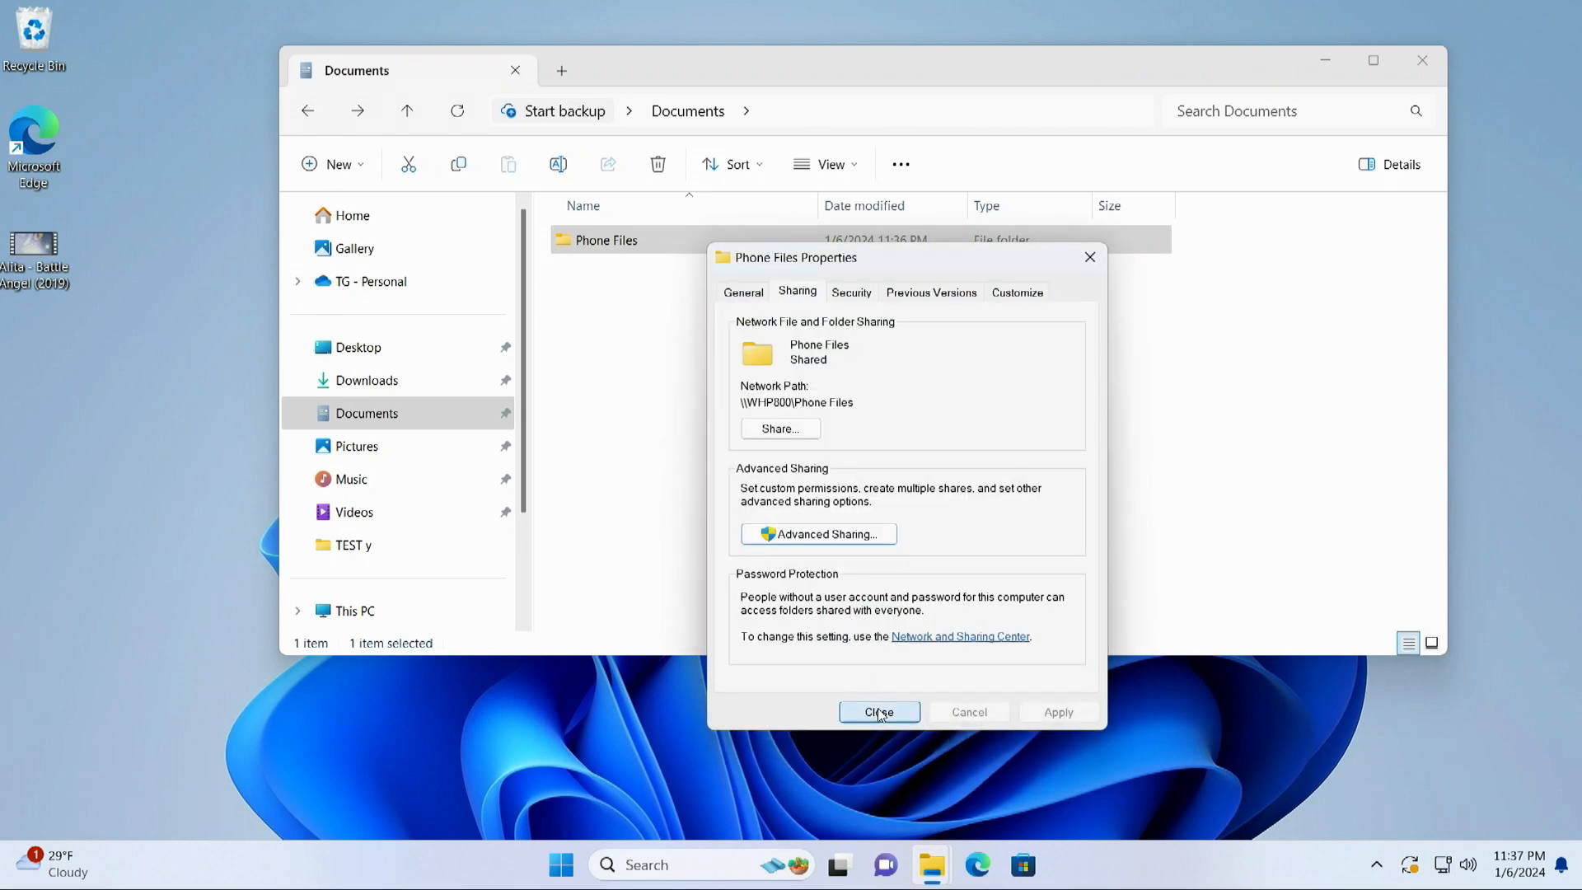
pyautogui.click(879, 711)
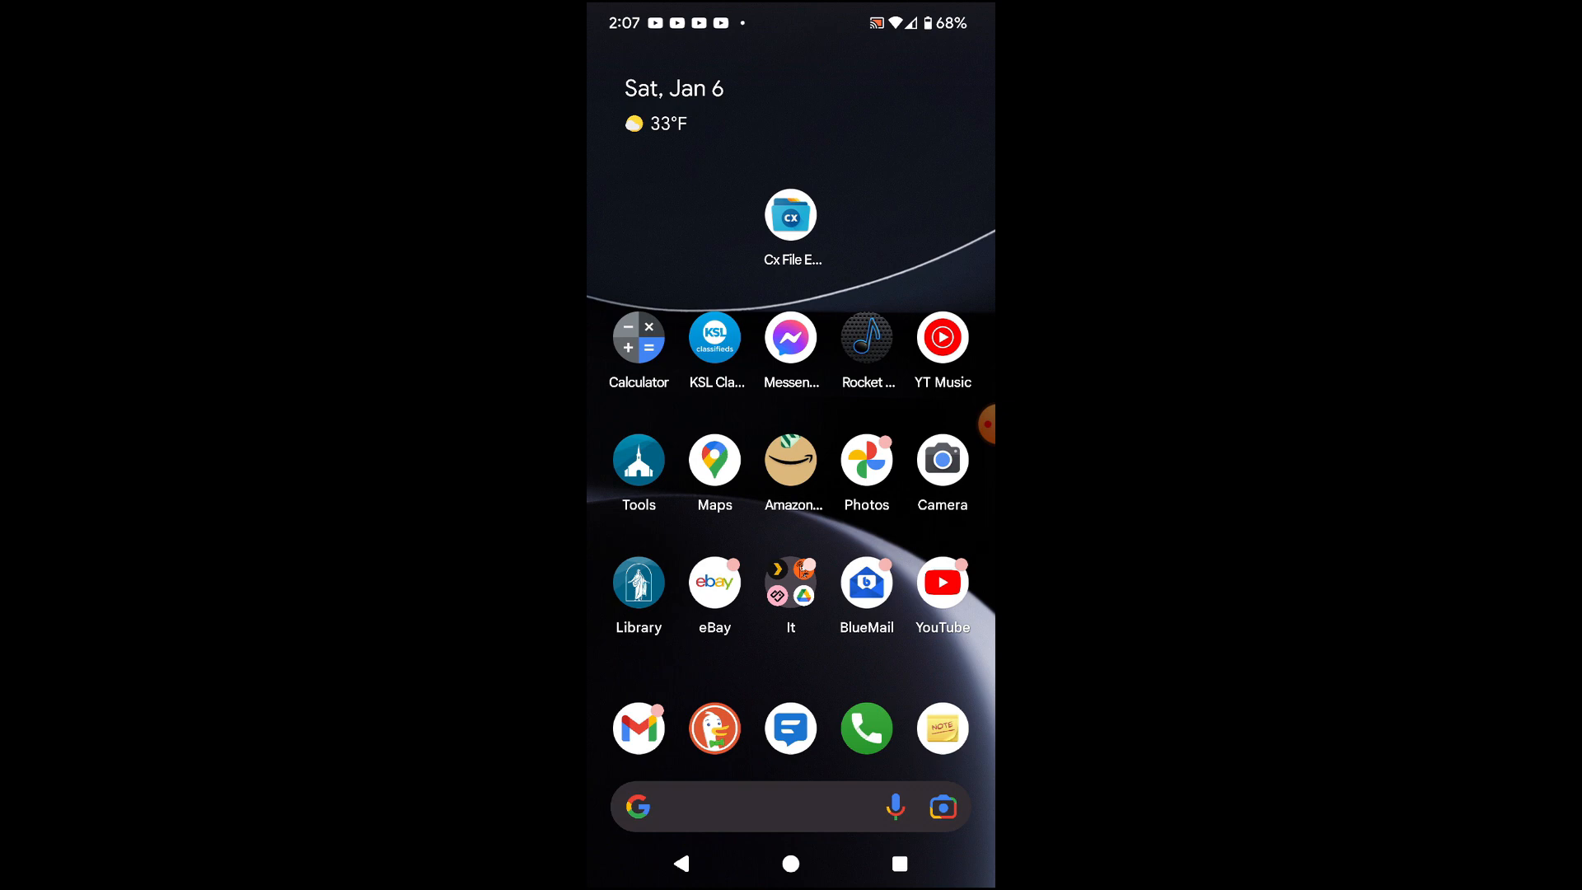
# - Launch Cx File Explorer and start adding a new location from the NETWORK tab
pyautogui.click(790, 215)
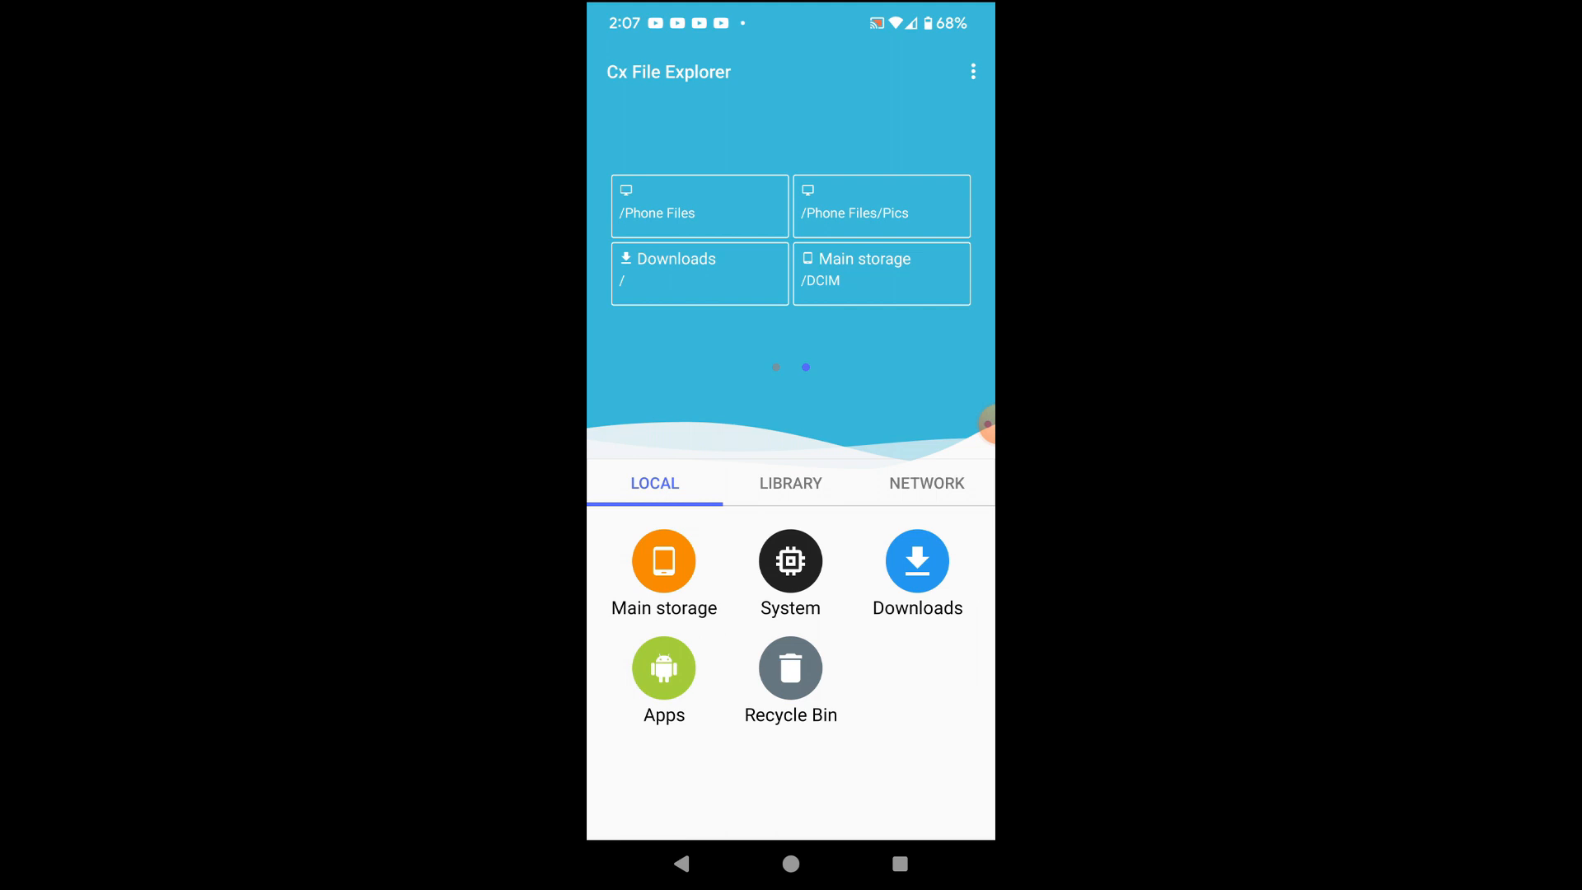
pyautogui.click(926, 483)
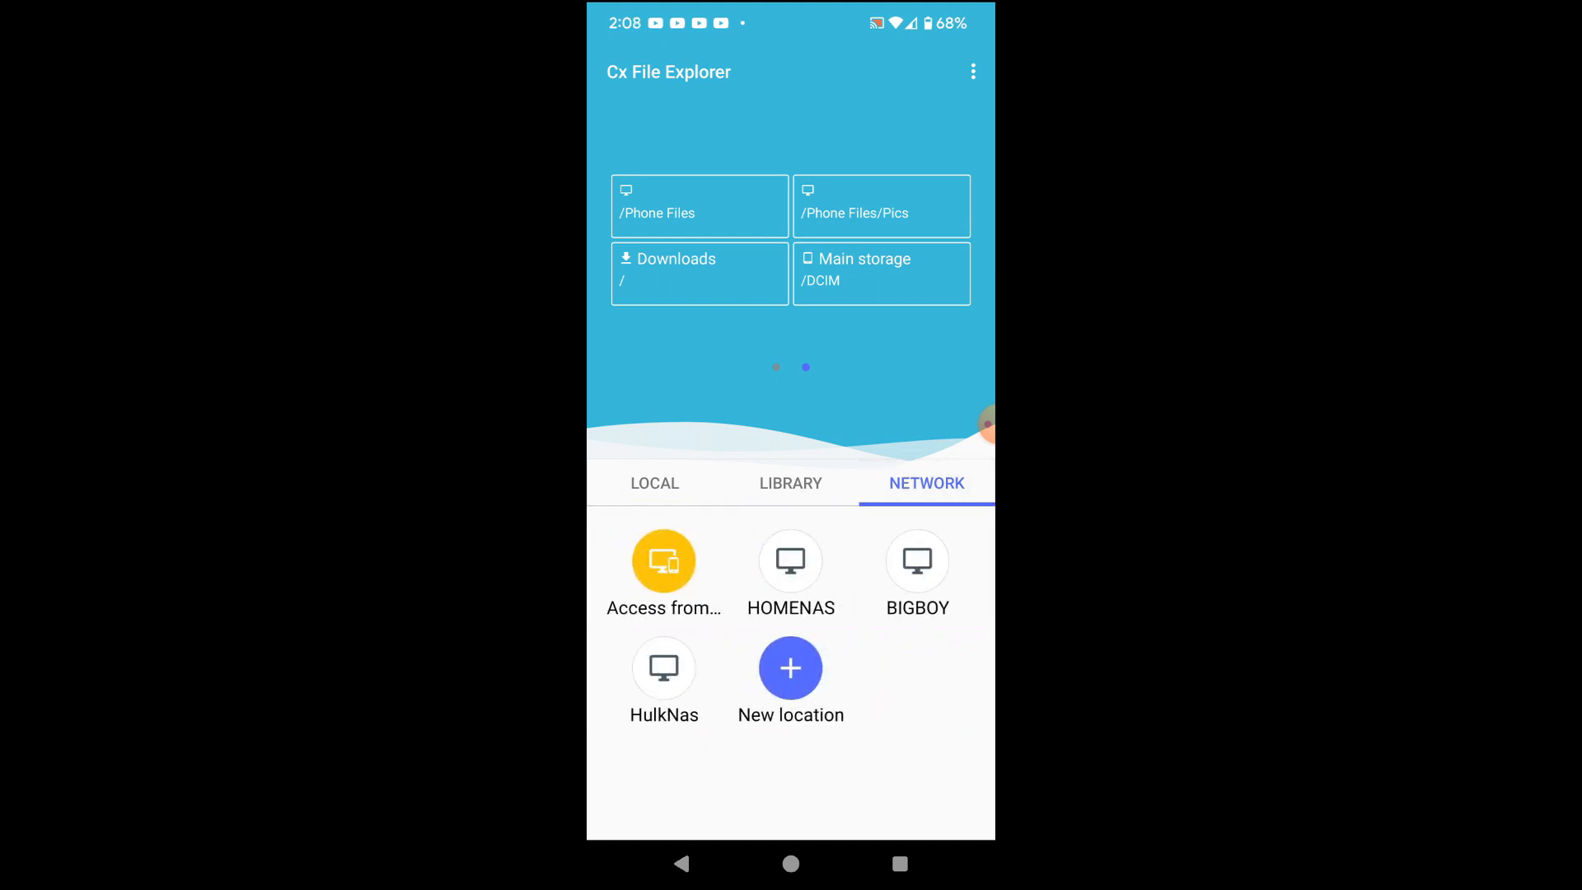
pyautogui.click(664, 669)
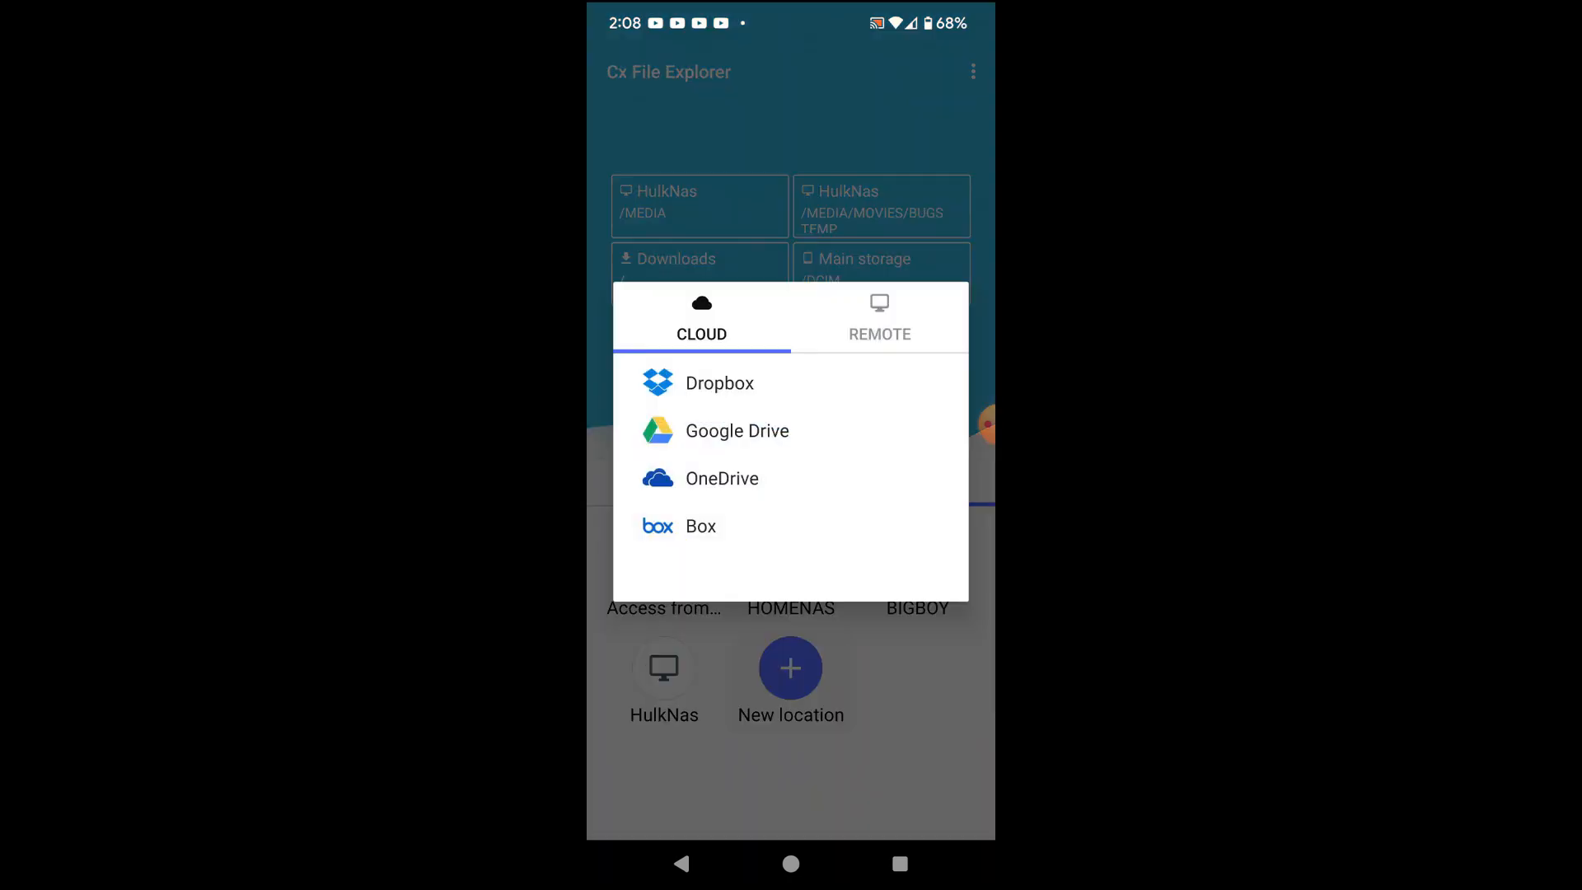
# - Add a remote SMB connection to 192.168.1.189 with anonymous access
pyautogui.click(880, 319)
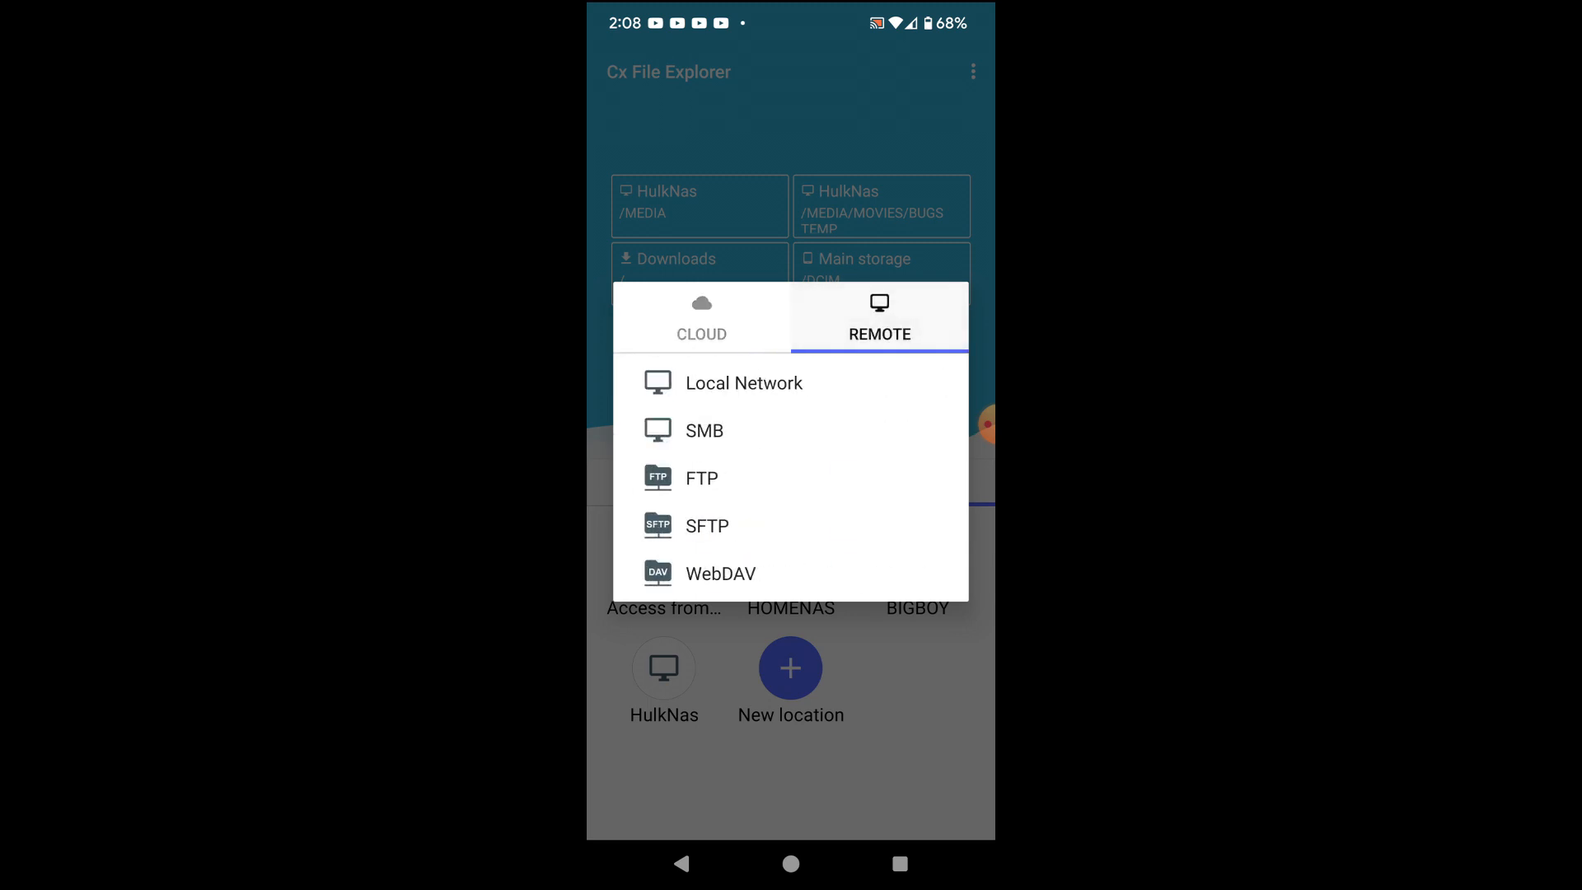
pyautogui.click(743, 382)
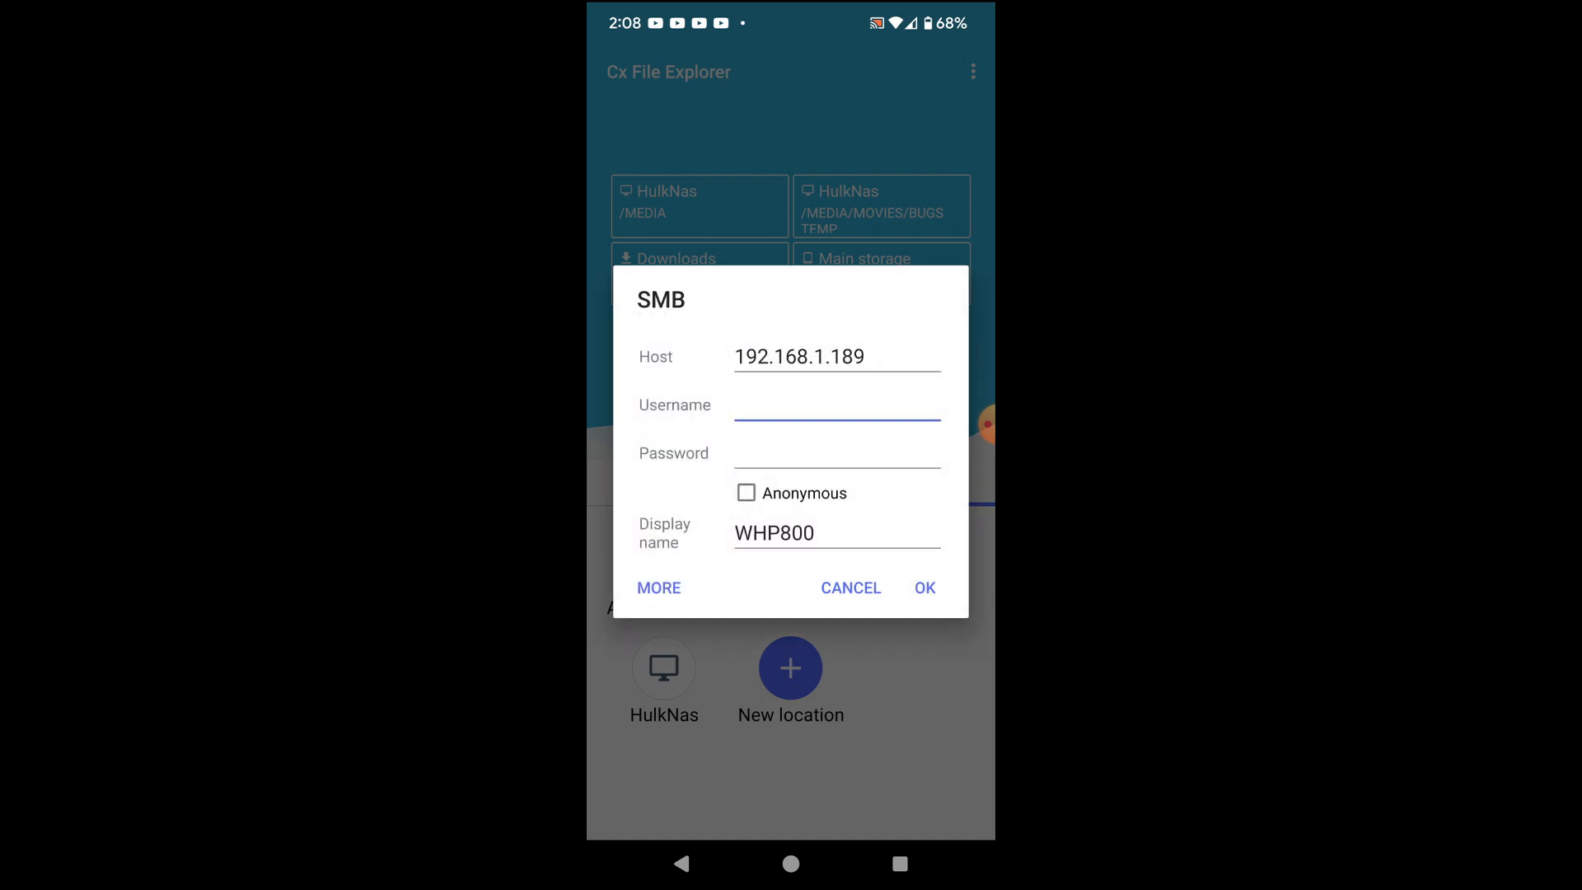
pyautogui.click(745, 494)
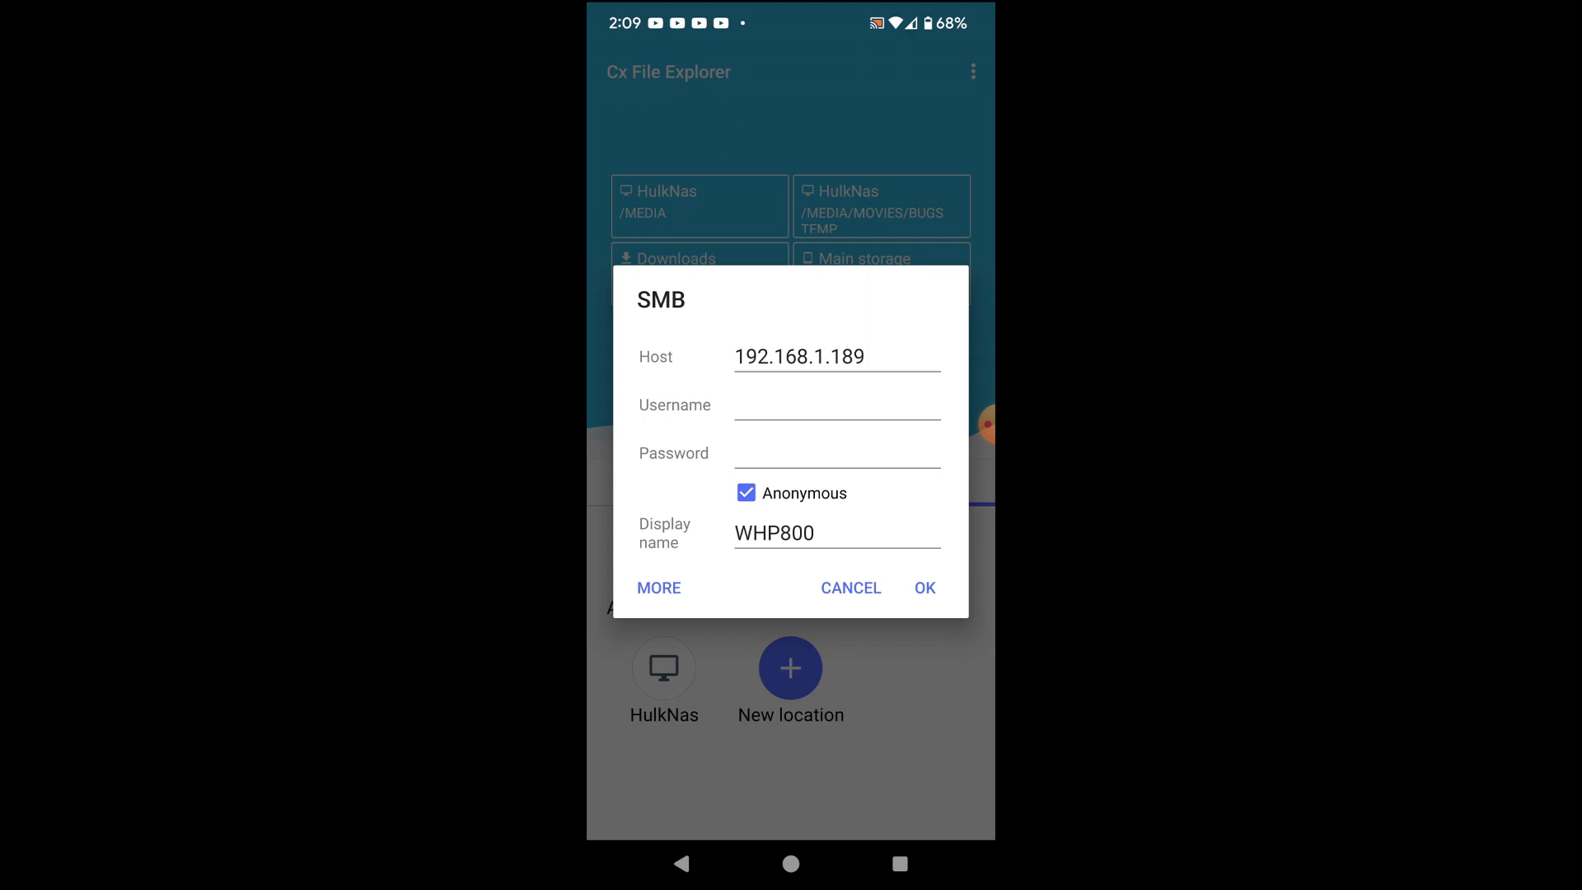
pyautogui.click(923, 587)
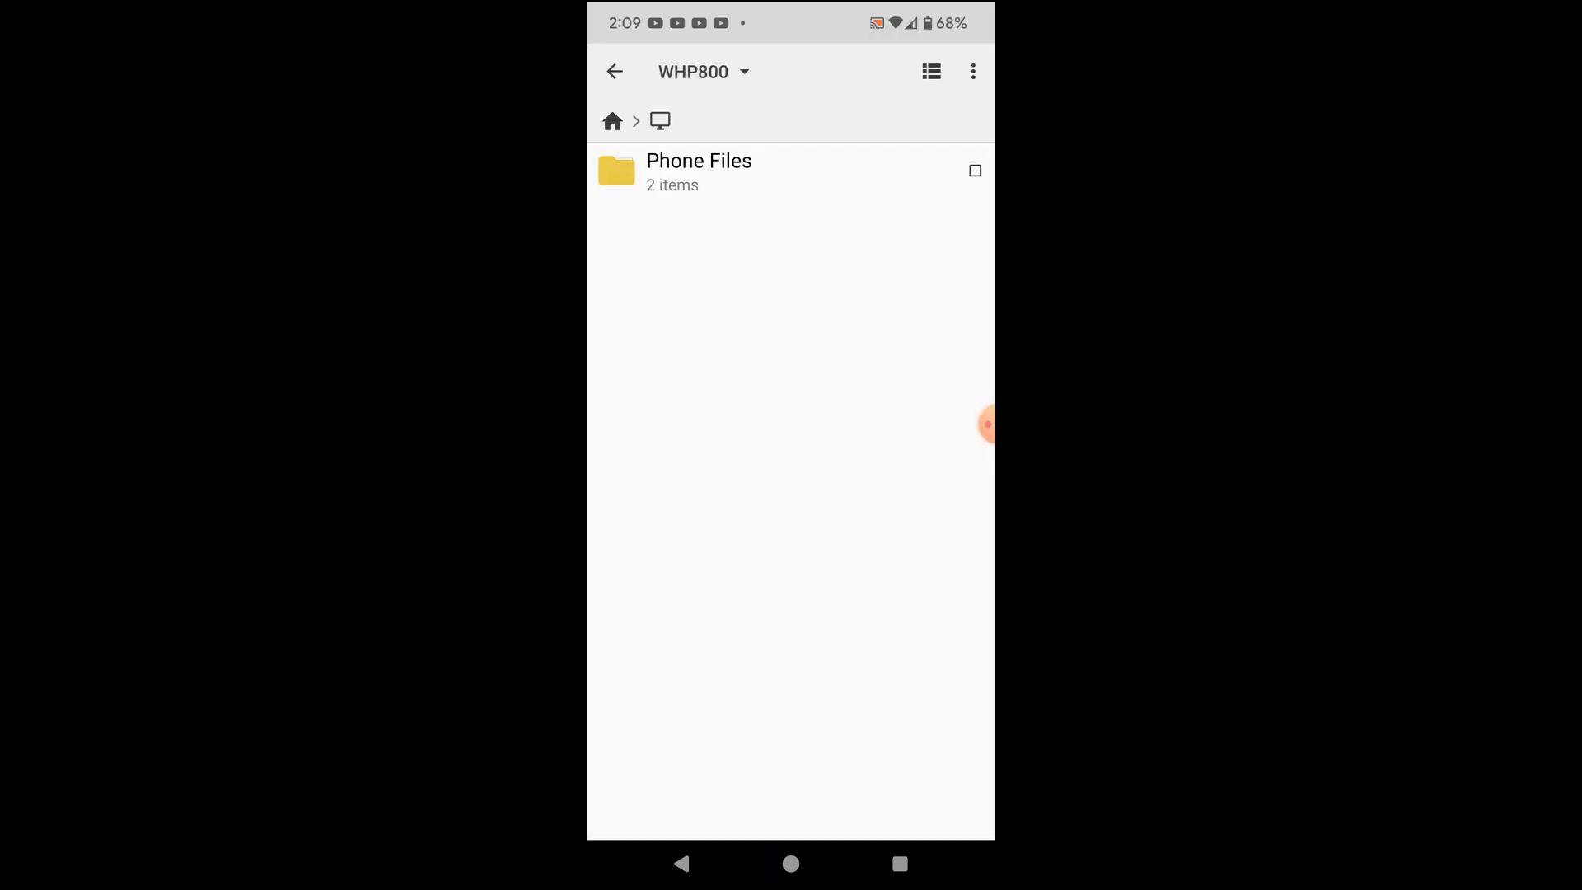
# - Open the shared Phone Files folder and dismiss the Create Folder dialog
pyautogui.click(698, 171)
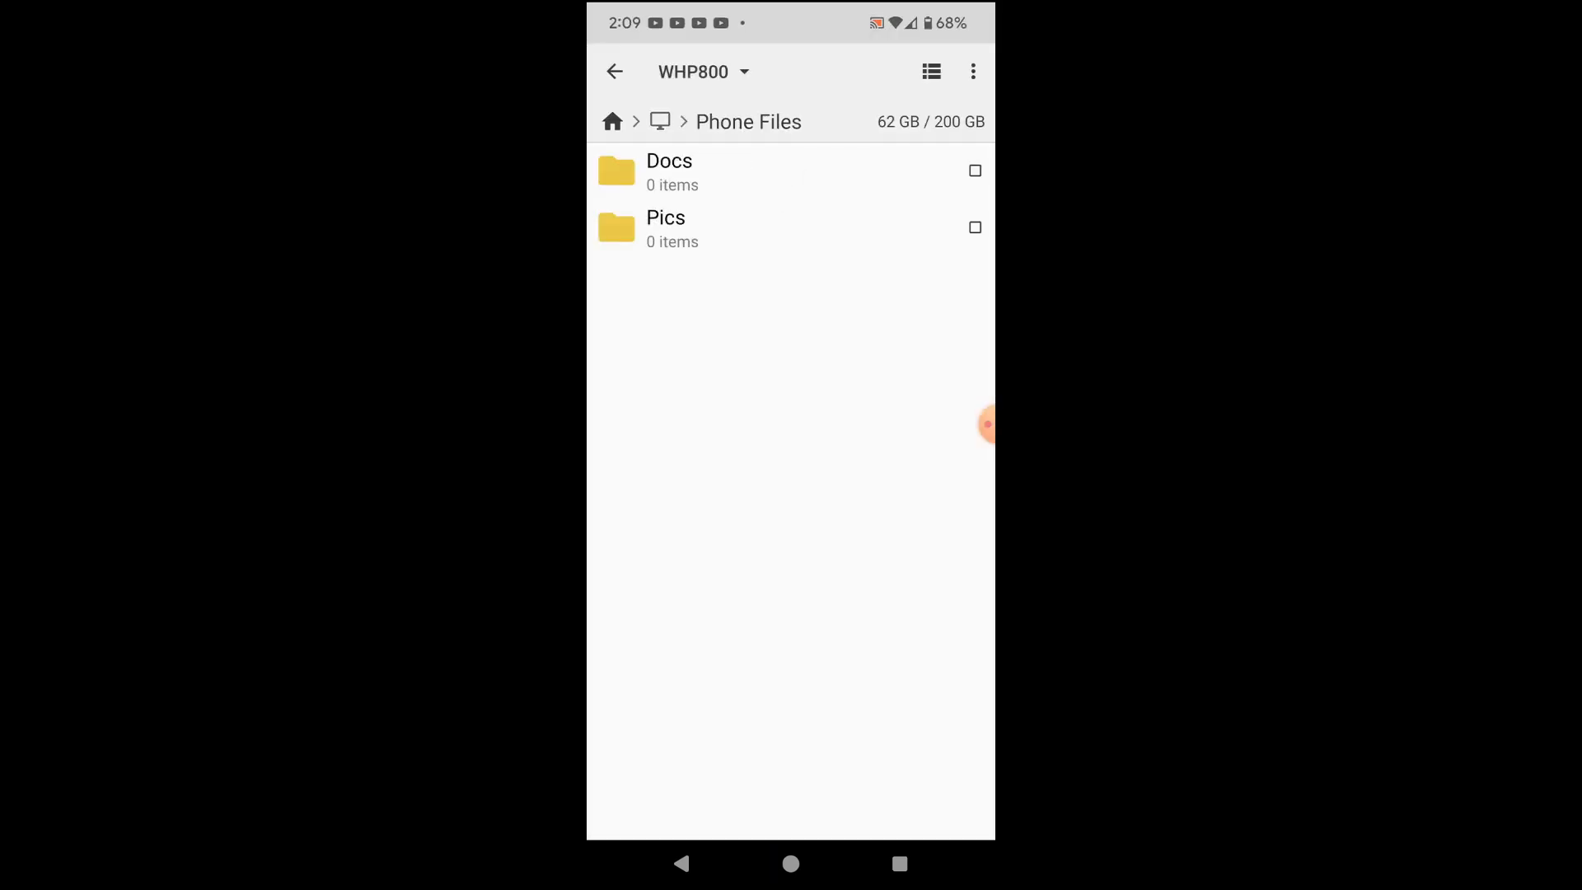
pyautogui.click(972, 72)
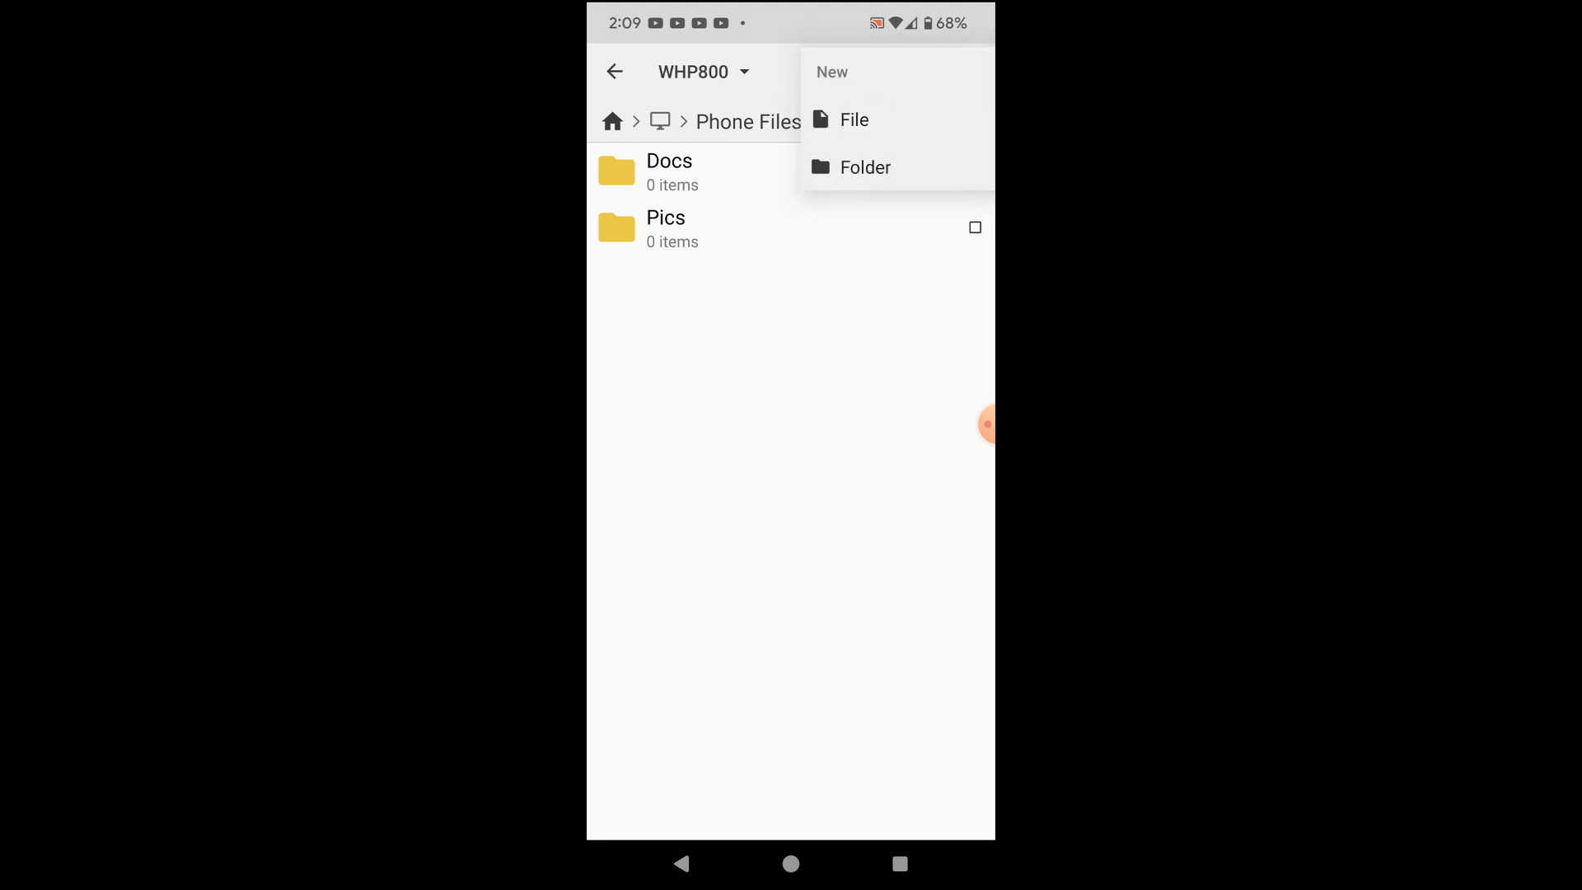
pyautogui.click(864, 167)
pyautogui.write('test')
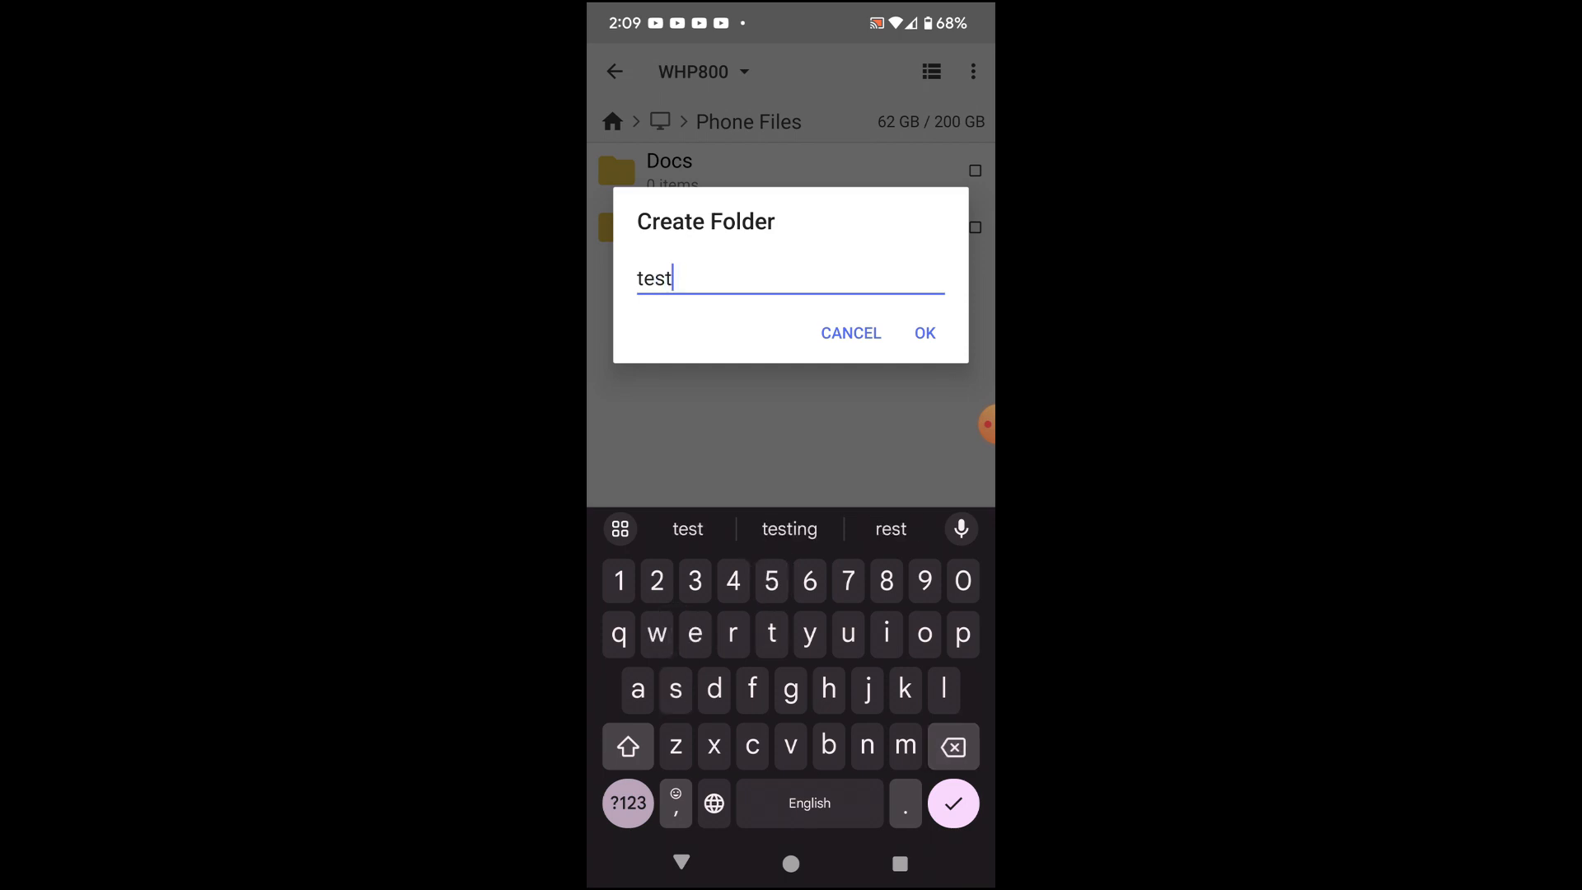
pyautogui.click(923, 333)
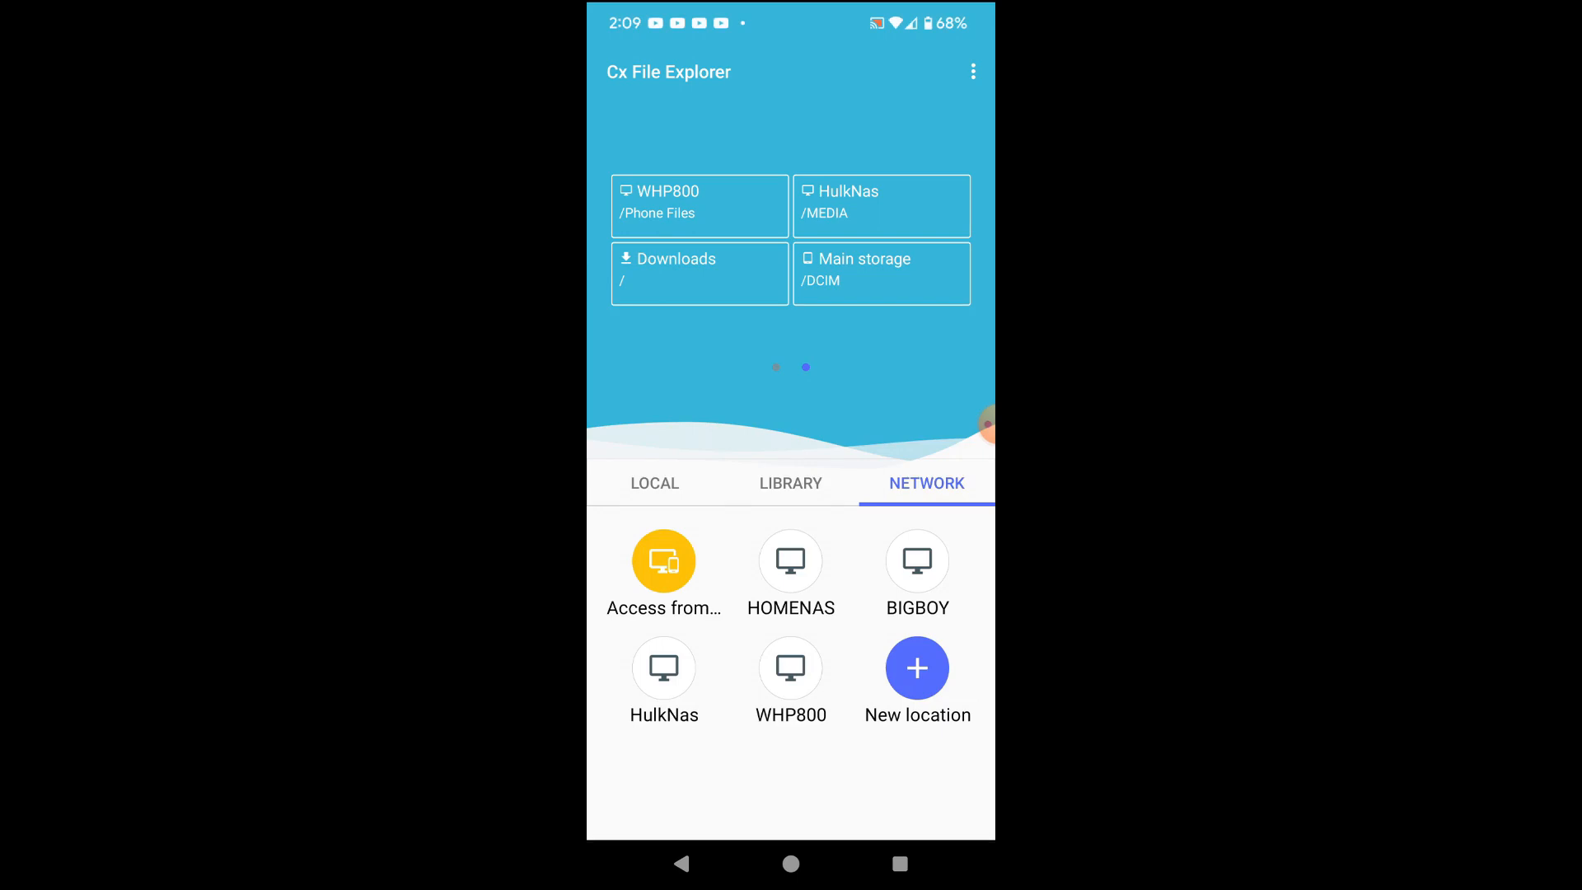
# - Copy all 23 photos from DCIM/Test and paste them into Pics on WHP800's Phone Files
pyautogui.click(880, 273)
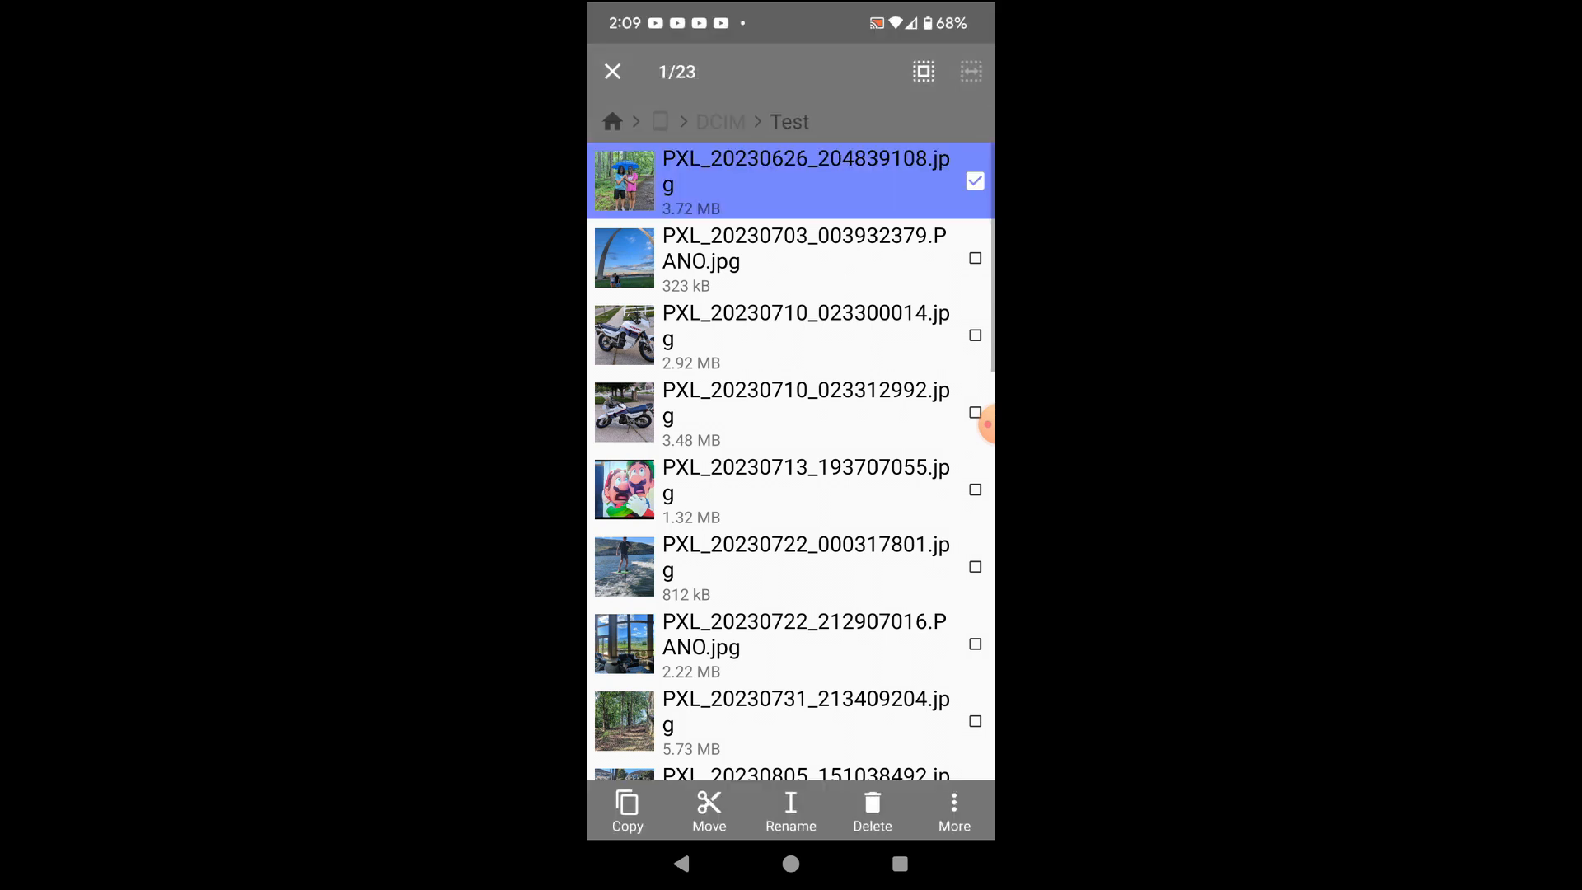
pyautogui.click(922, 72)
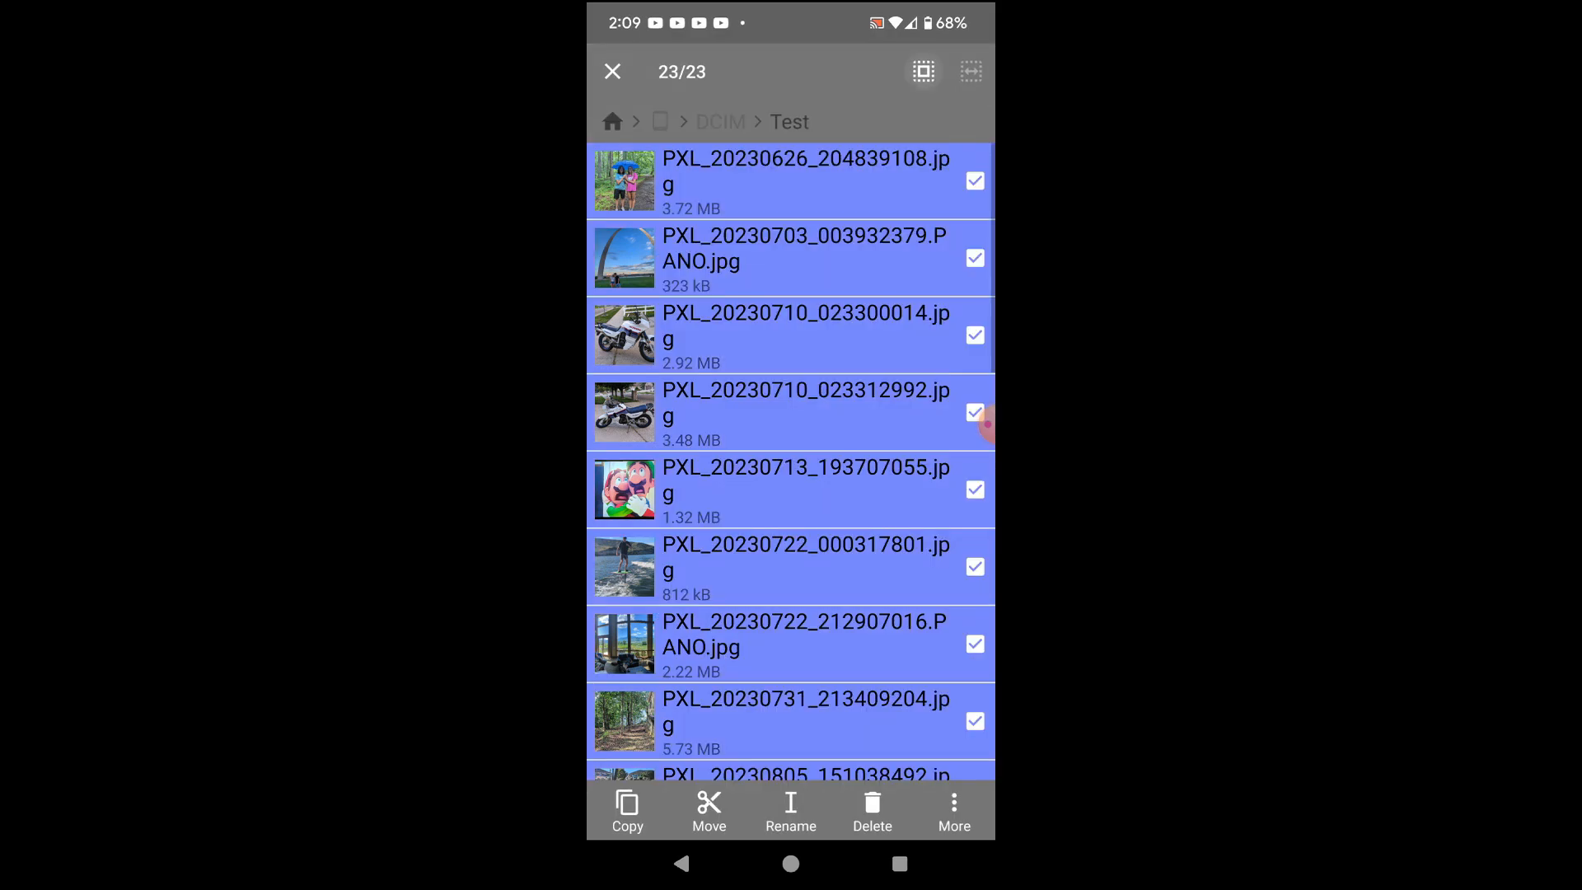
pyautogui.click(627, 812)
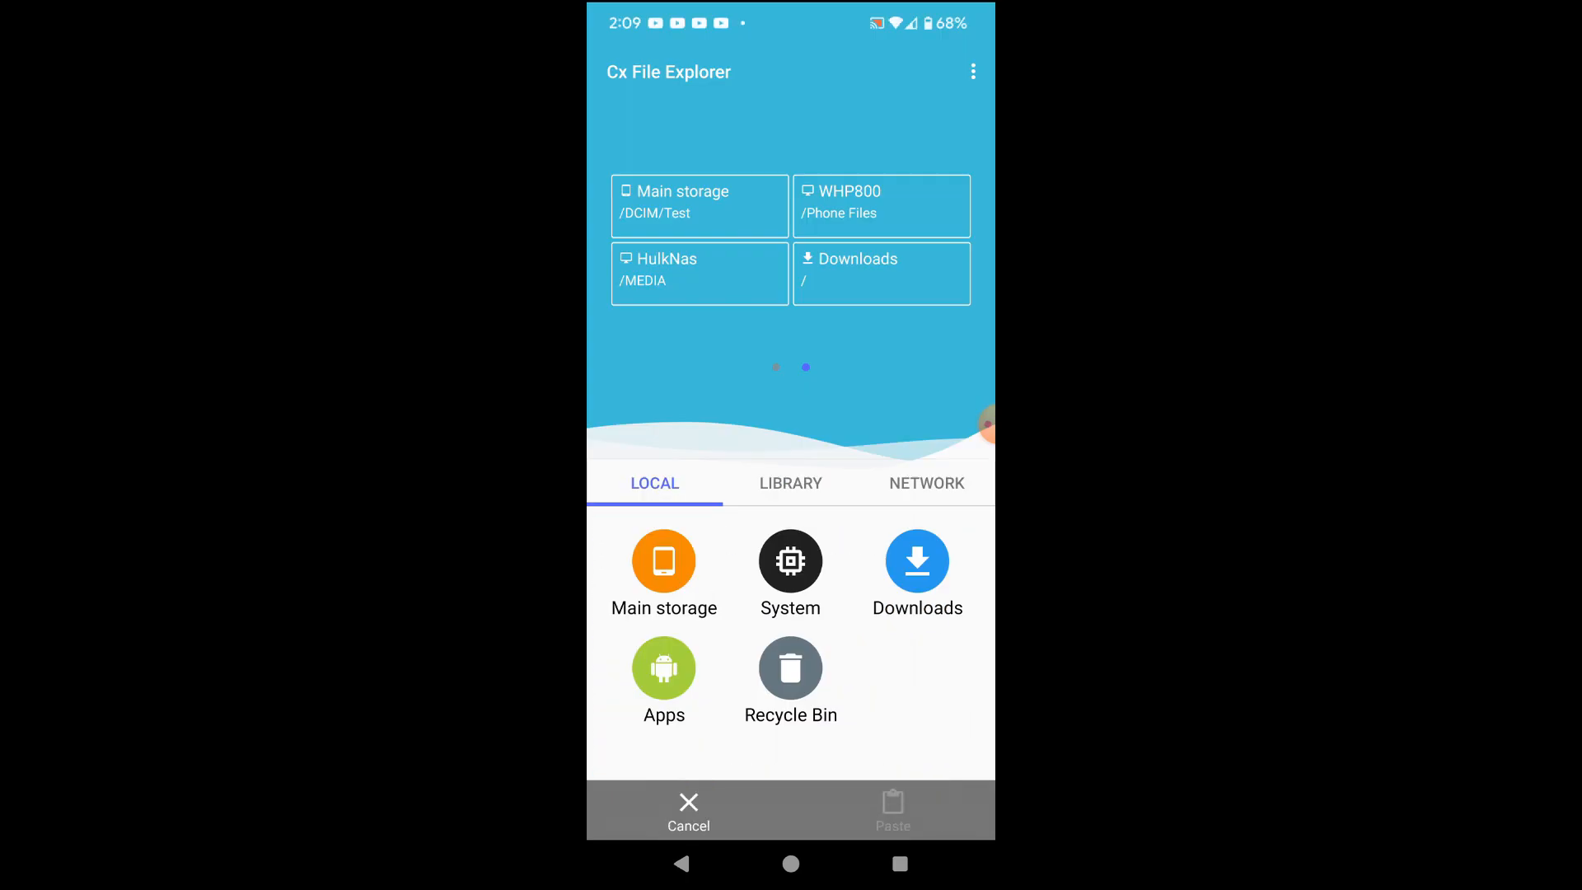
pyautogui.click(925, 483)
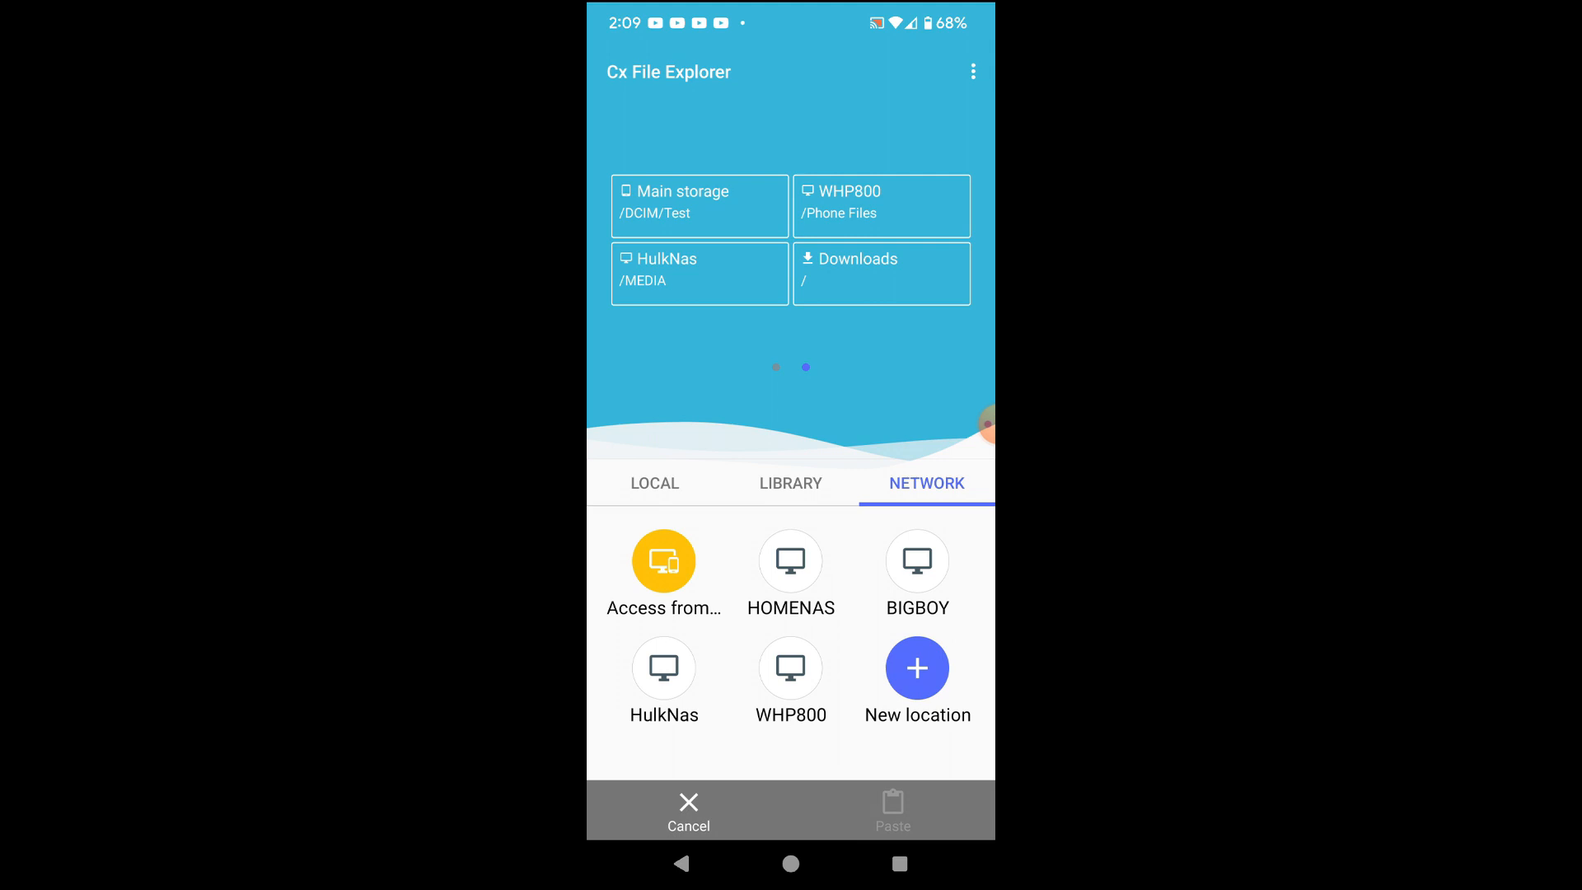
pyautogui.click(790, 670)
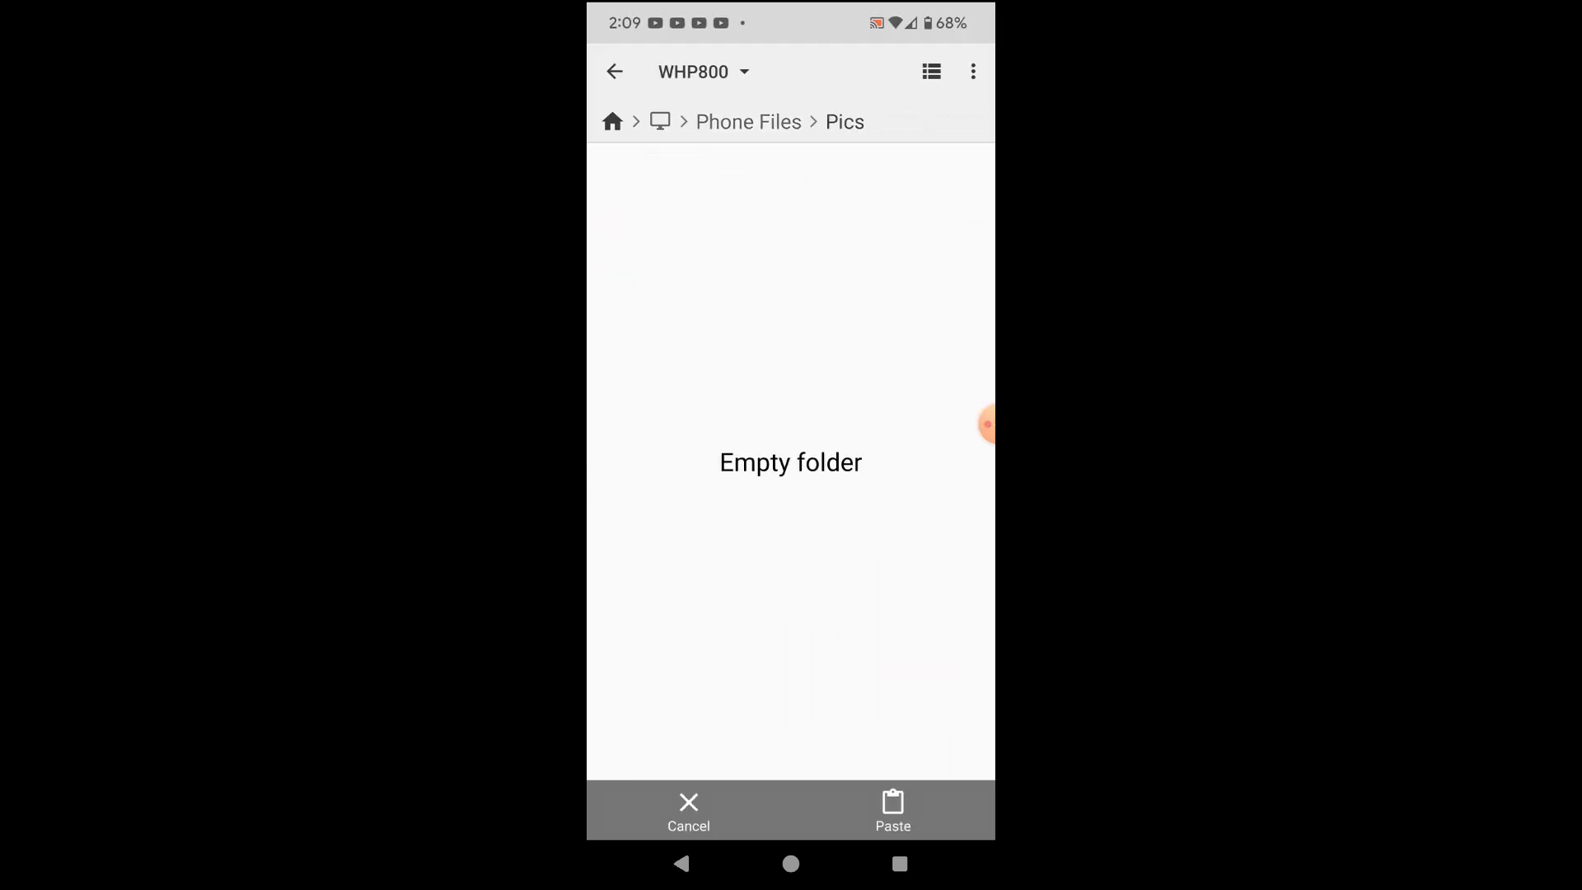
pyautogui.click(892, 809)
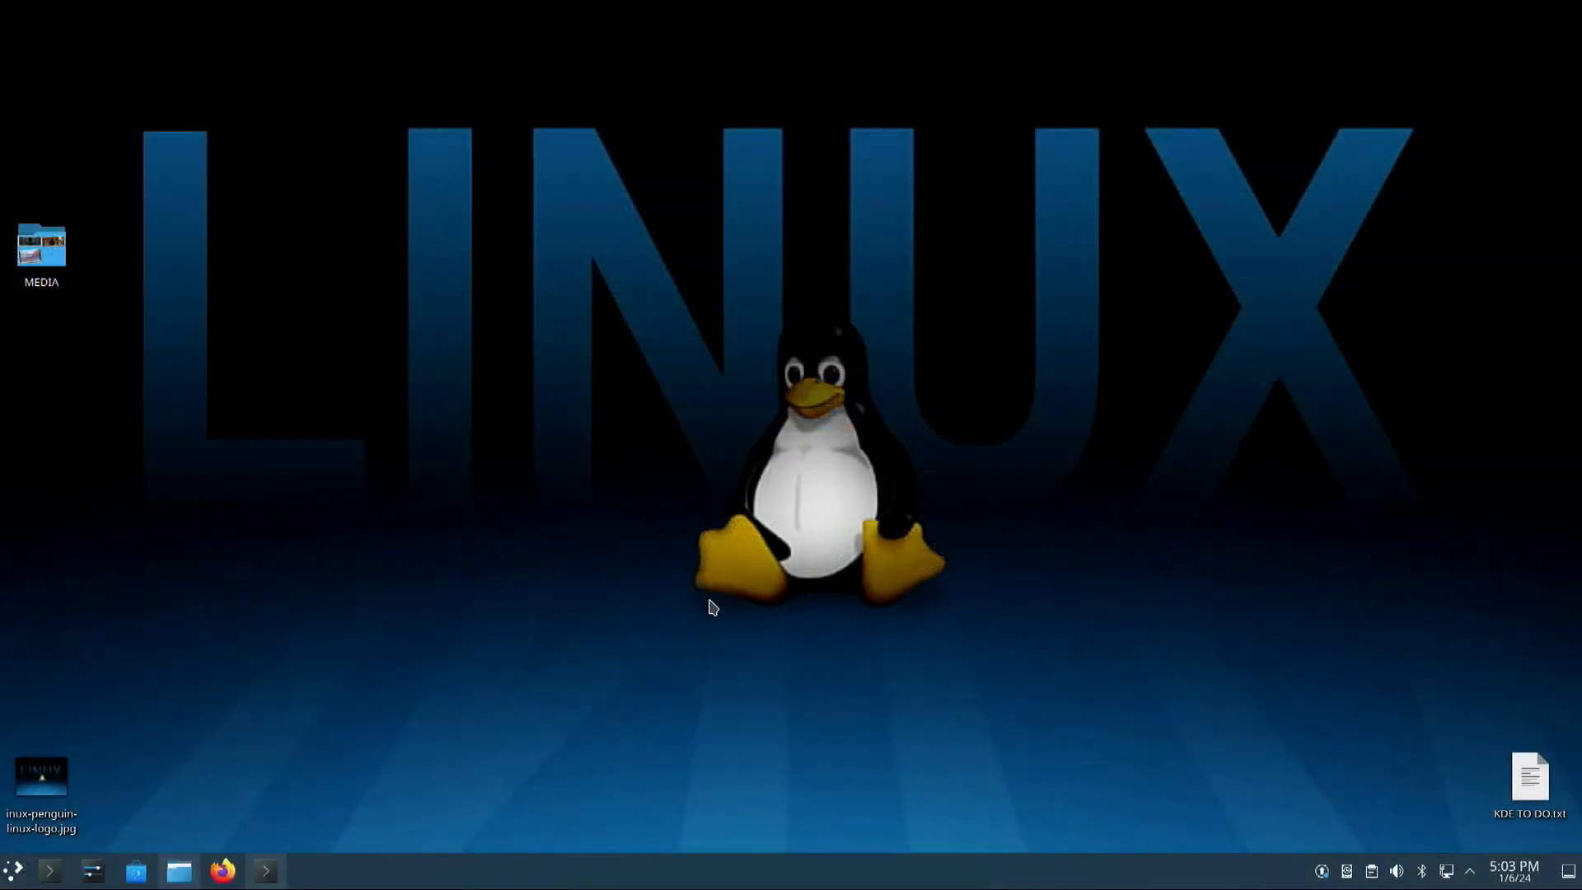
pyautogui.moveTo(506, 715)
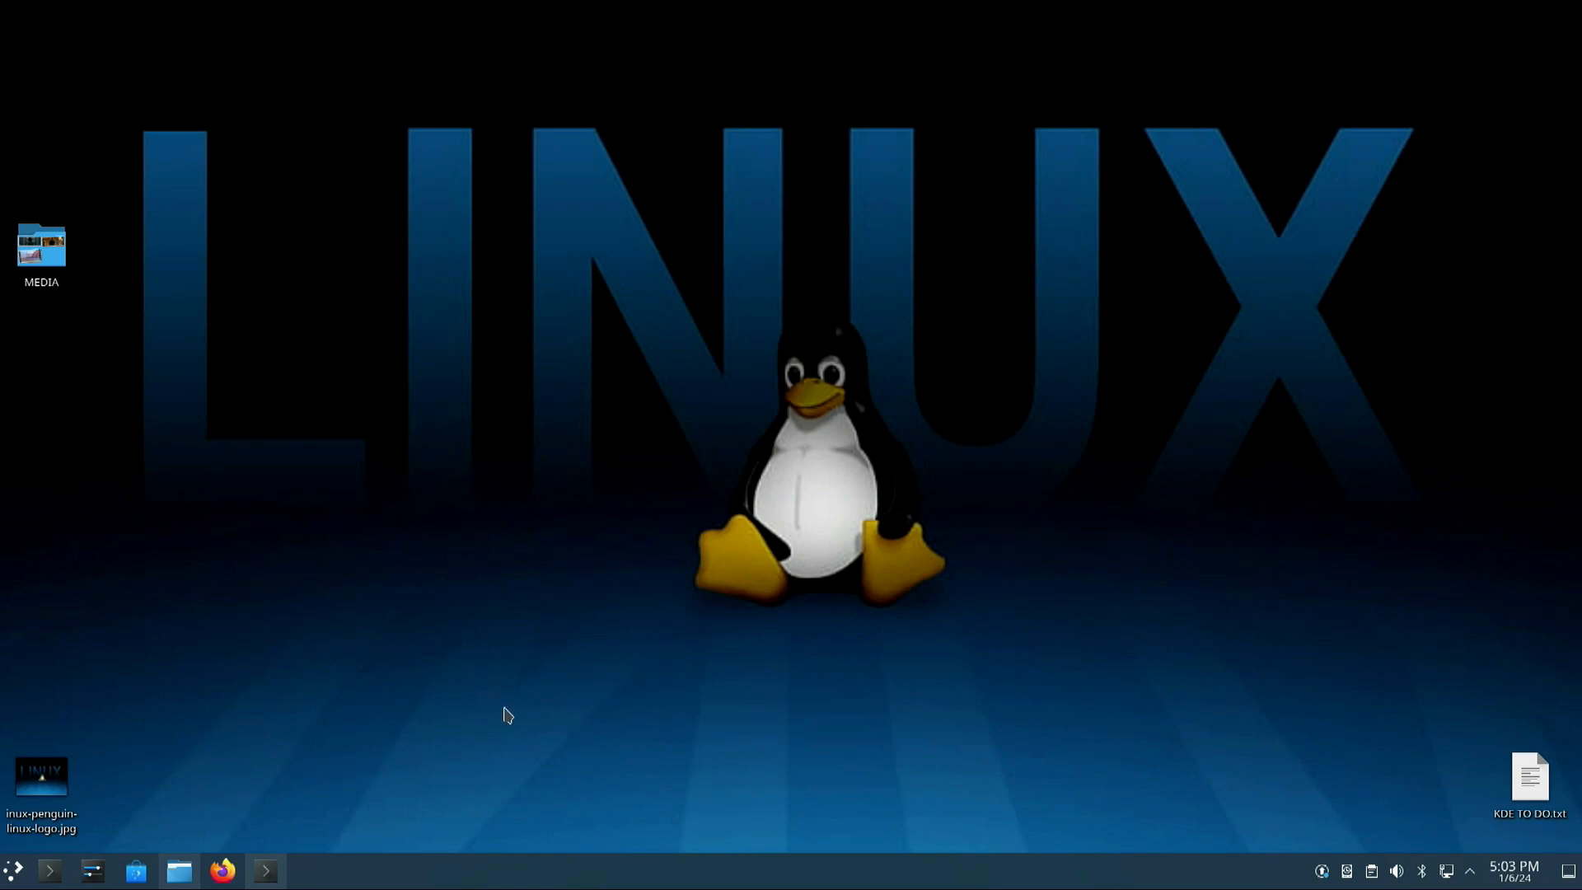
# - Confirm the Linux PC's hostname is HP800, then open Documents/PHONE FILES in Dolphin
pyautogui.click(265, 870)
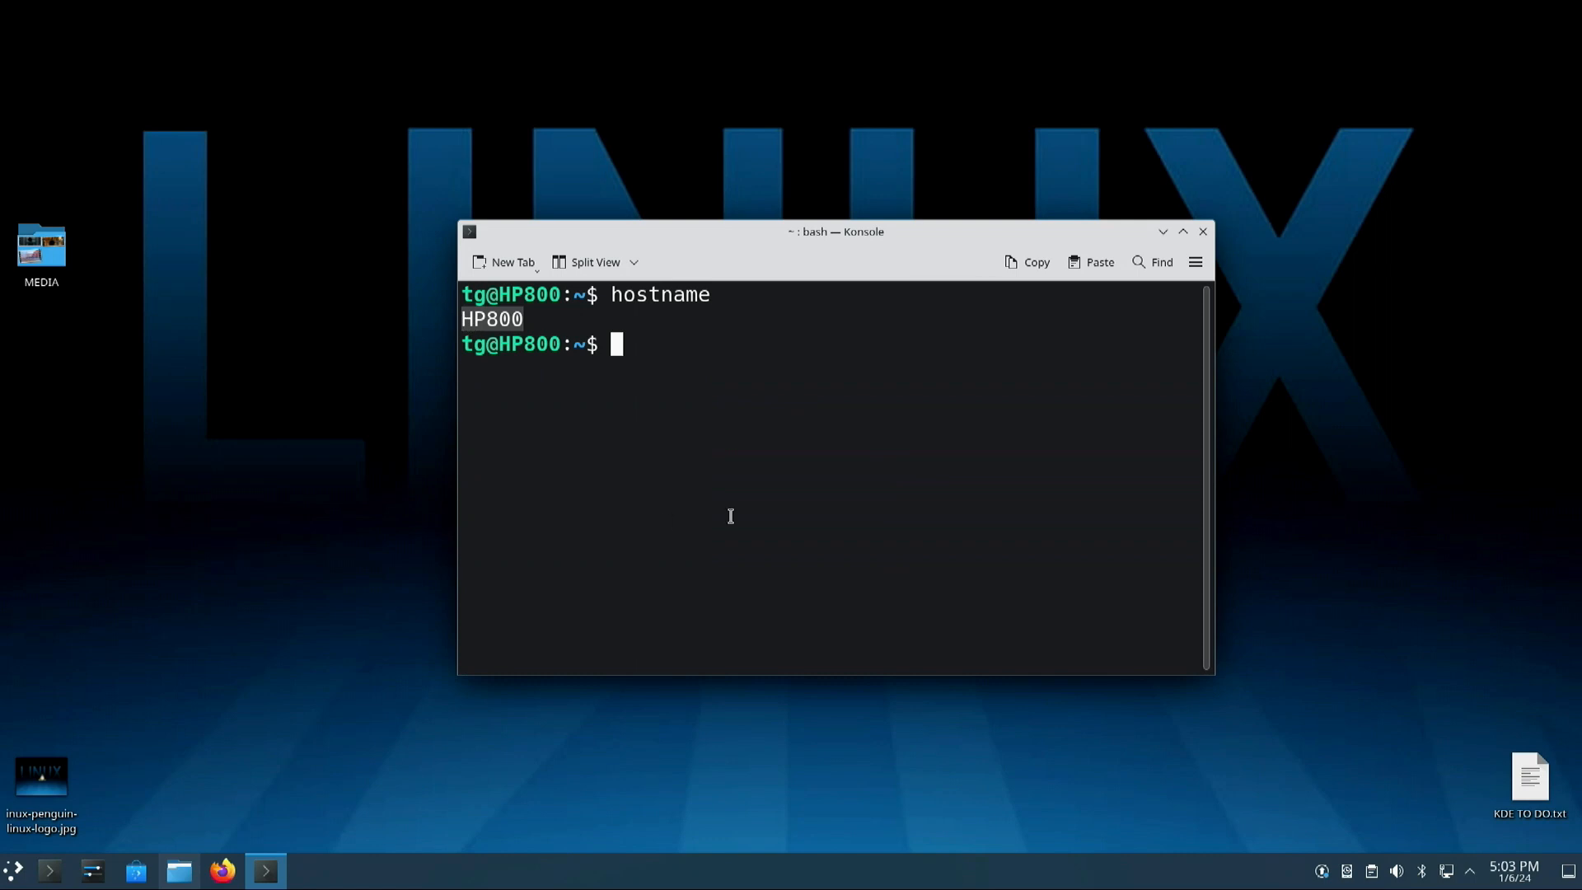
pyautogui.click(1203, 231)
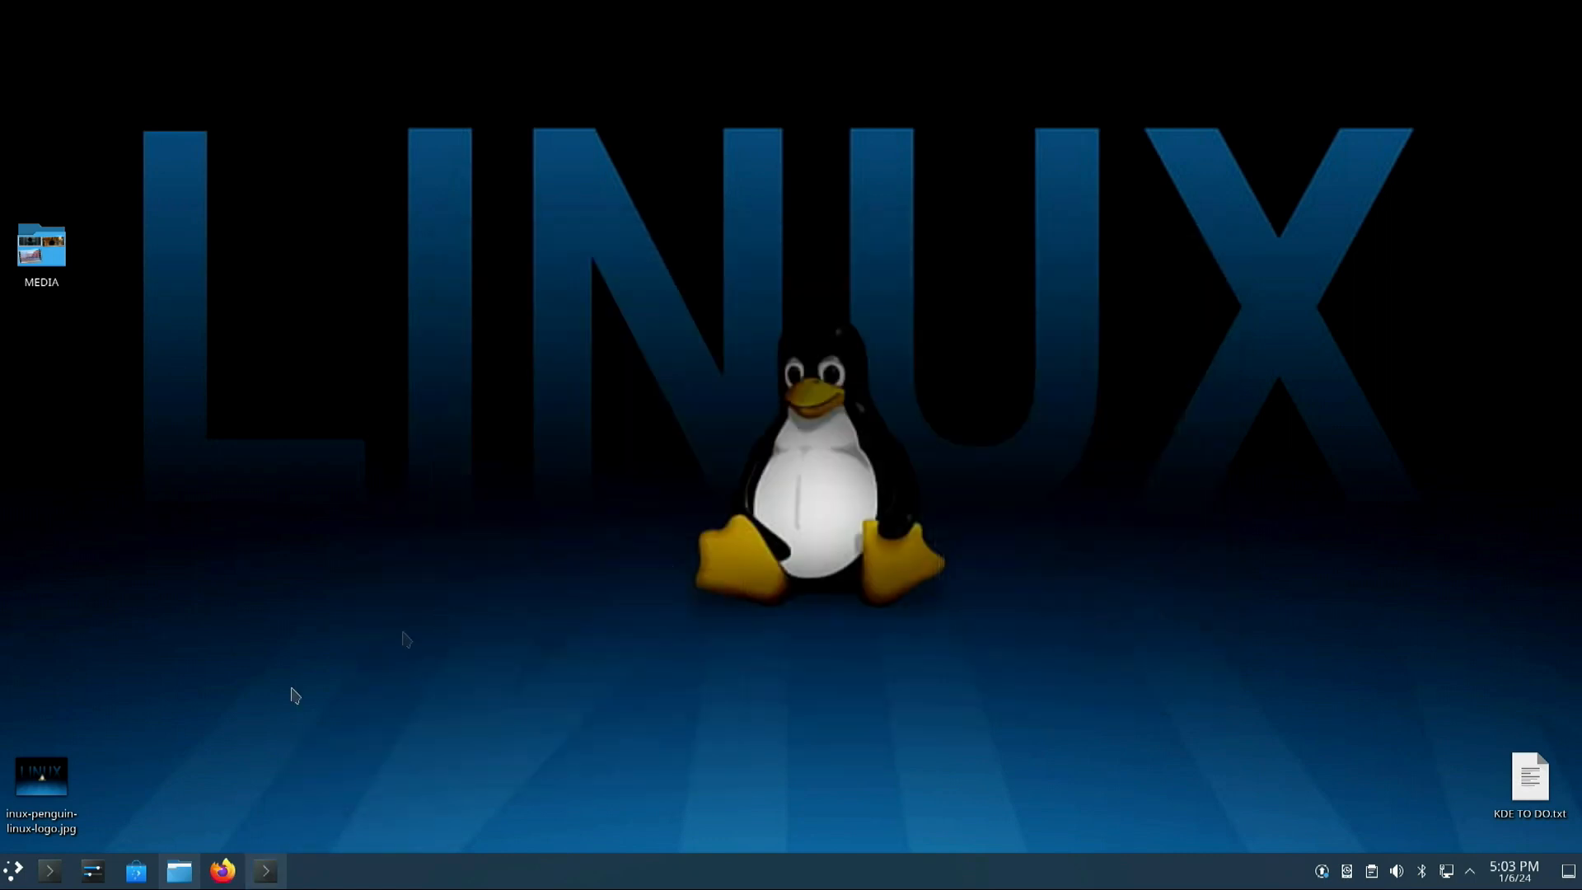
pyautogui.click(178, 870)
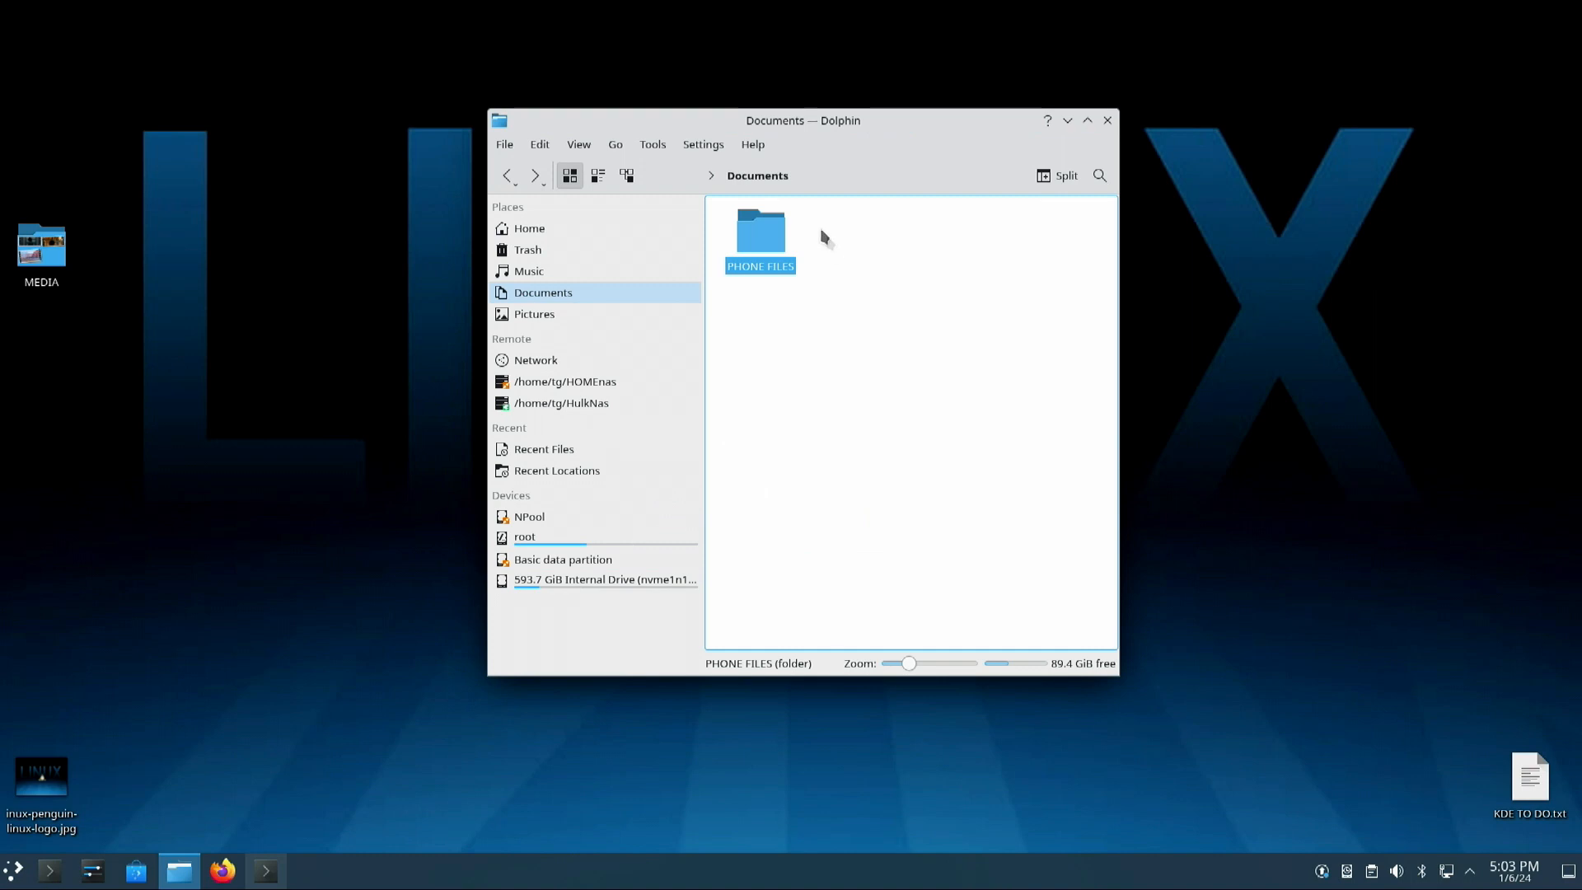
pyautogui.moveTo(759, 243)
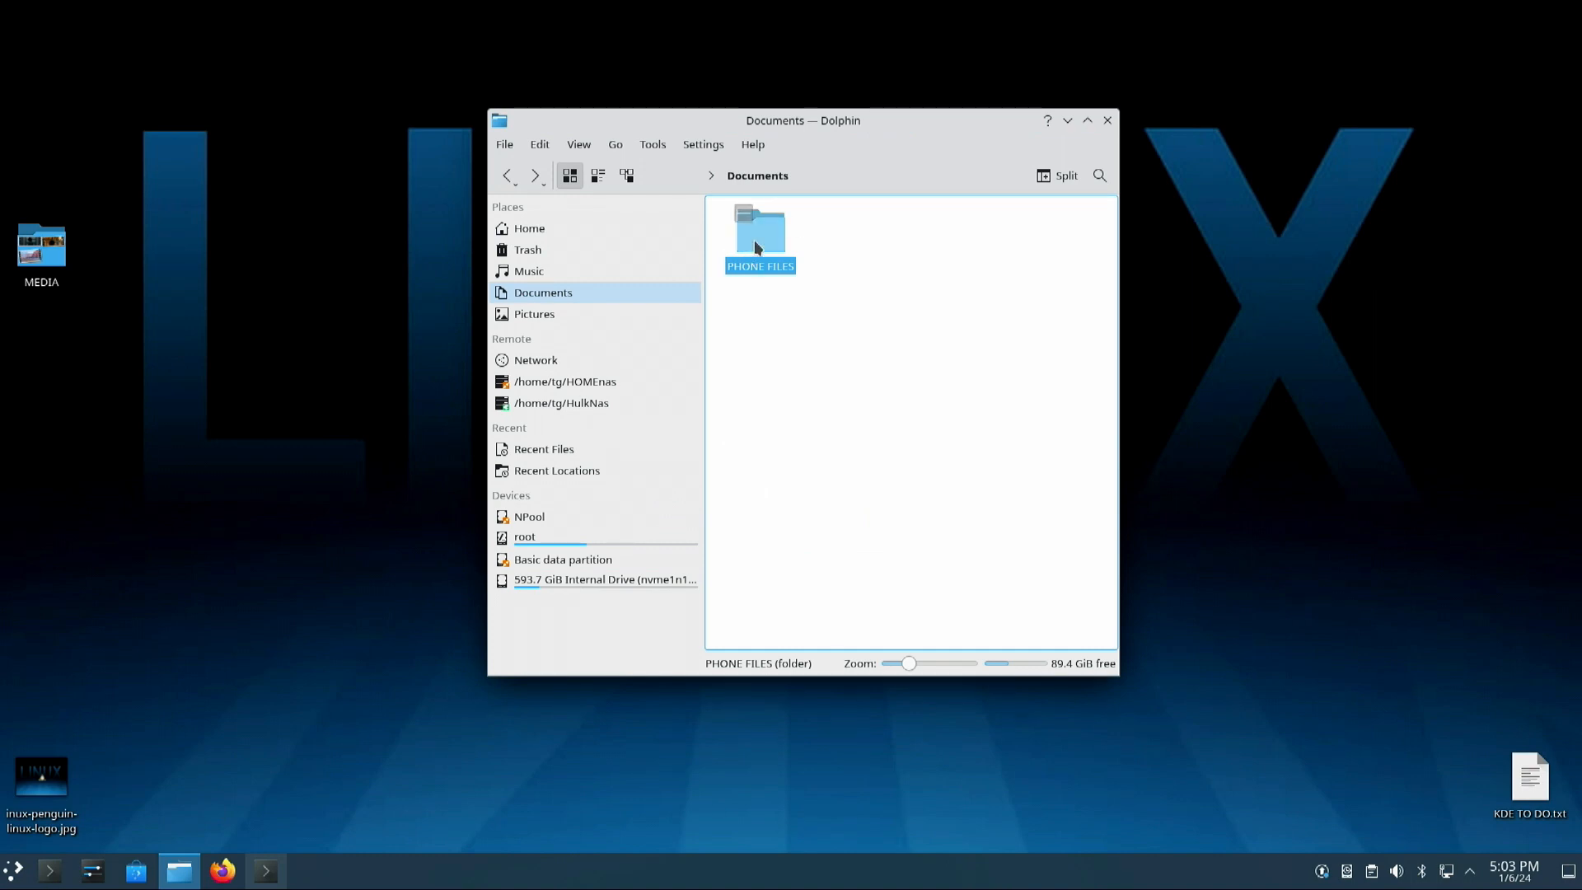
pyautogui.doubleClick(760, 227)
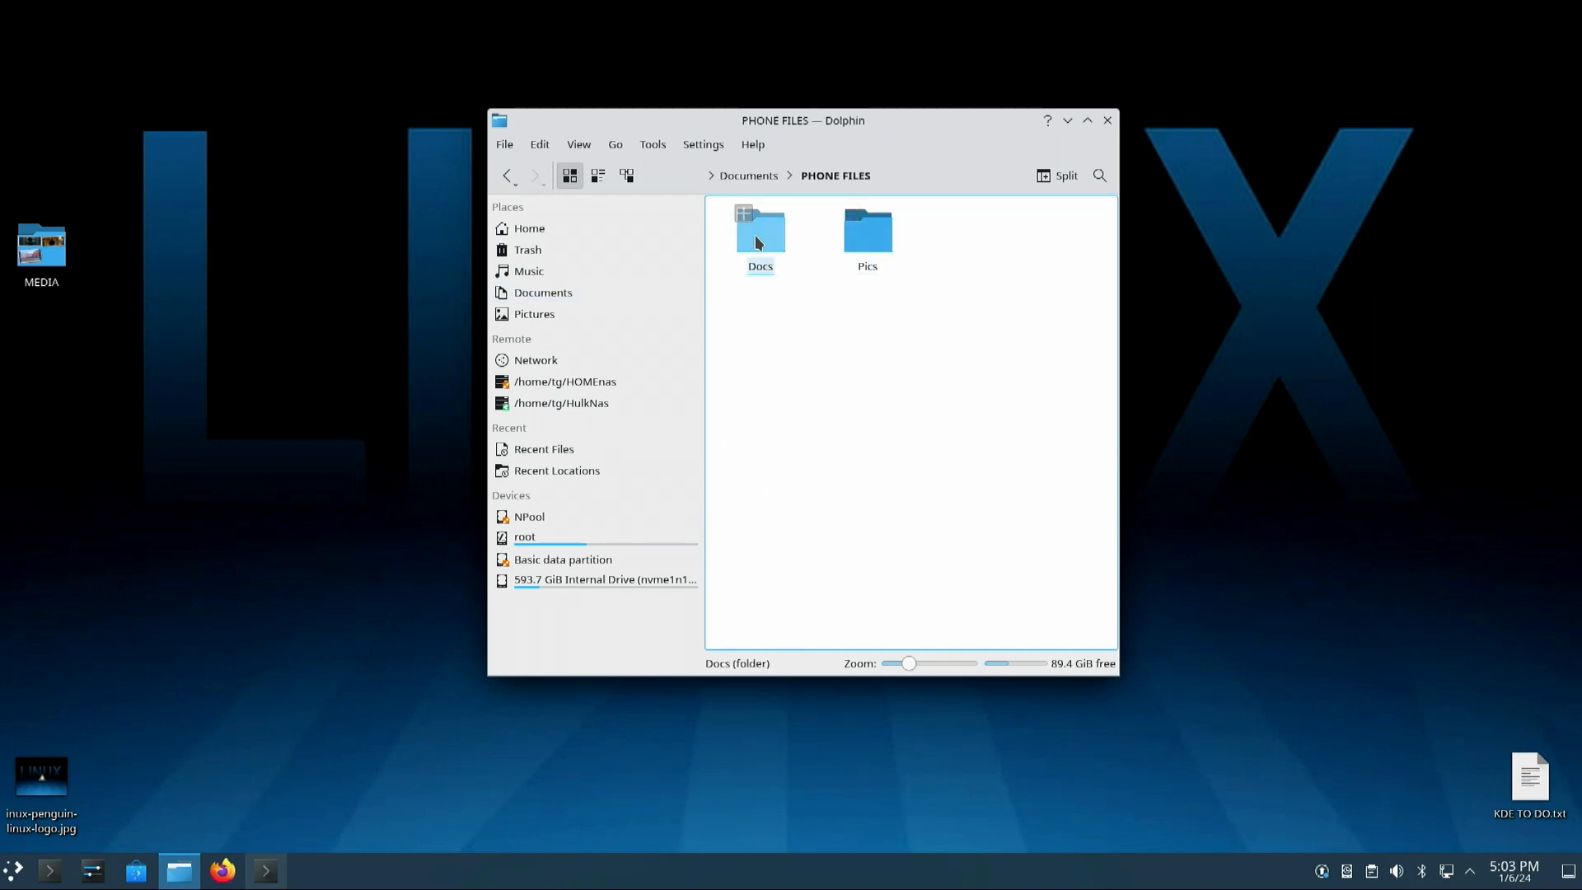
pyautogui.click(877, 434)
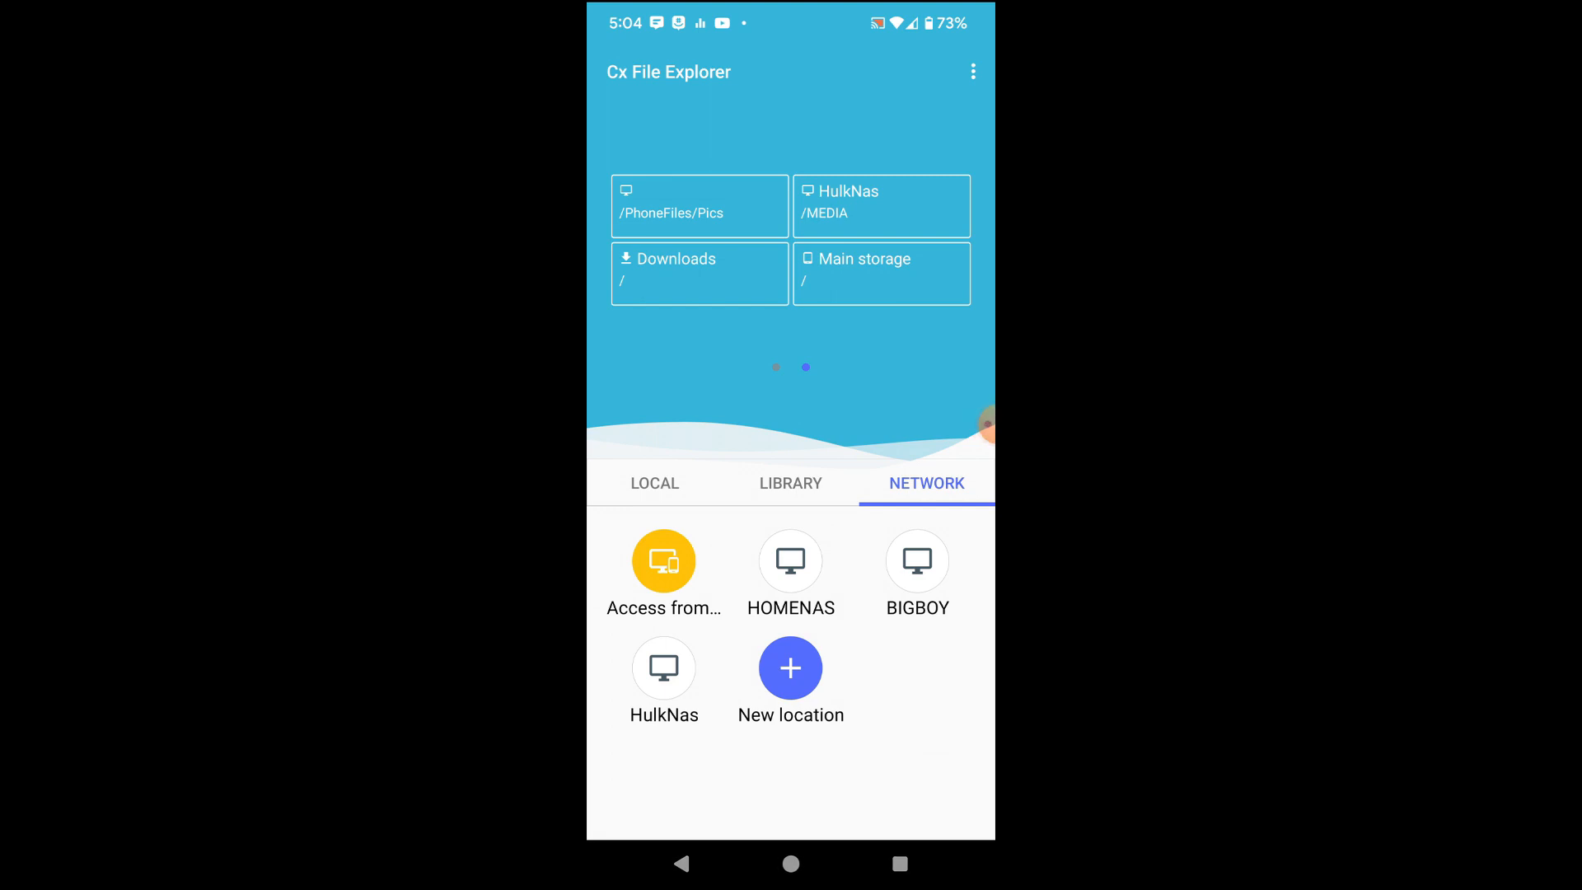
# - Add an anonymous SMB network location for HP800 and open its PhoneFiles share
pyautogui.click(790, 681)
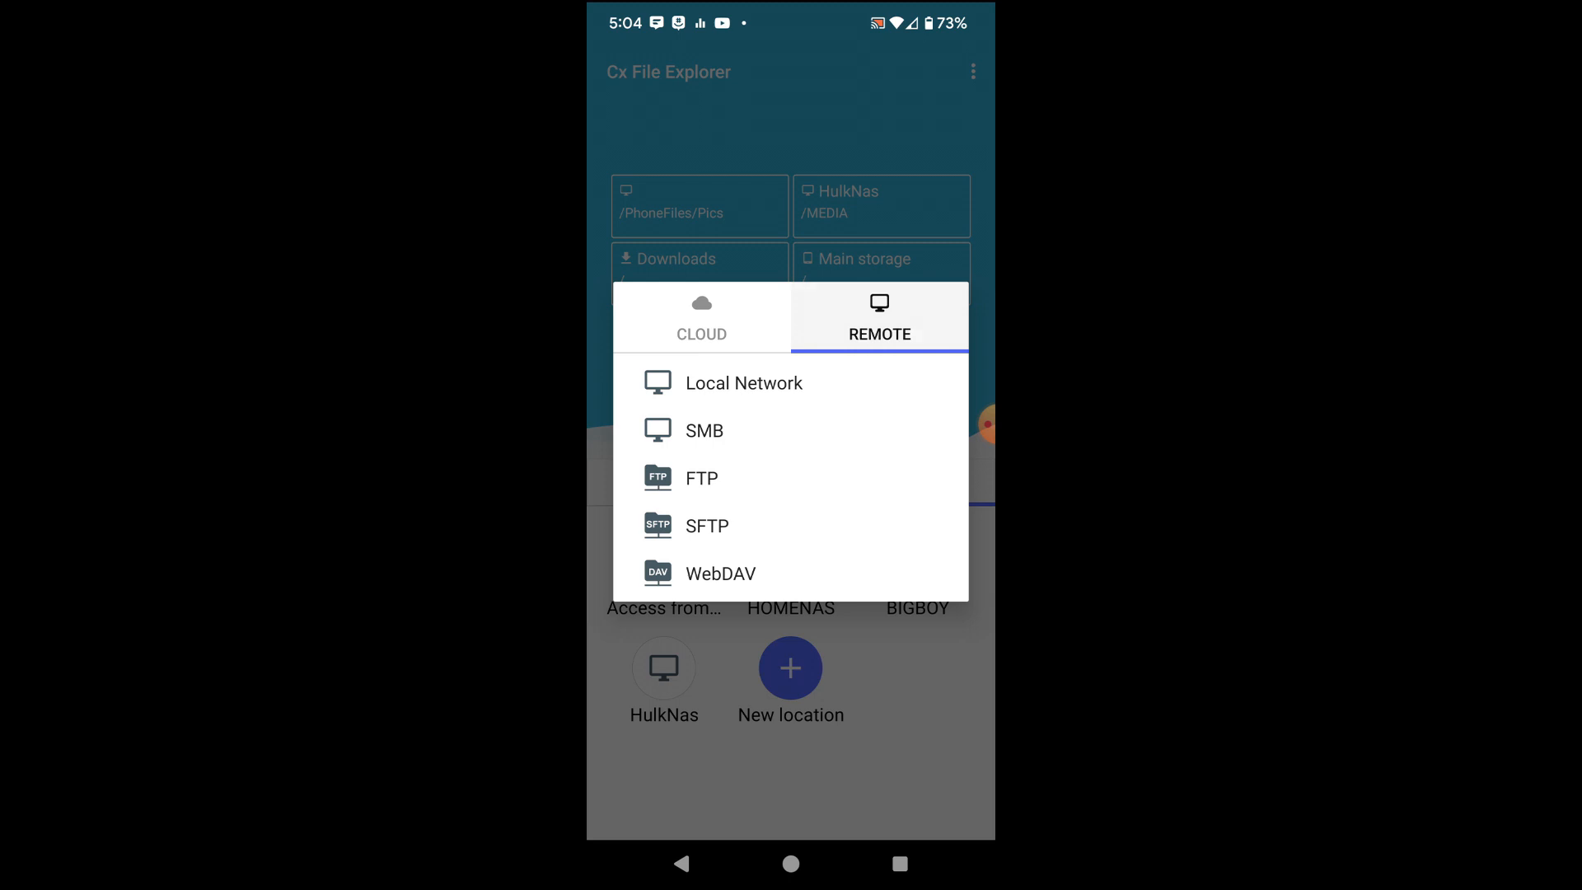
pyautogui.click(743, 382)
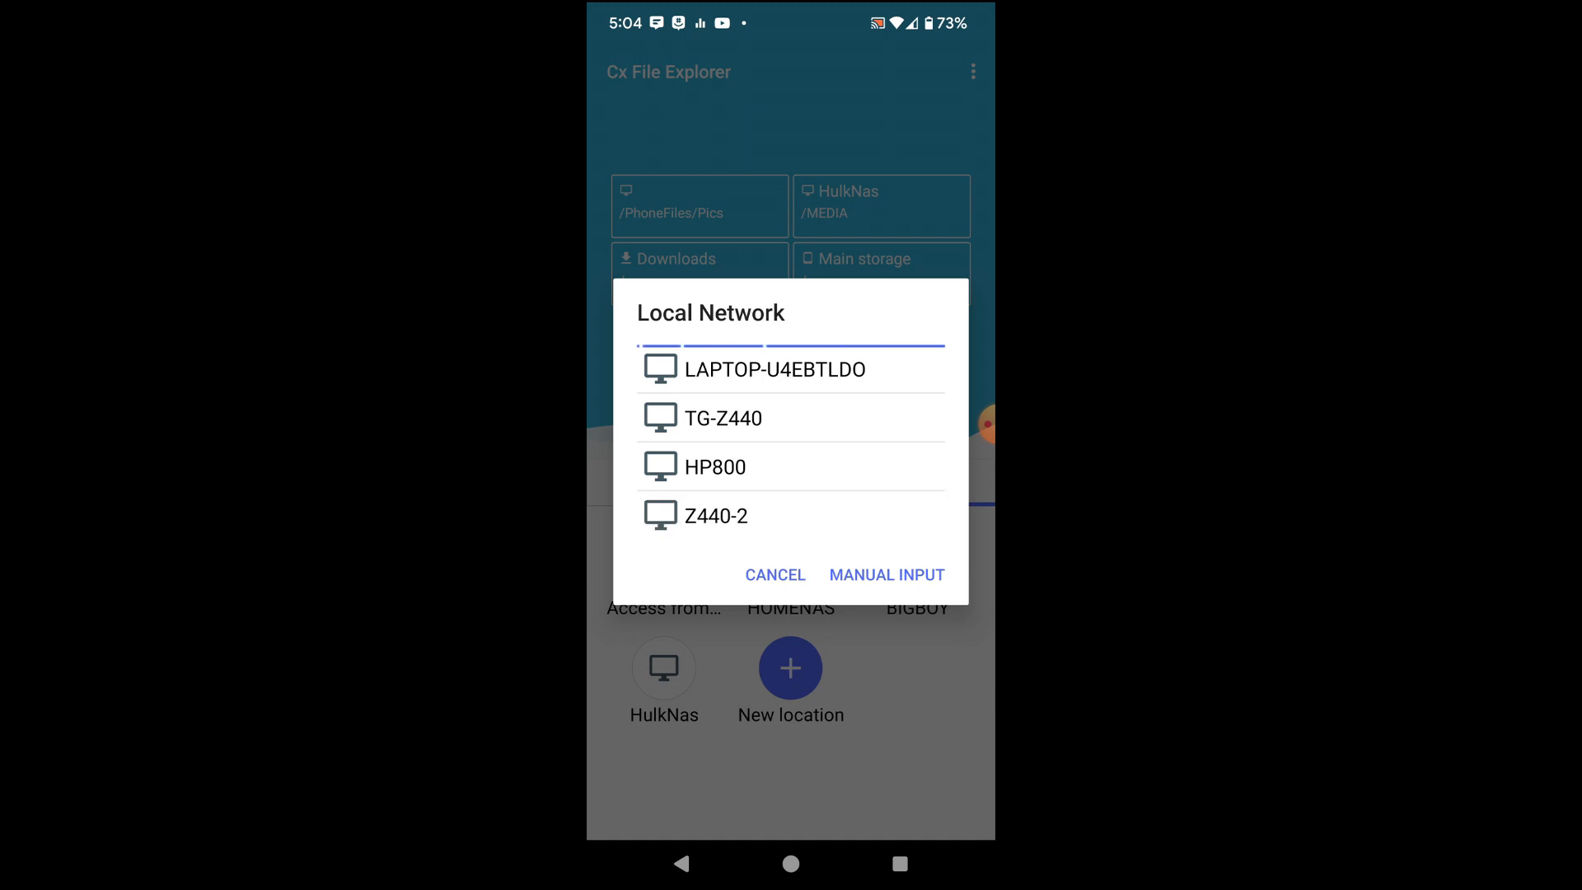
pyautogui.click(715, 467)
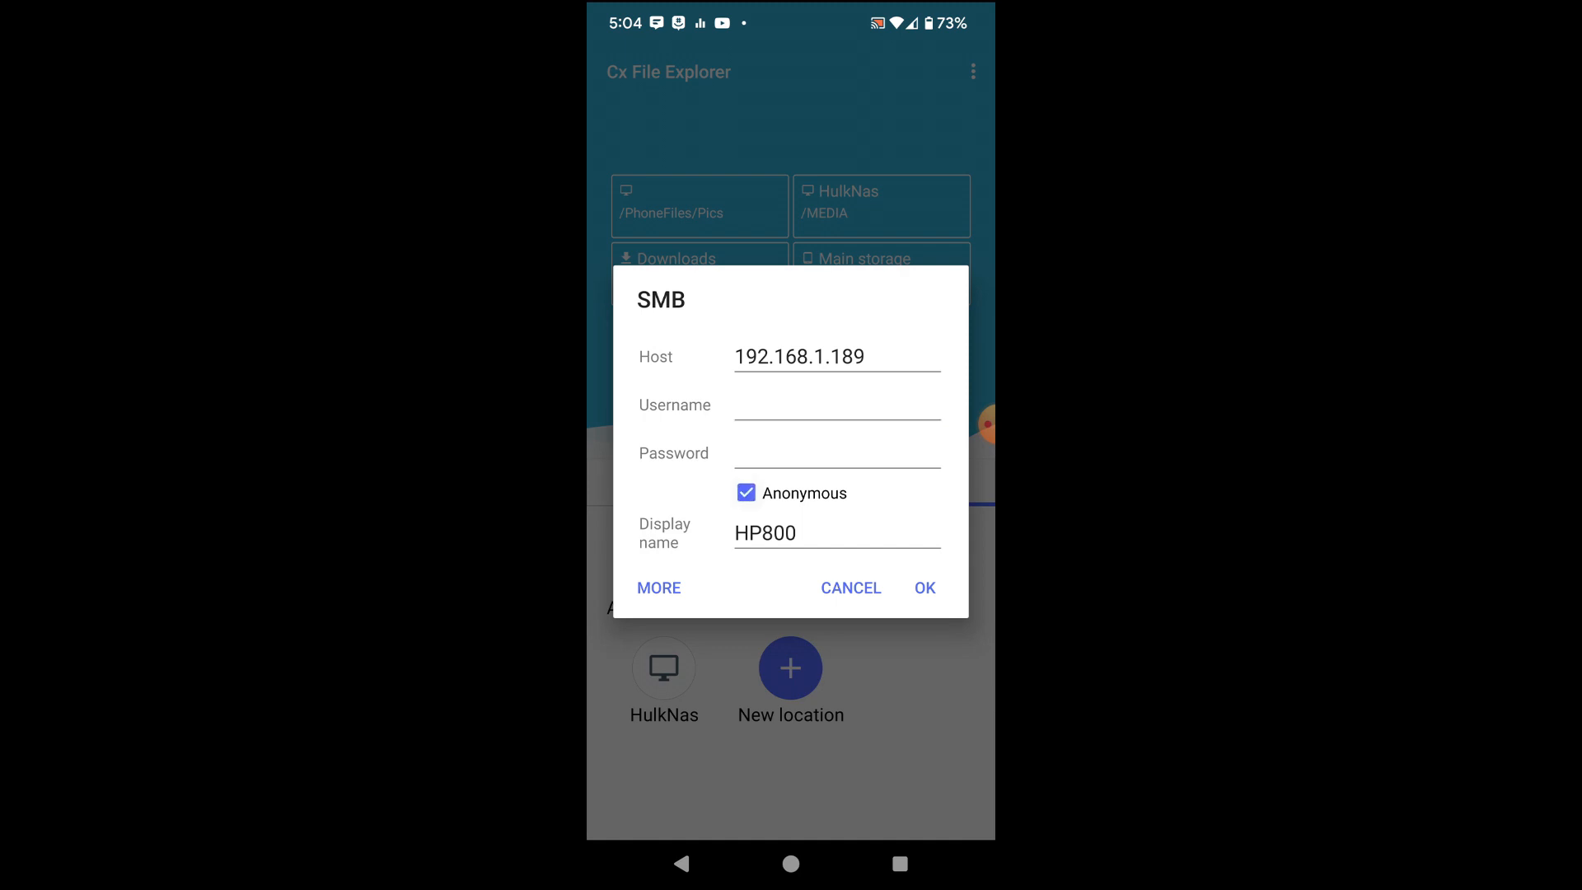
pyautogui.click(922, 587)
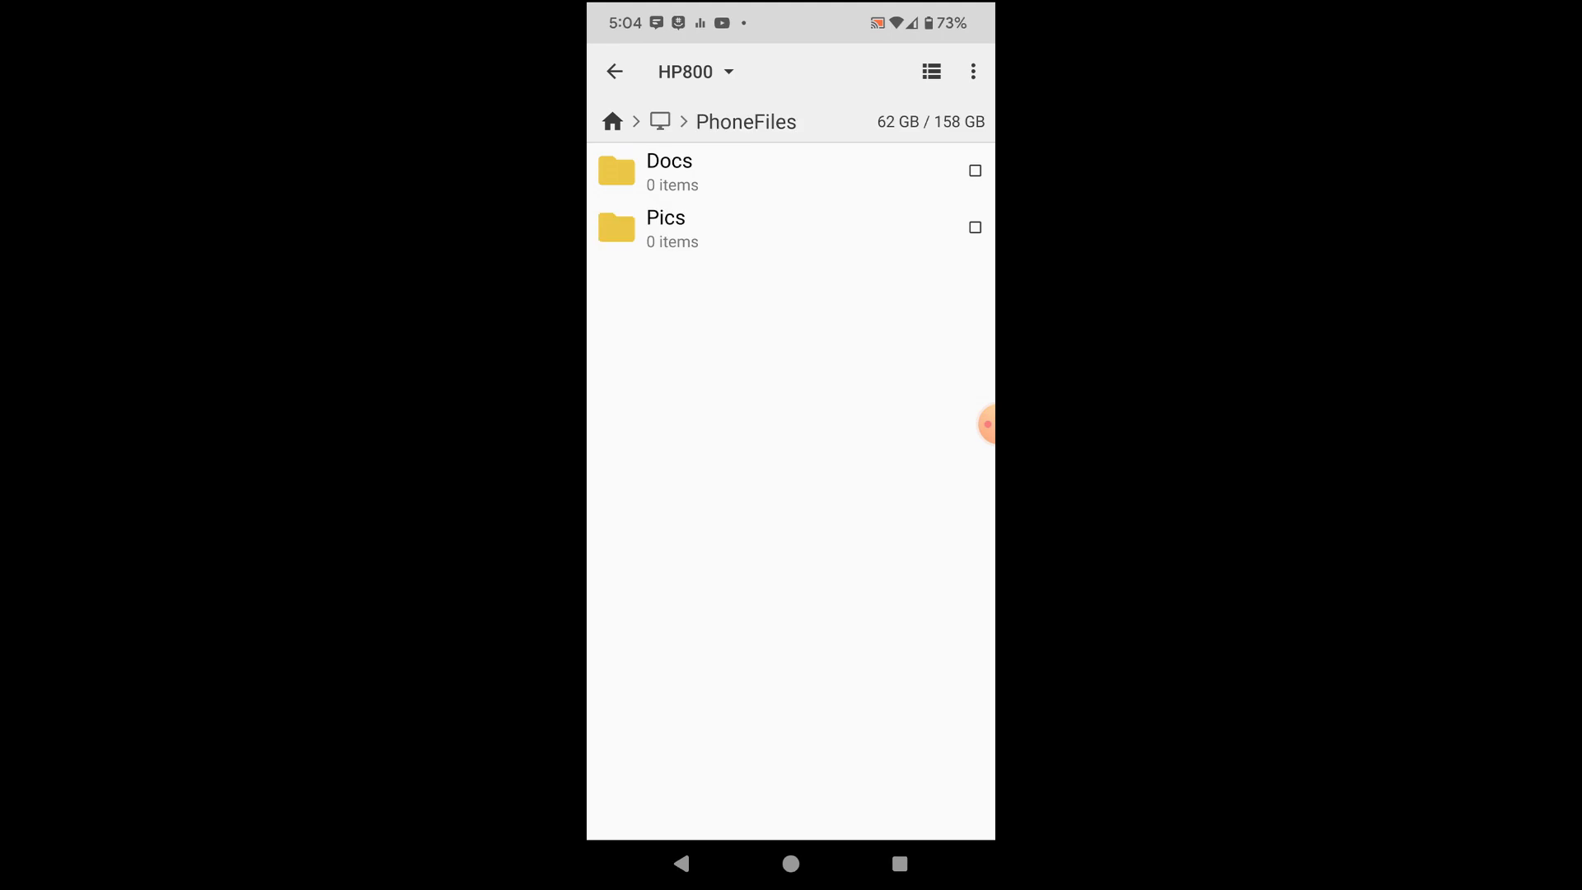
# - Copy all 23 photos from DCIM/Test into HP800's PhoneFiles/Pics folder
pyautogui.click(614, 72)
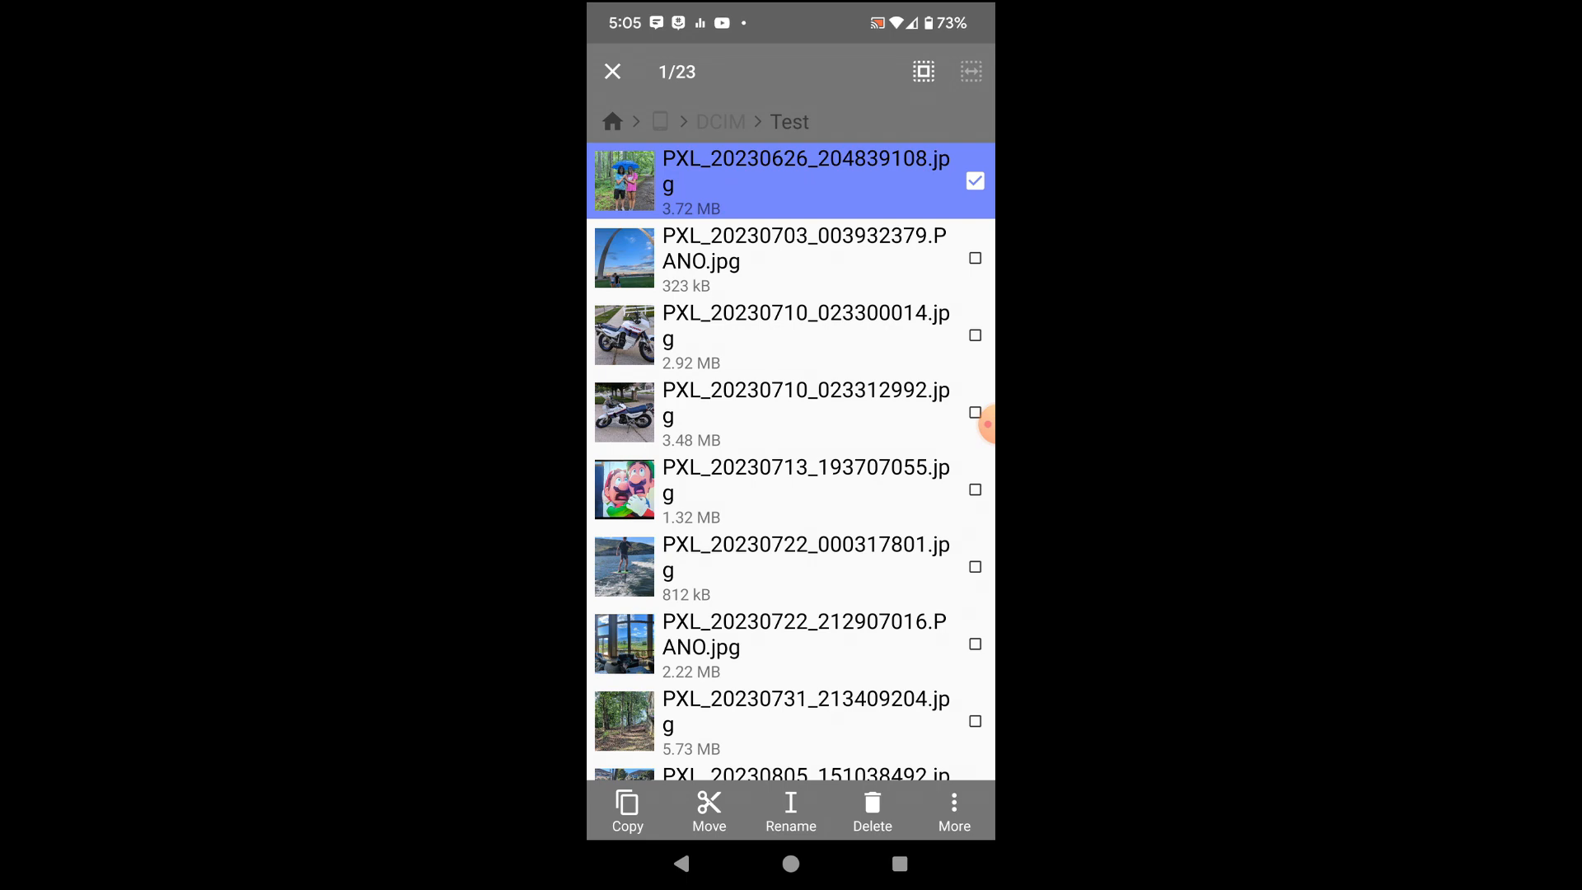
pyautogui.click(922, 72)
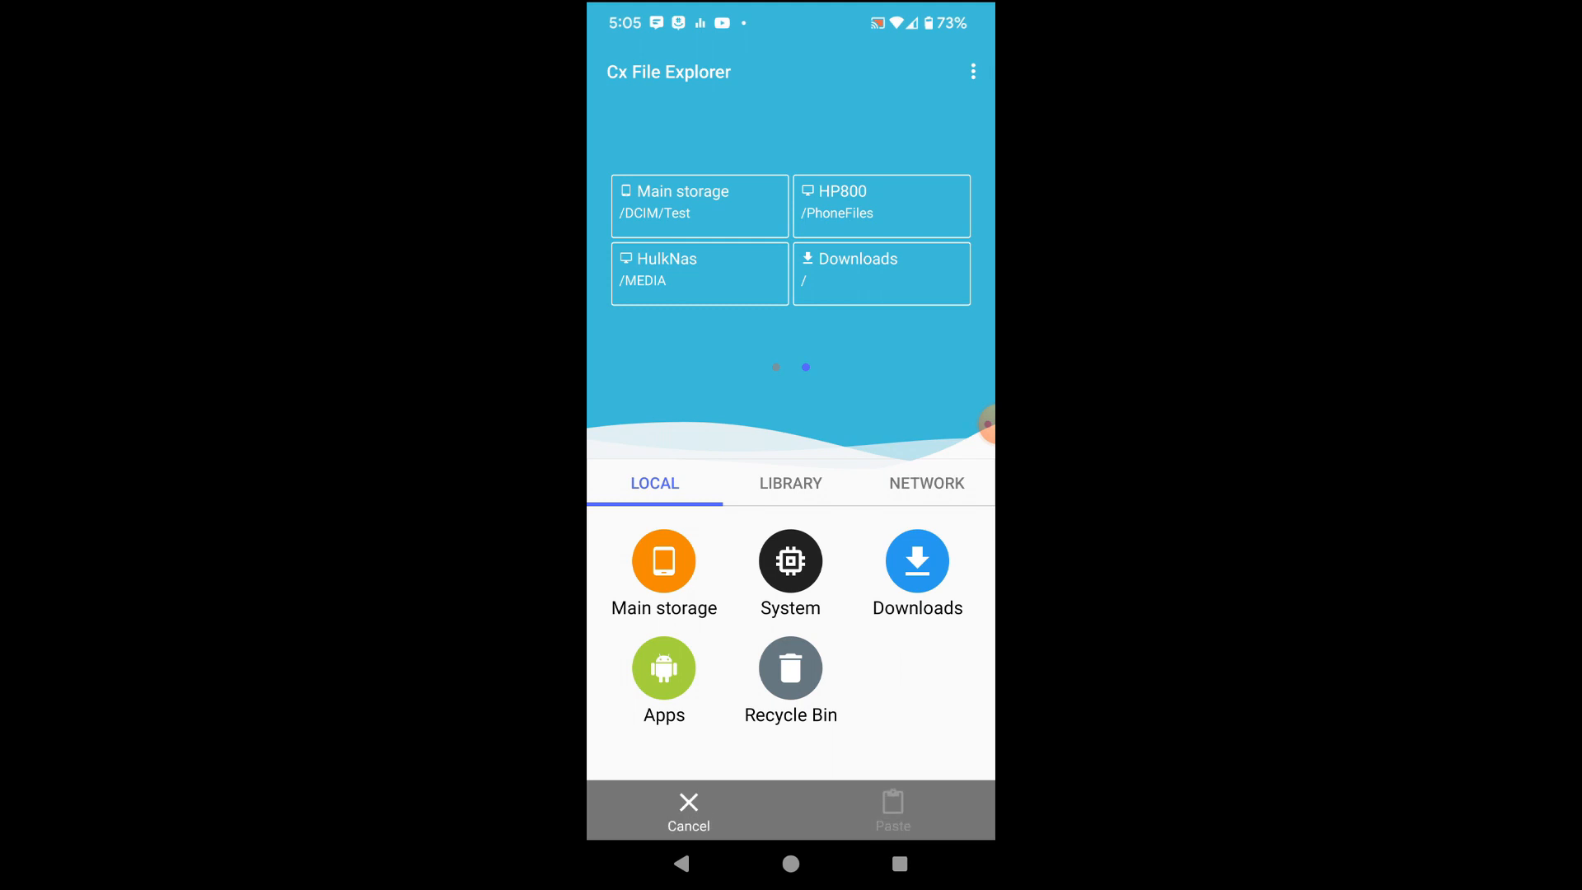
pyautogui.click(880, 205)
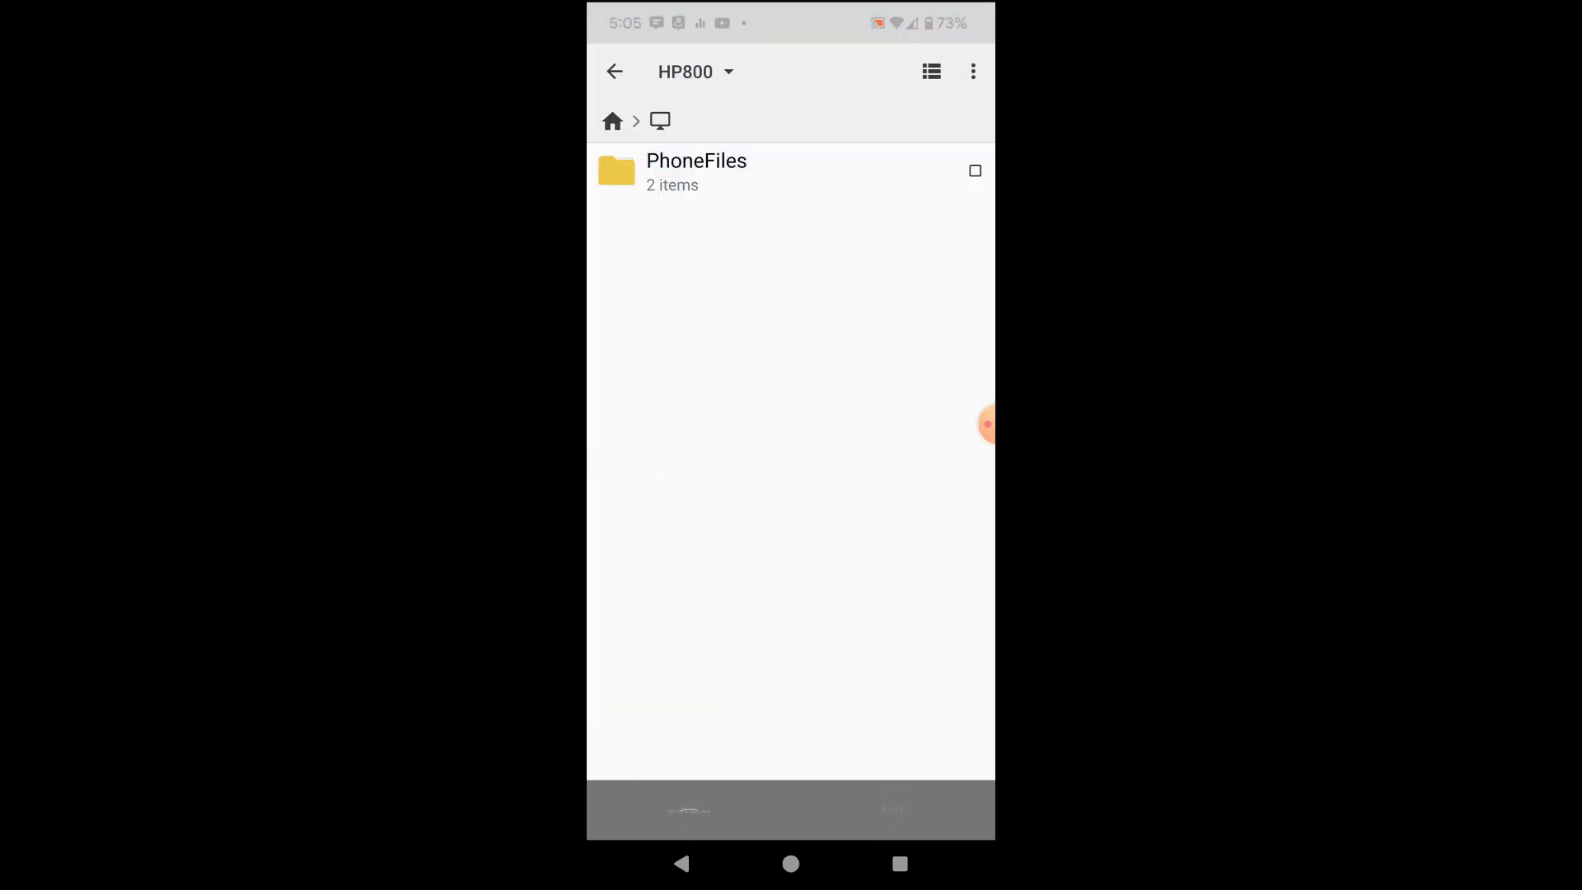
pyautogui.click(696, 172)
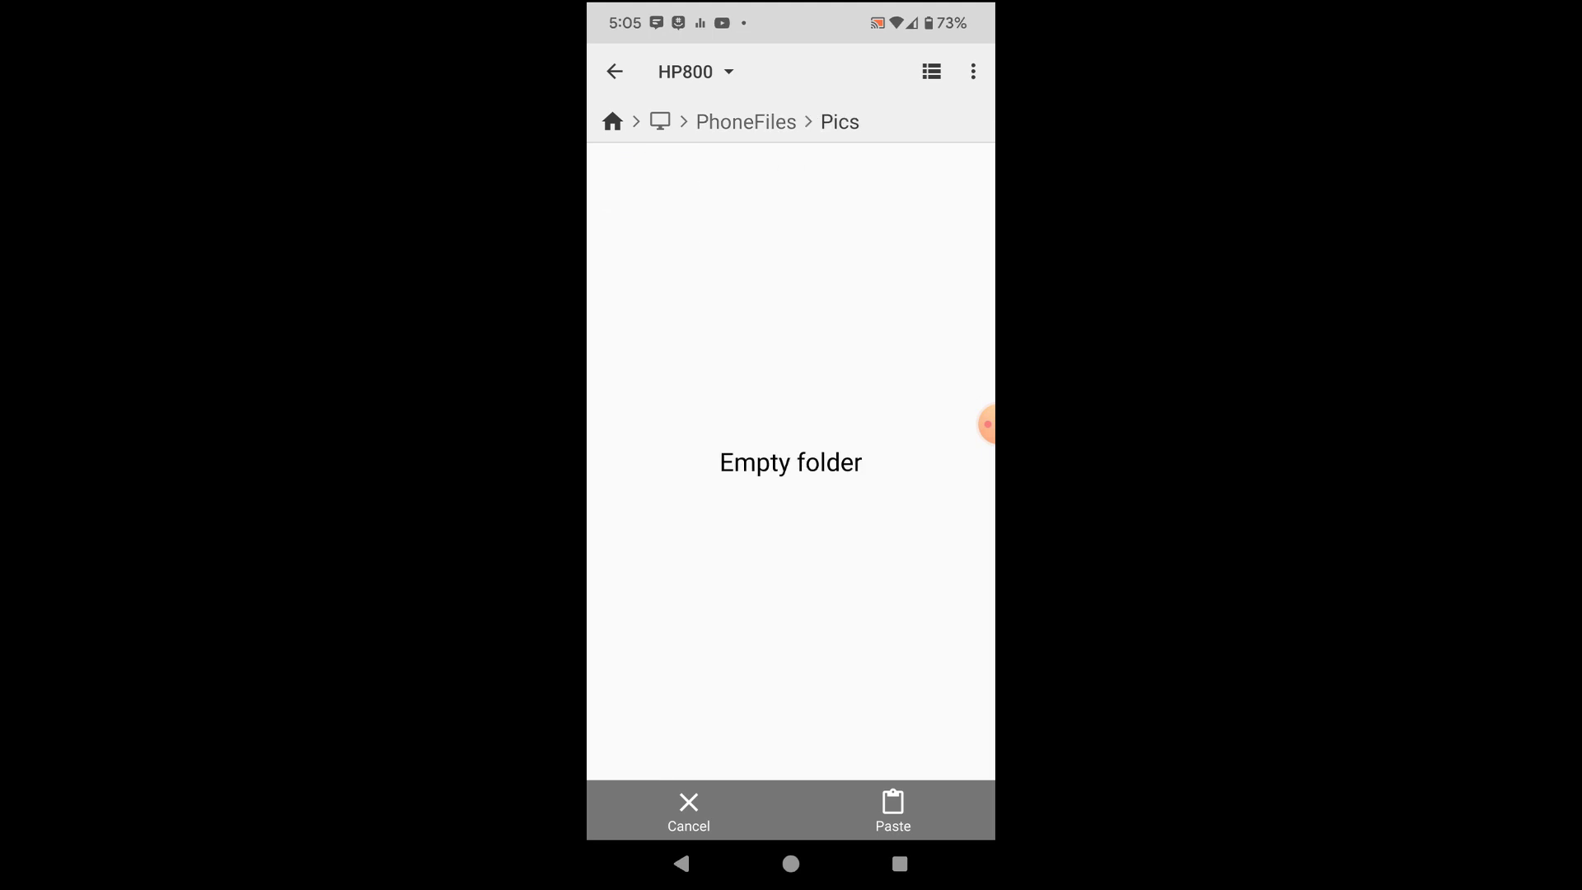
pyautogui.click(891, 809)
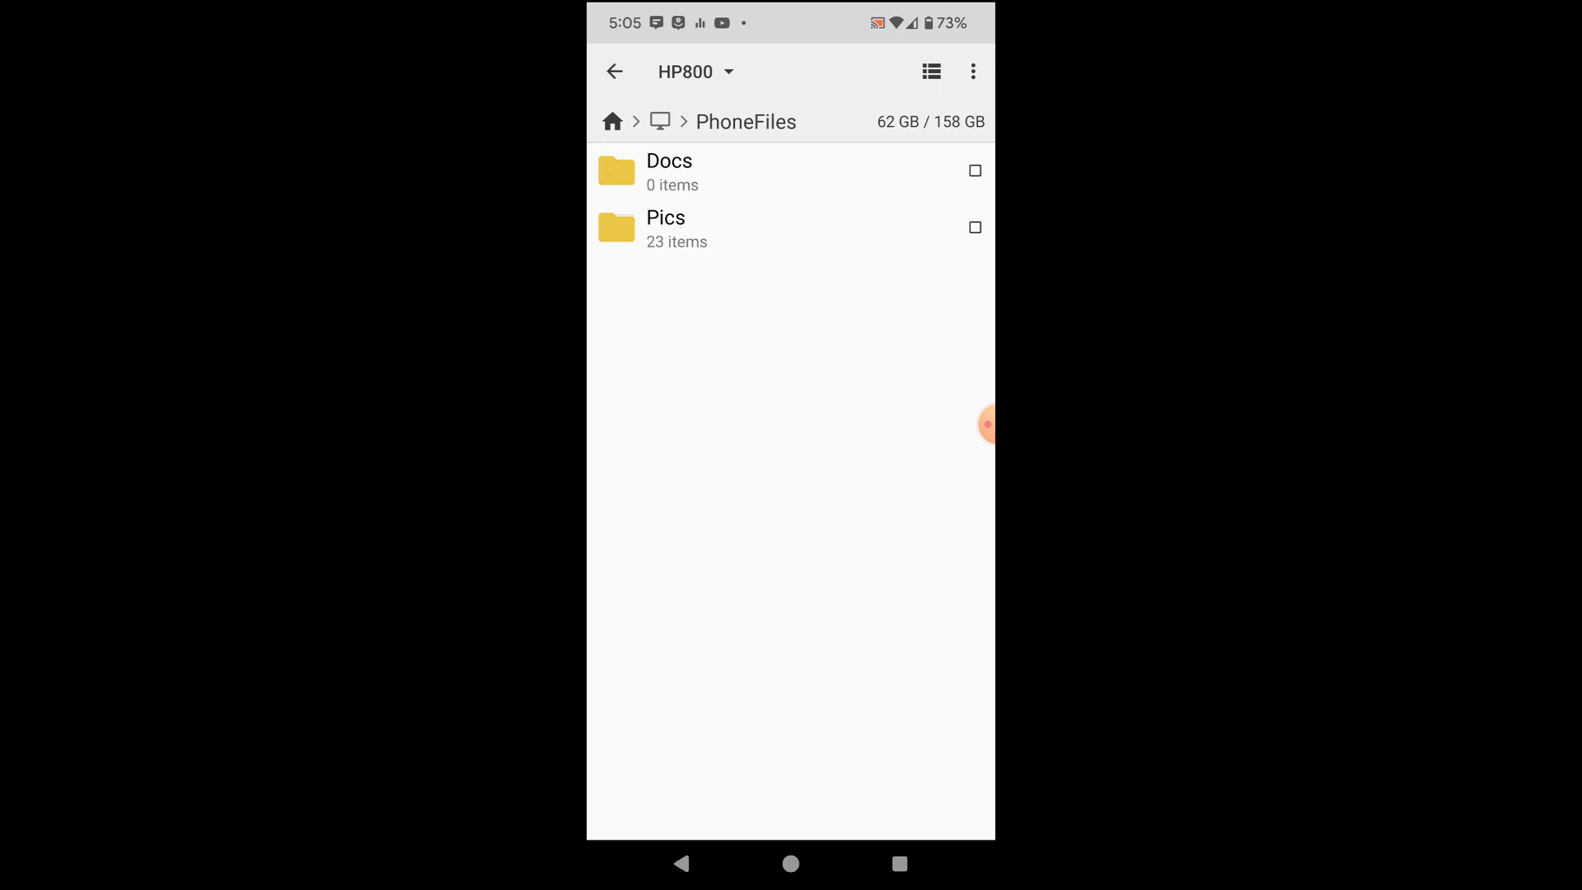
pyautogui.click(972, 71)
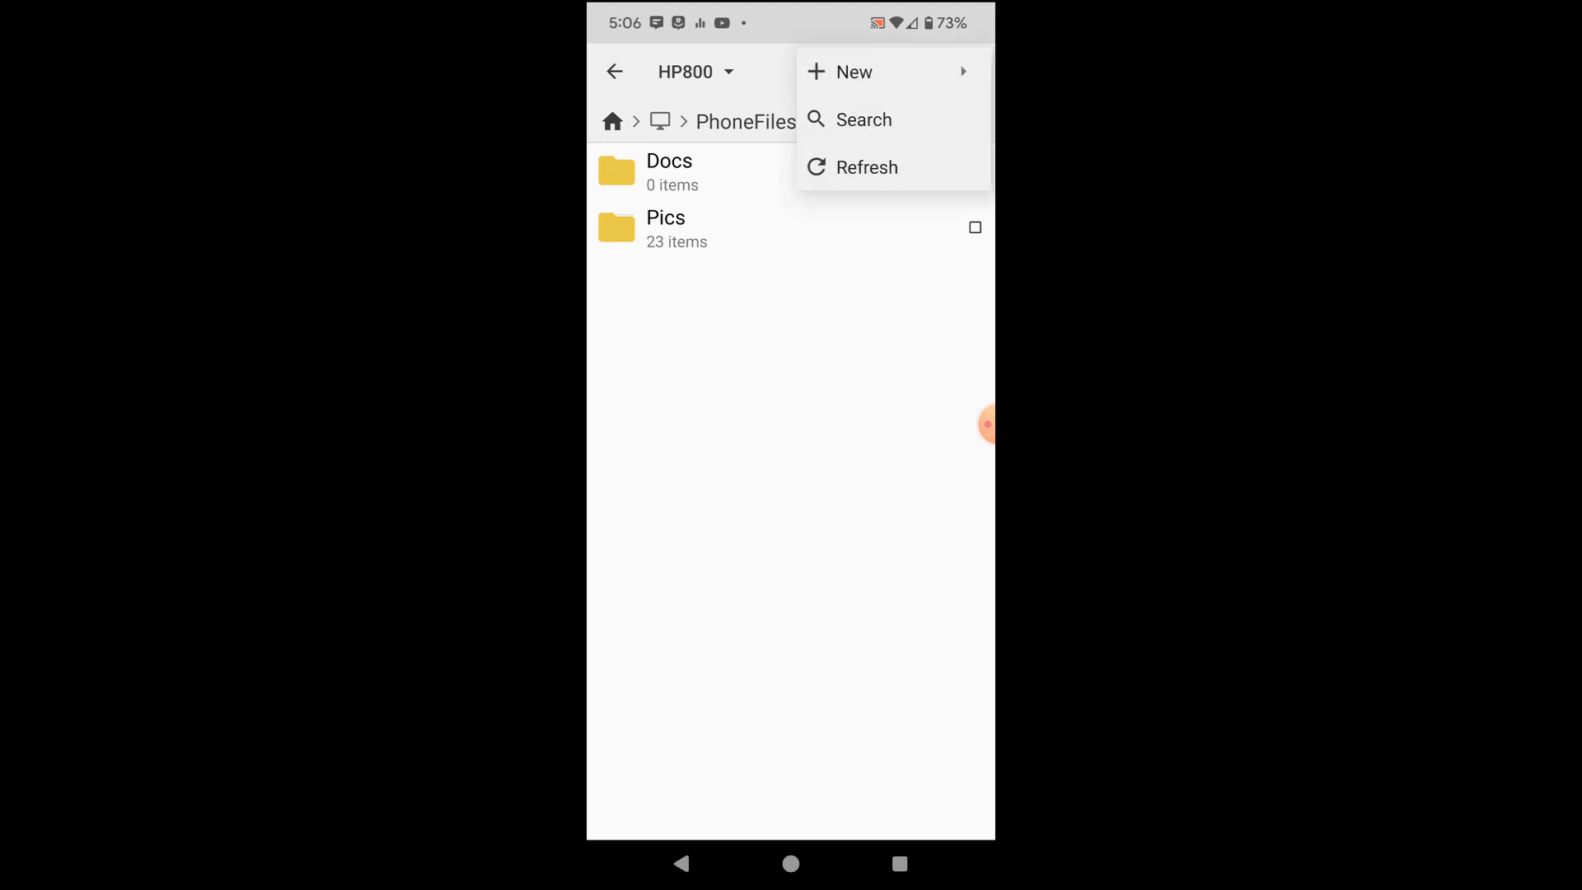
# - Create an empty file named test.txt in the PhoneFiles share
pyautogui.click(853, 119)
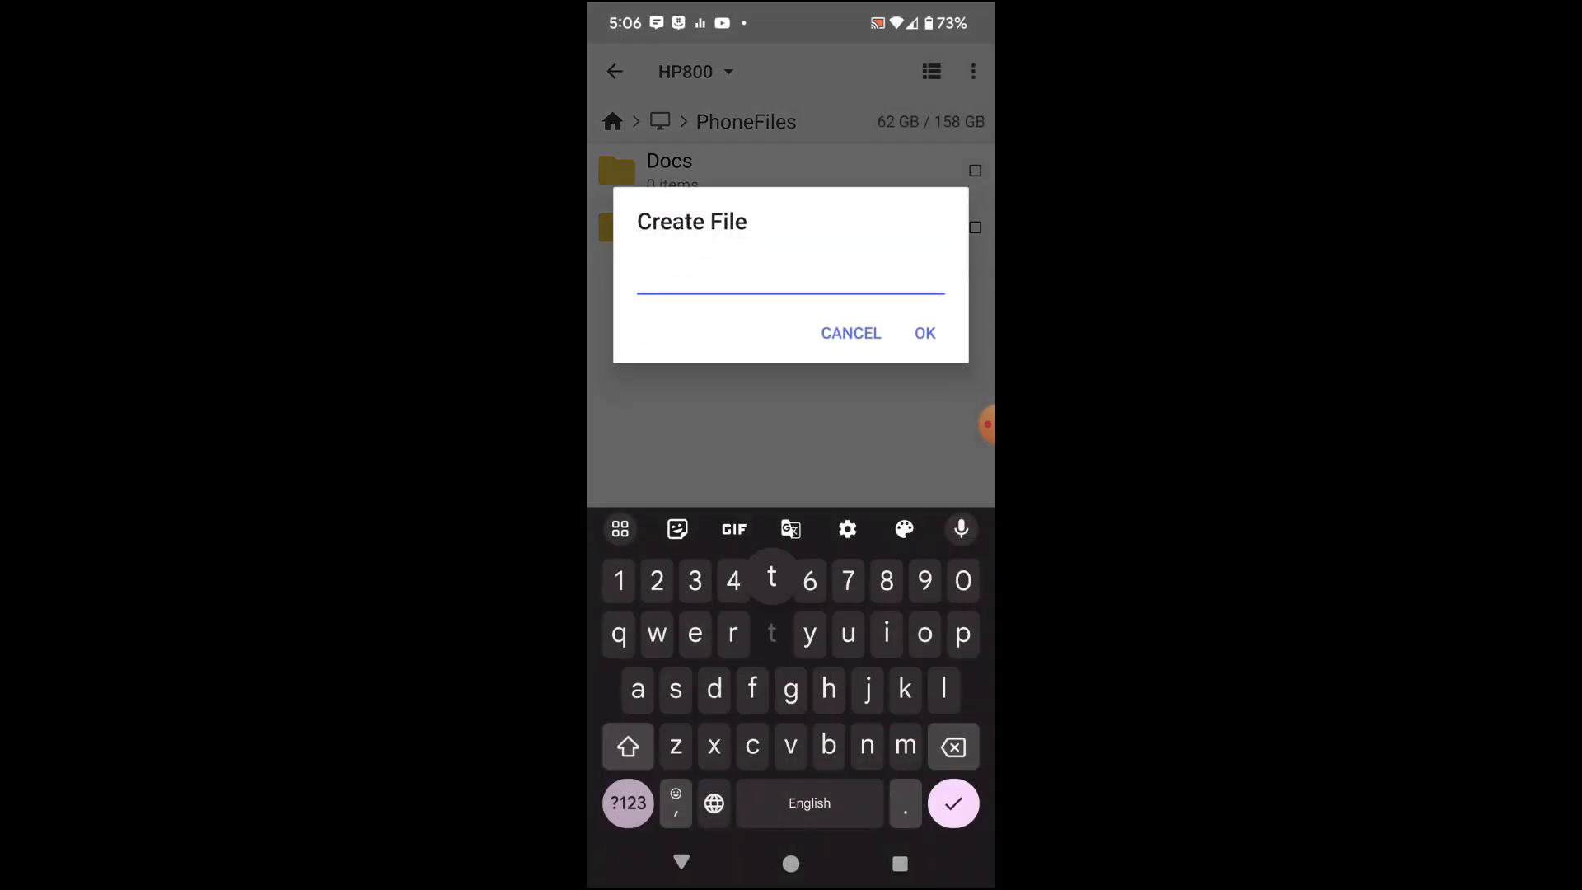
pyautogui.write('test.')
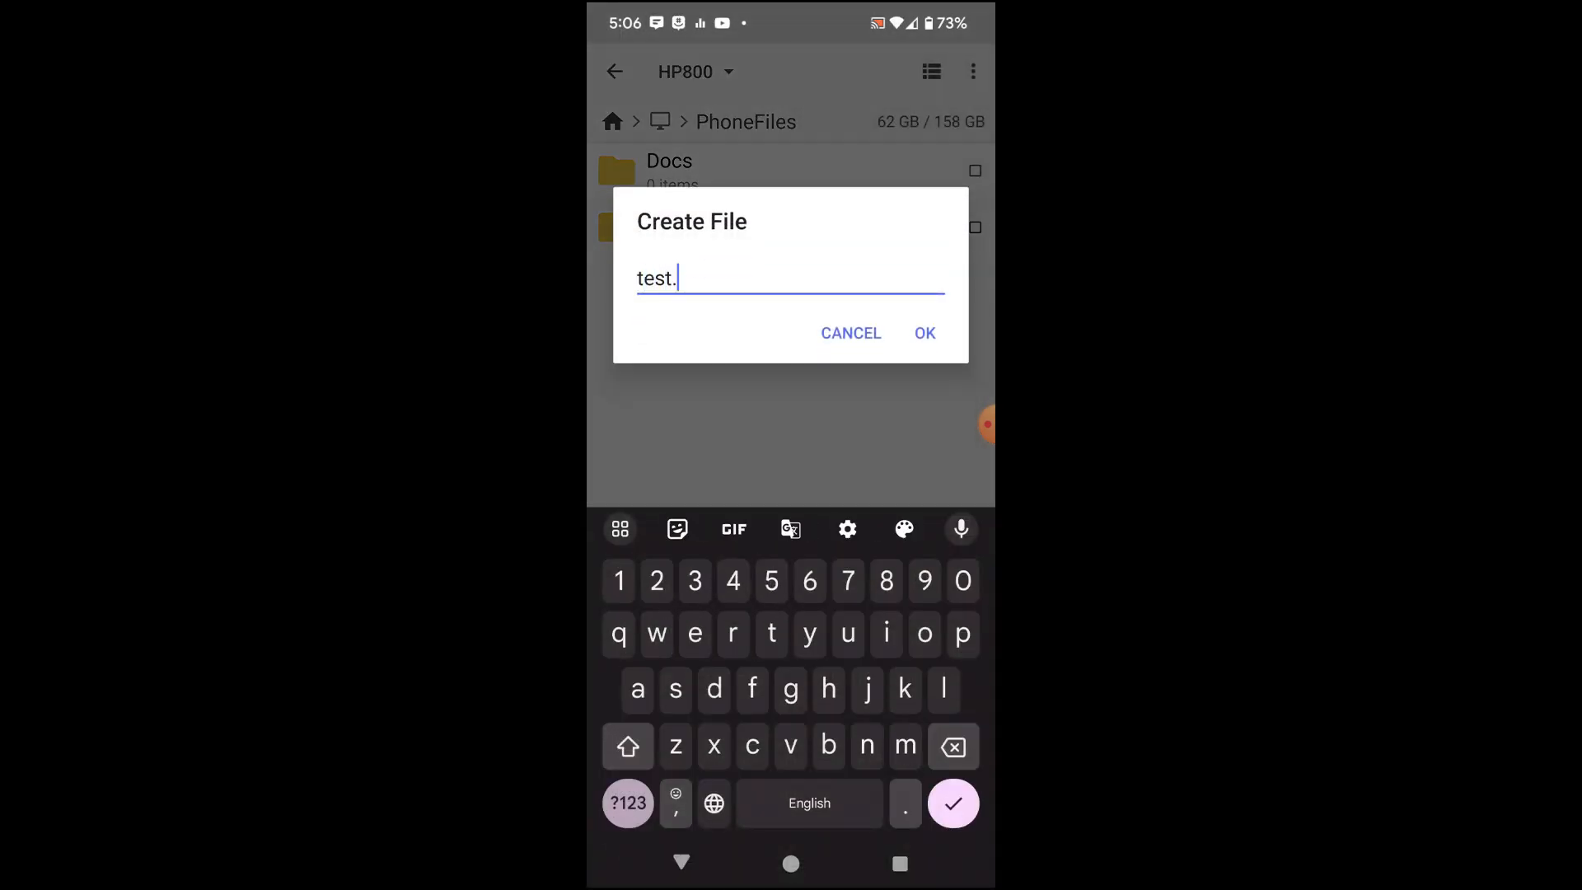
pyautogui.click(923, 333)
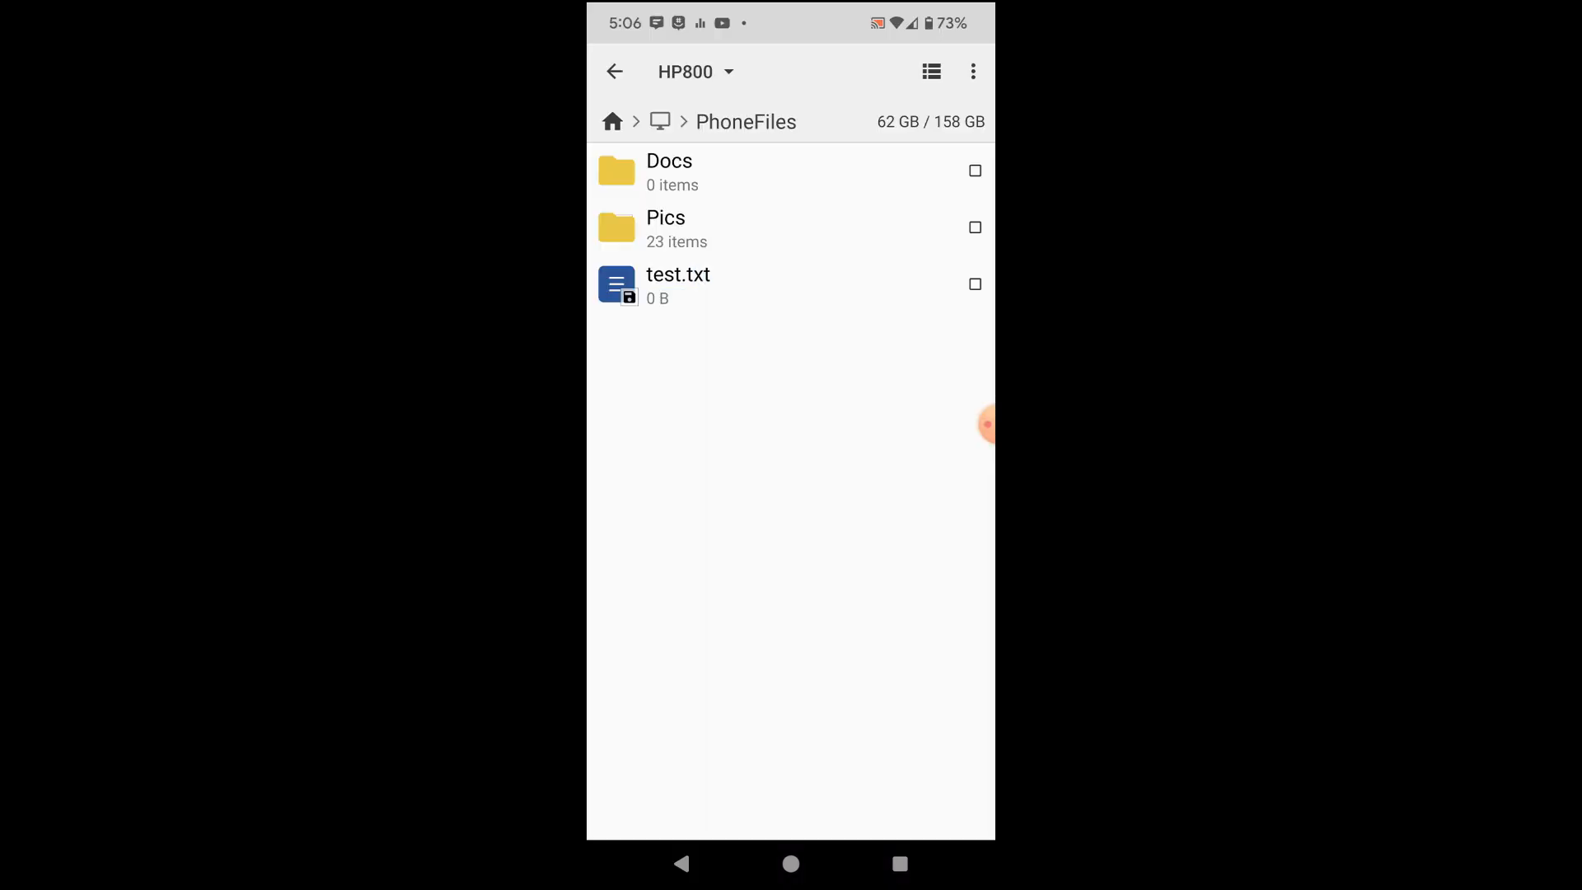